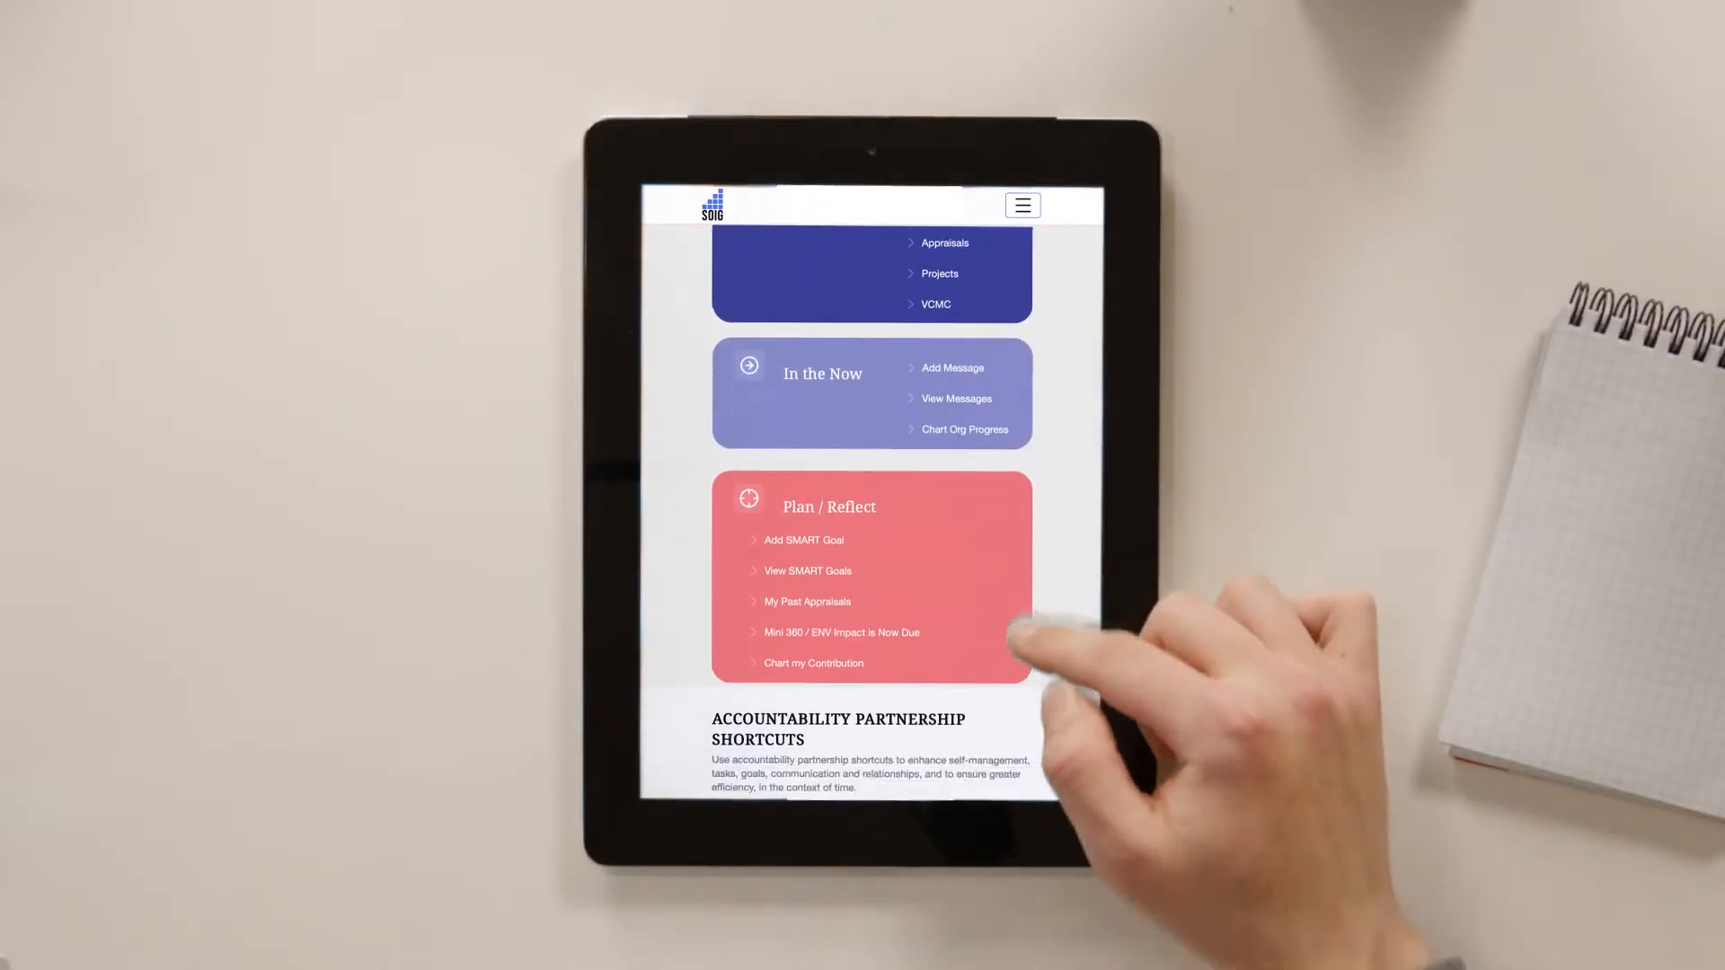
- Scroll the SOIG admin home page down to the Org Culture shortcuts card
{"action": "scroll", "scroll_direction": "down", "scroll_amount": 3}
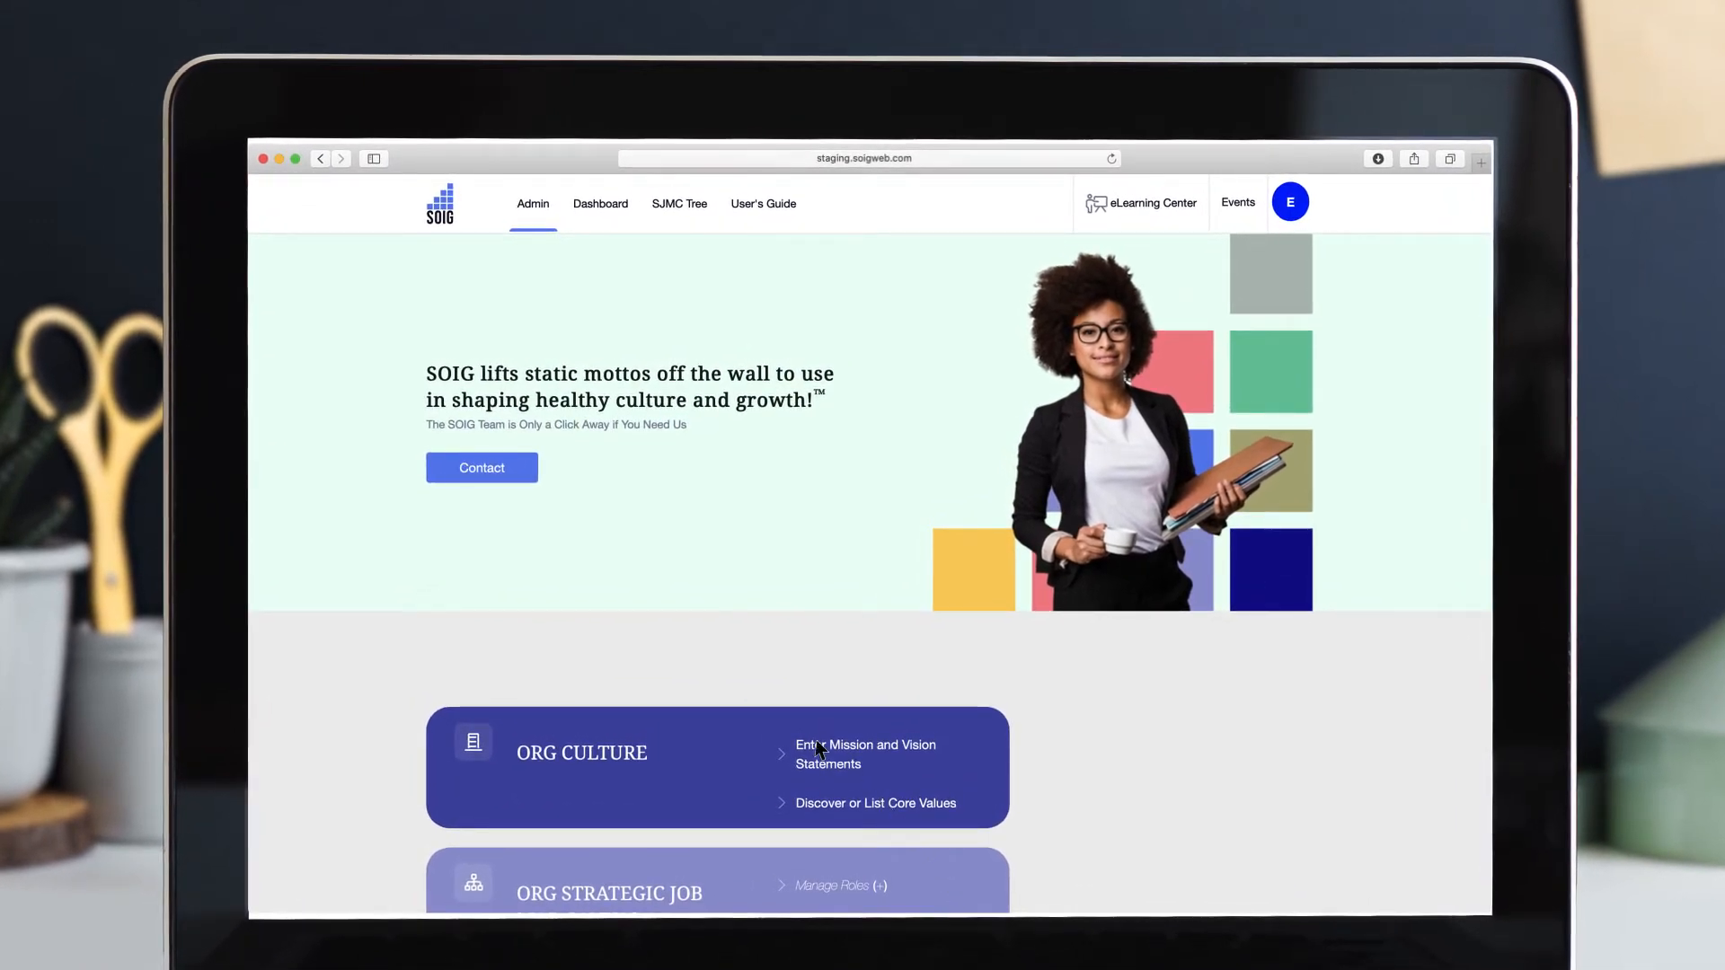
- Open the Mission and Vision Statements form and enter Pacifica Enterprises as organization name
{"action": "left_click", "coordinate": [865, 754]}
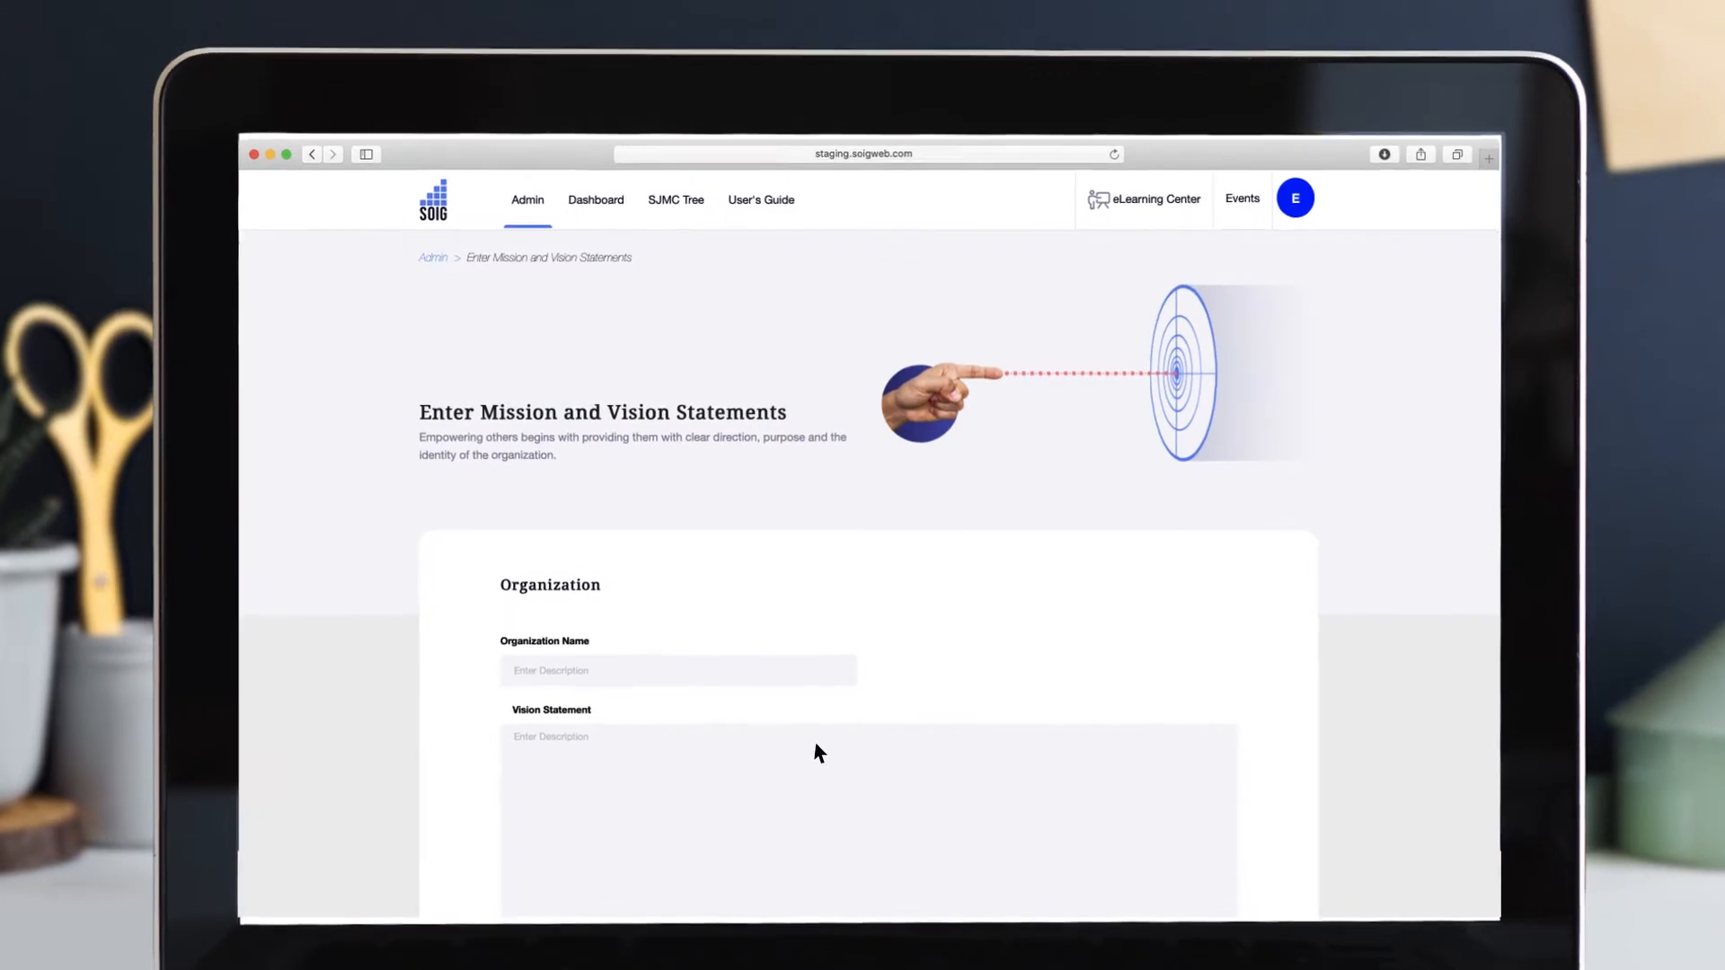
{"action": "scroll", "scroll_direction": "down", "scroll_amount": 3}
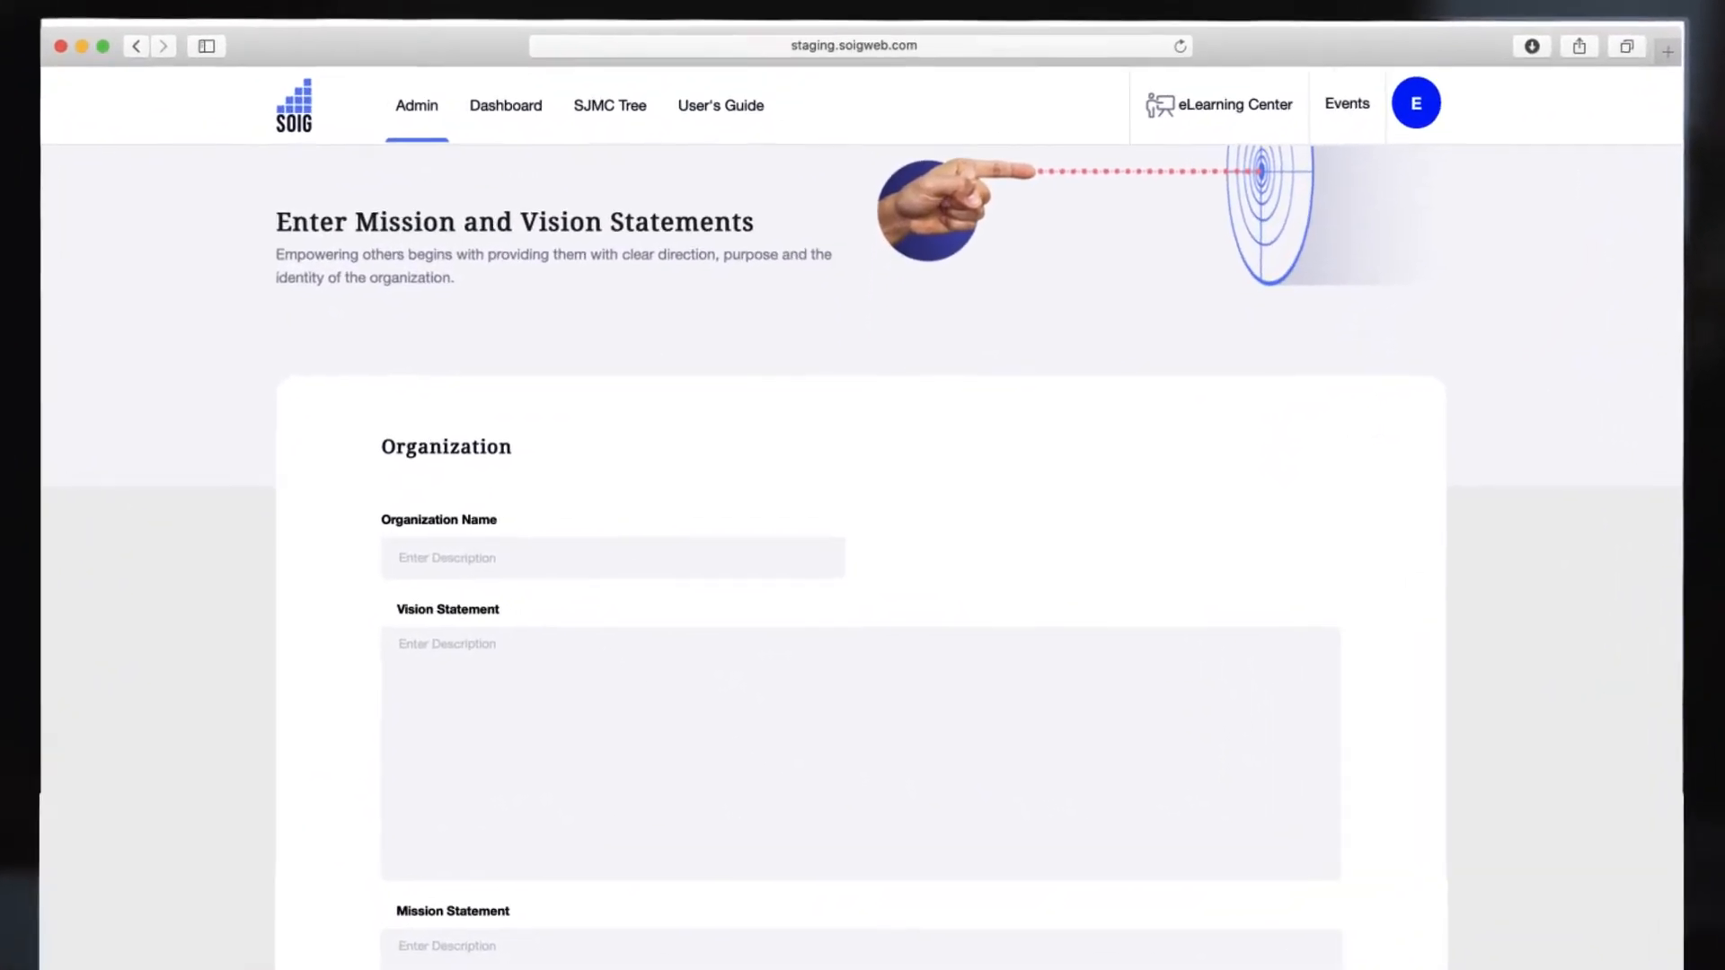
{"action": "type", "text": "Pacifica Enterprises"}
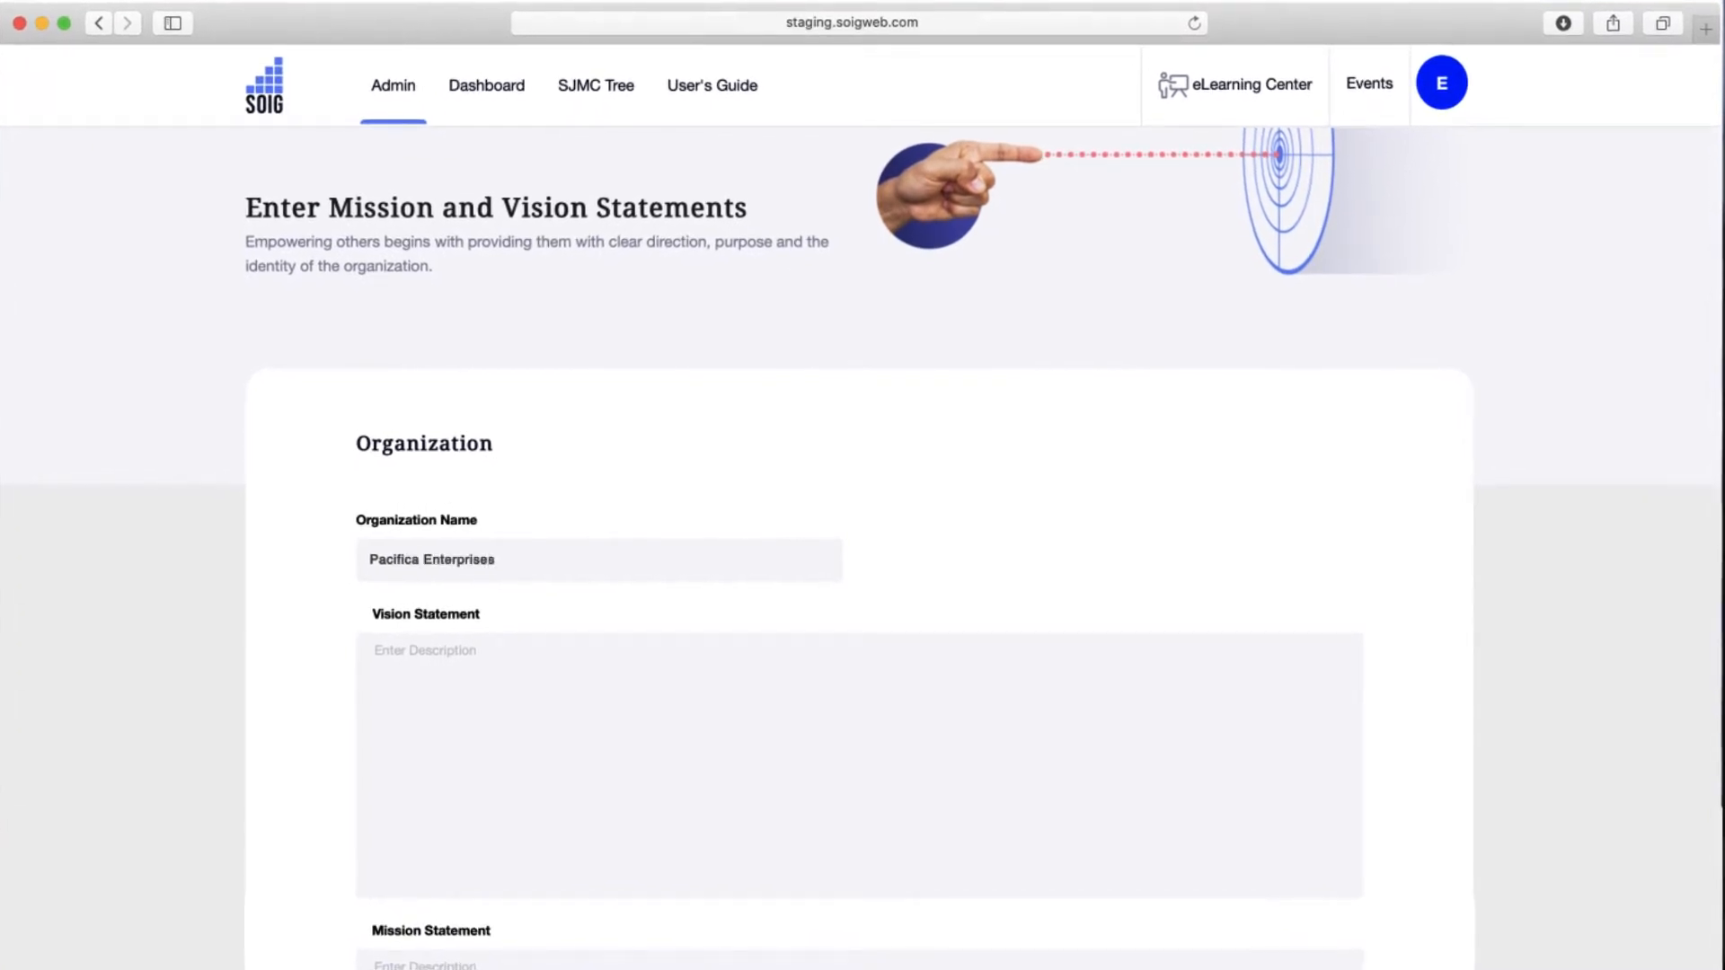
{"action": "left_click", "coordinate": [596, 85]}
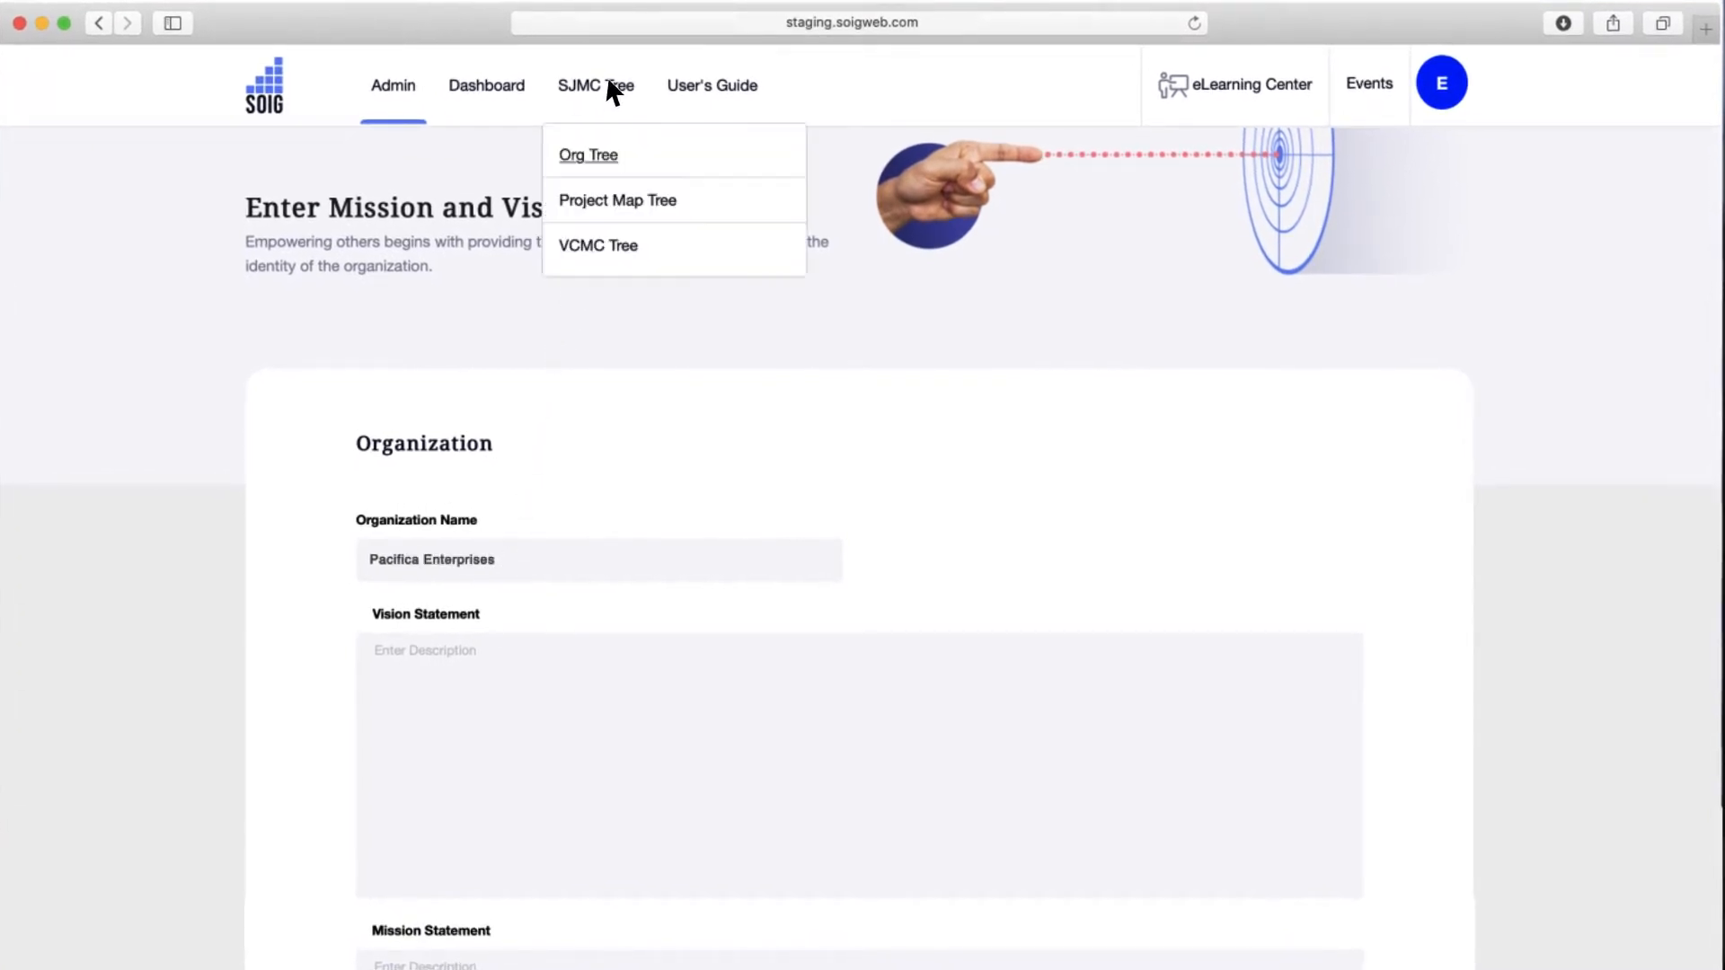
- Display the Pacifica Enterprises Org Tree and scroll down to the Administration department
{"action": "left_click", "coordinate": [588, 154]}
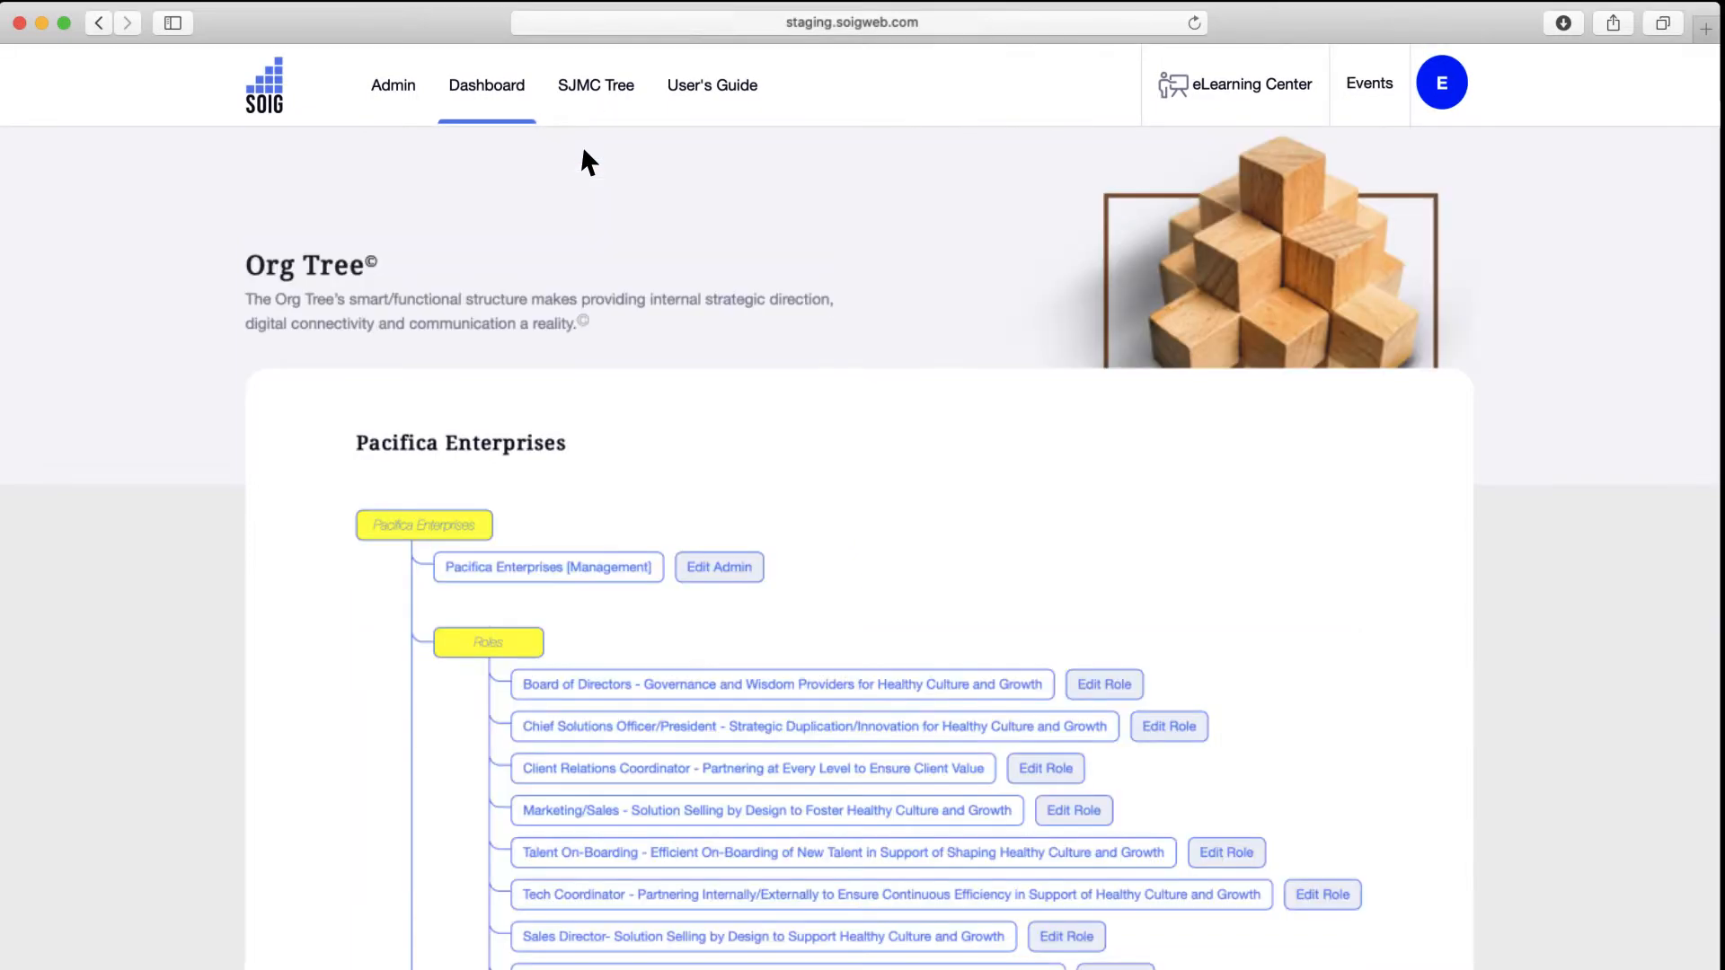
{"action": "scroll", "scroll_direction": "down", "scroll_amount": 3}
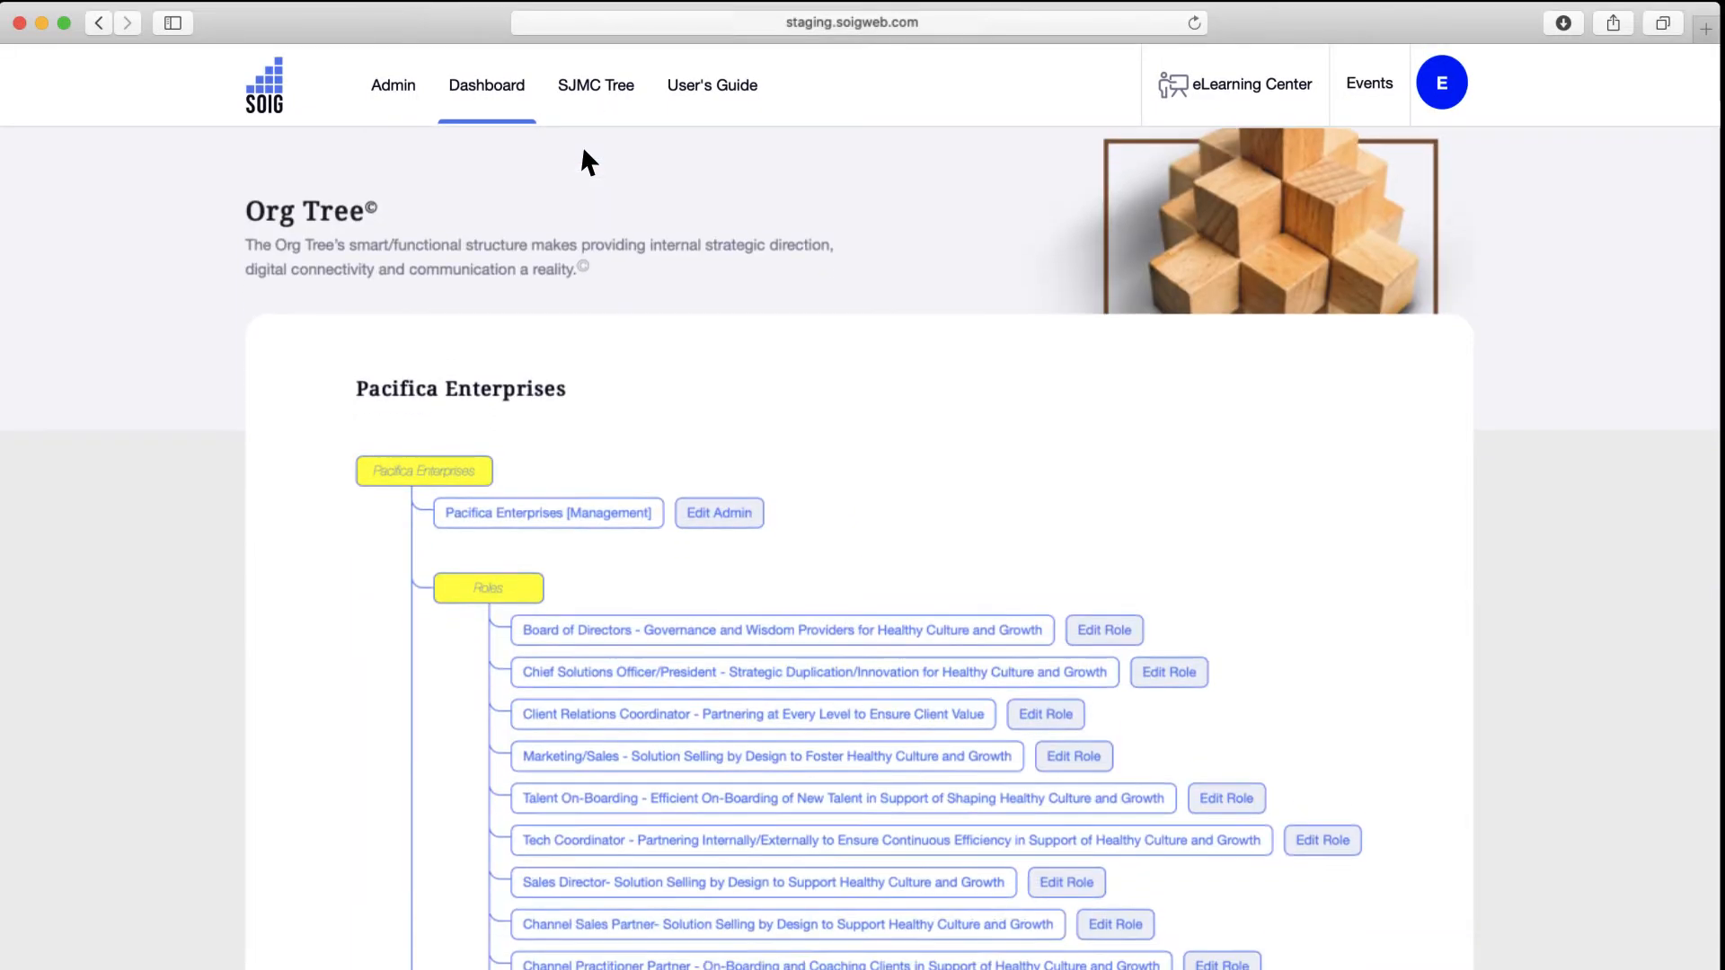
{"action": "scroll", "scroll_direction": "down", "scroll_amount": 3}
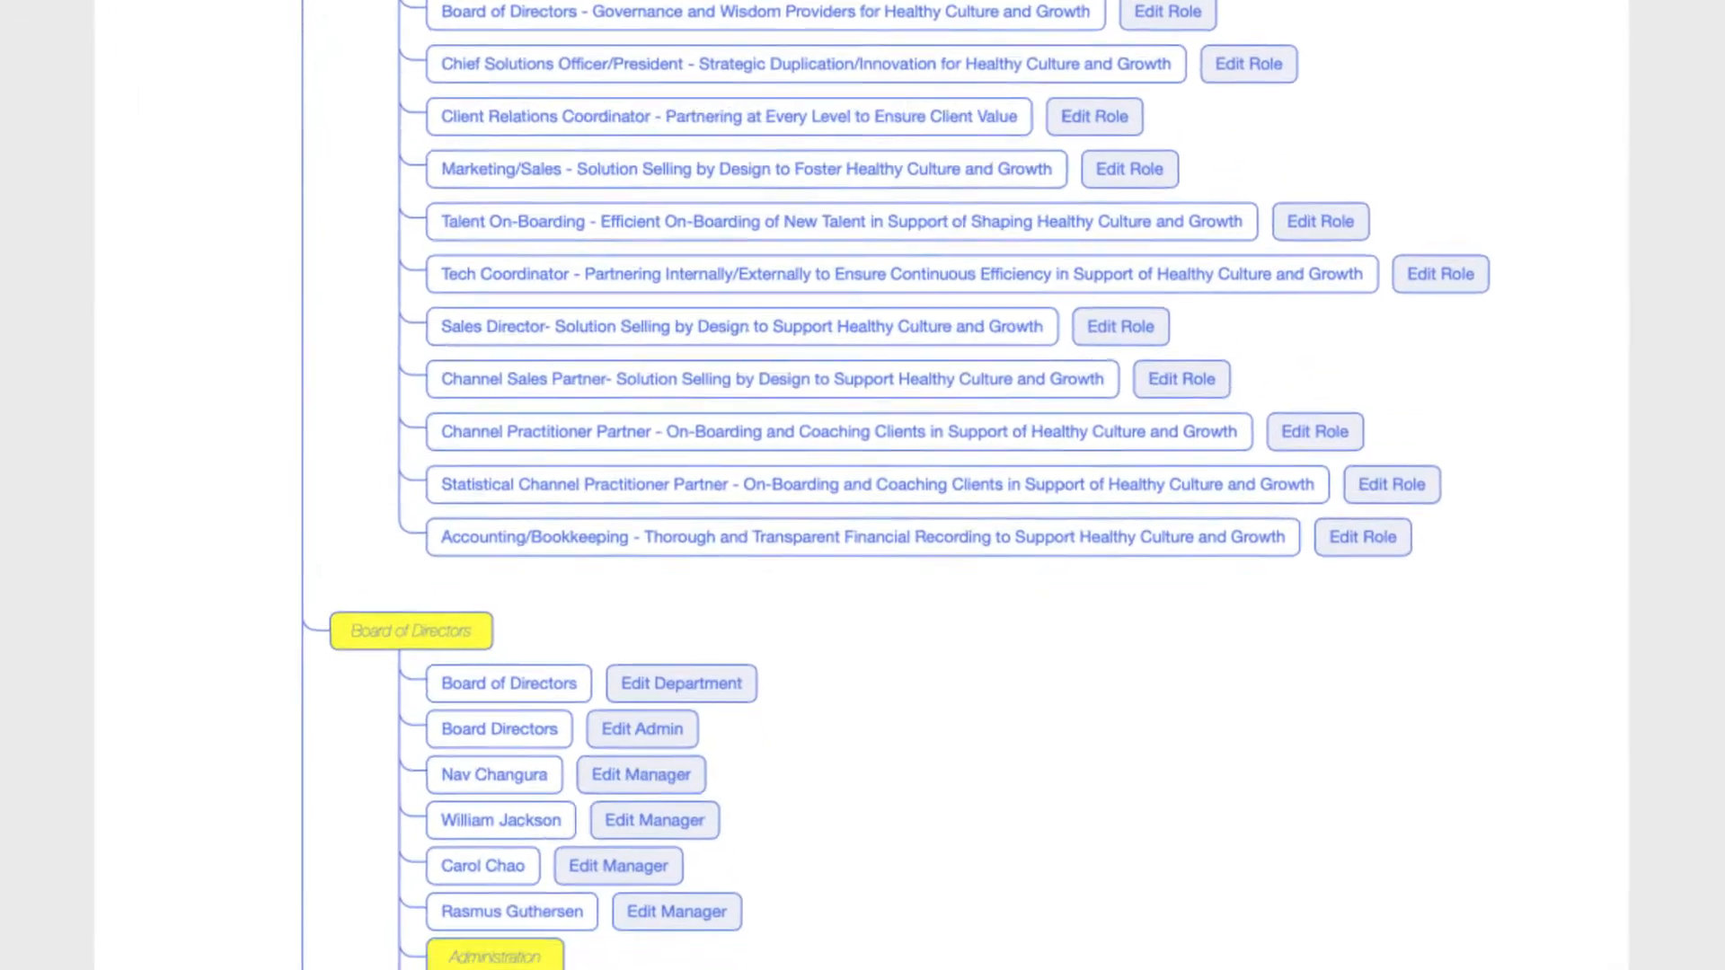
{"action": "scroll", "scroll_direction": "down", "scroll_amount": 3}
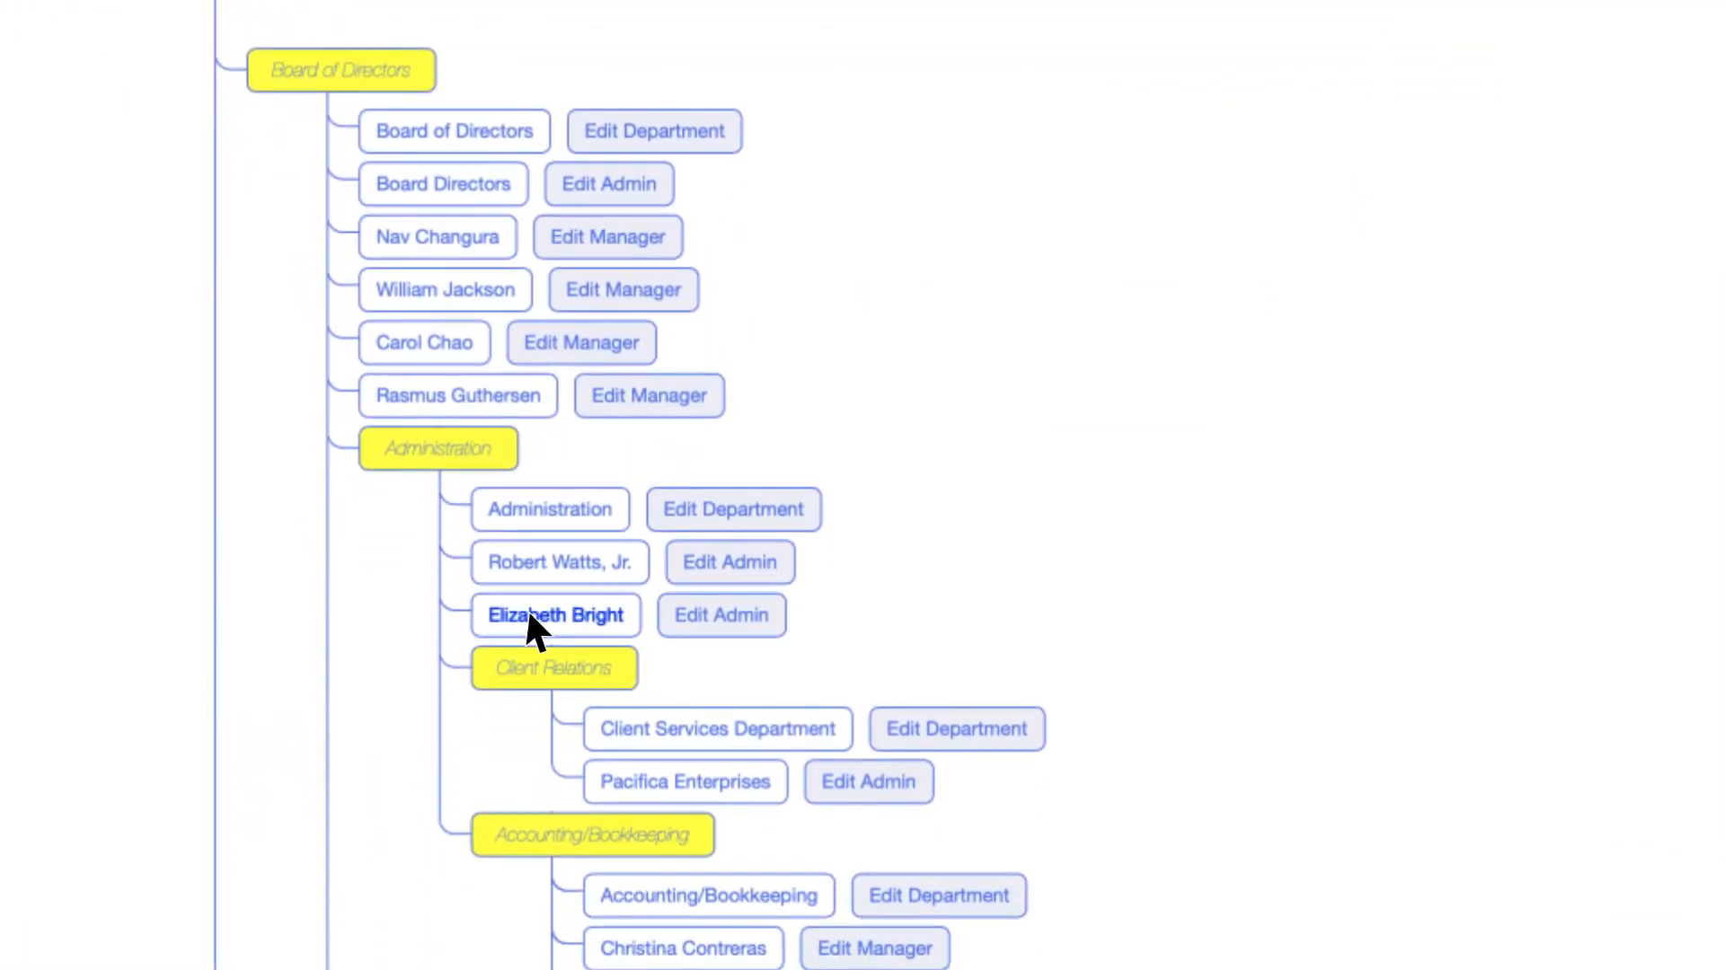
{"action": "left_click", "coordinate": [556, 615]}
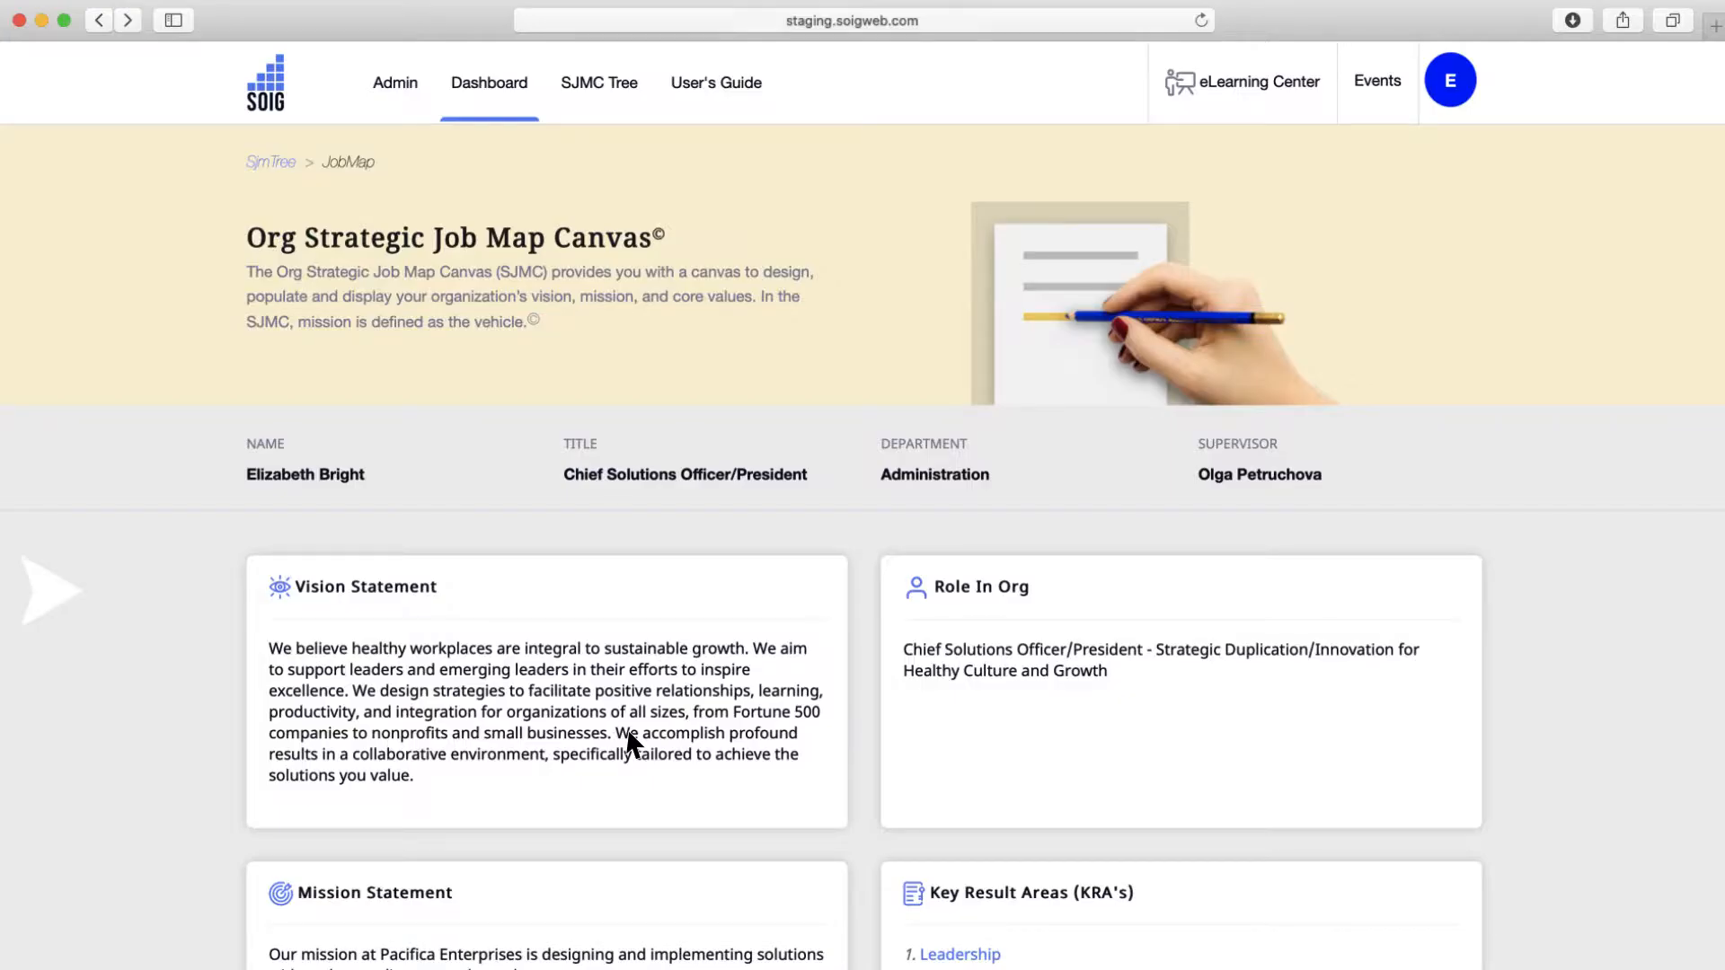
{"action": "scroll", "scroll_direction": "down", "scroll_amount": 3}
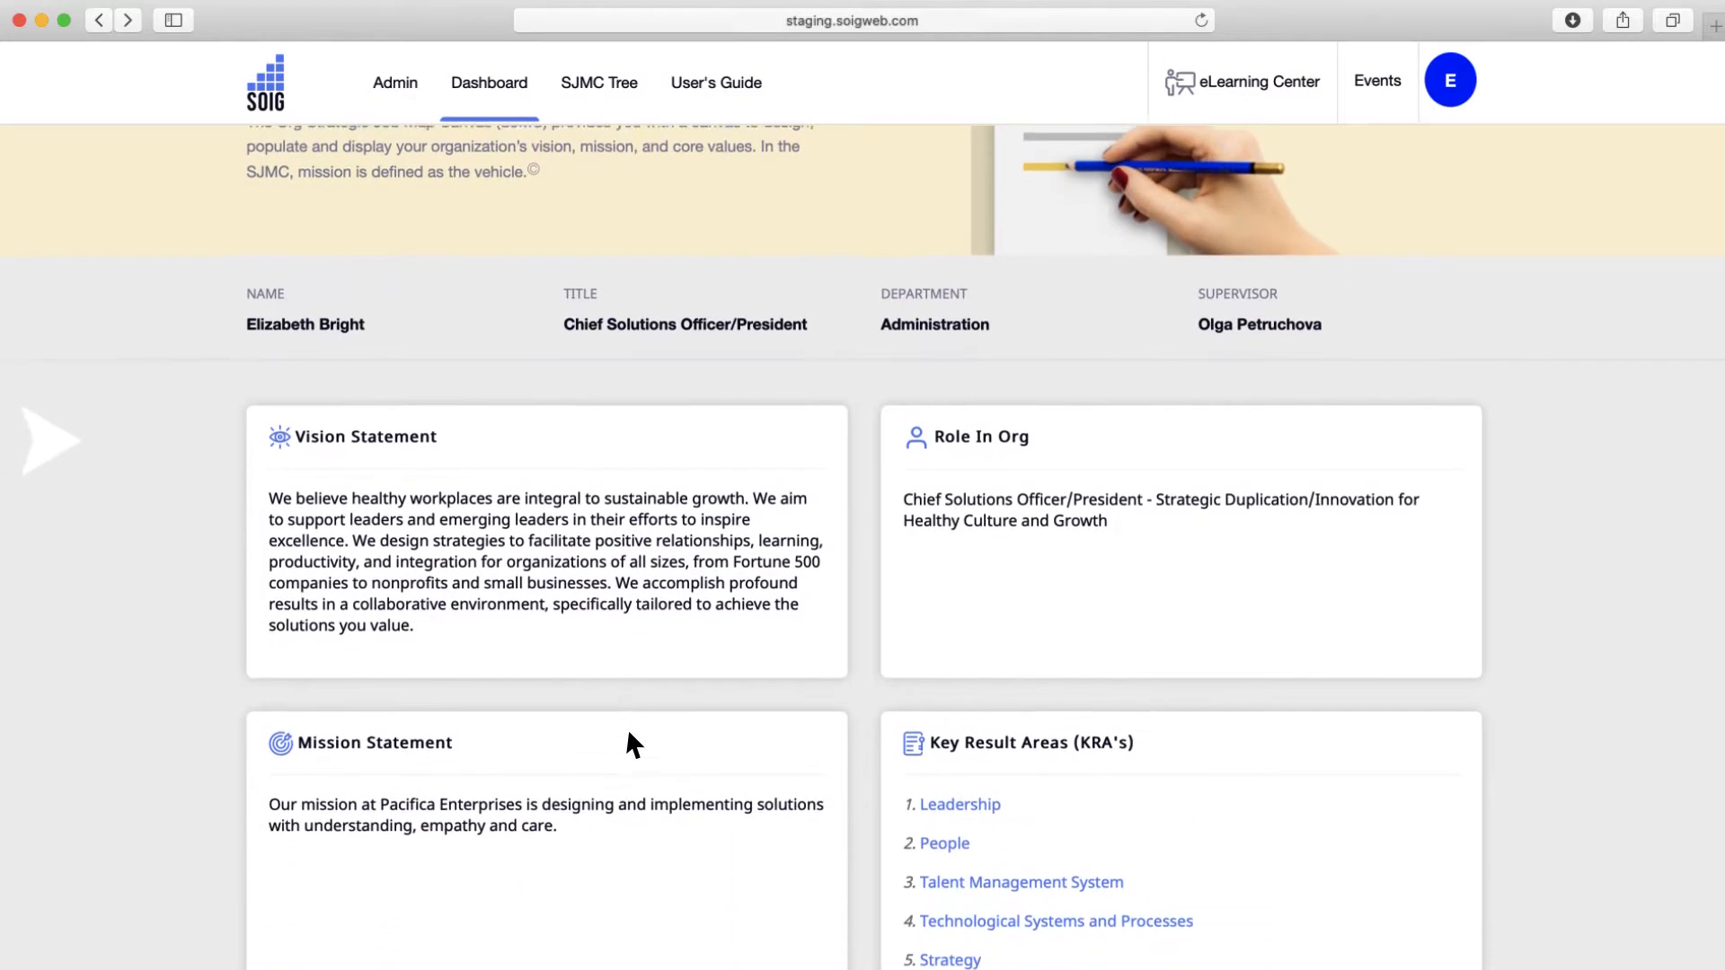
{"action": "scroll", "scroll_direction": "down", "scroll_amount": 3}
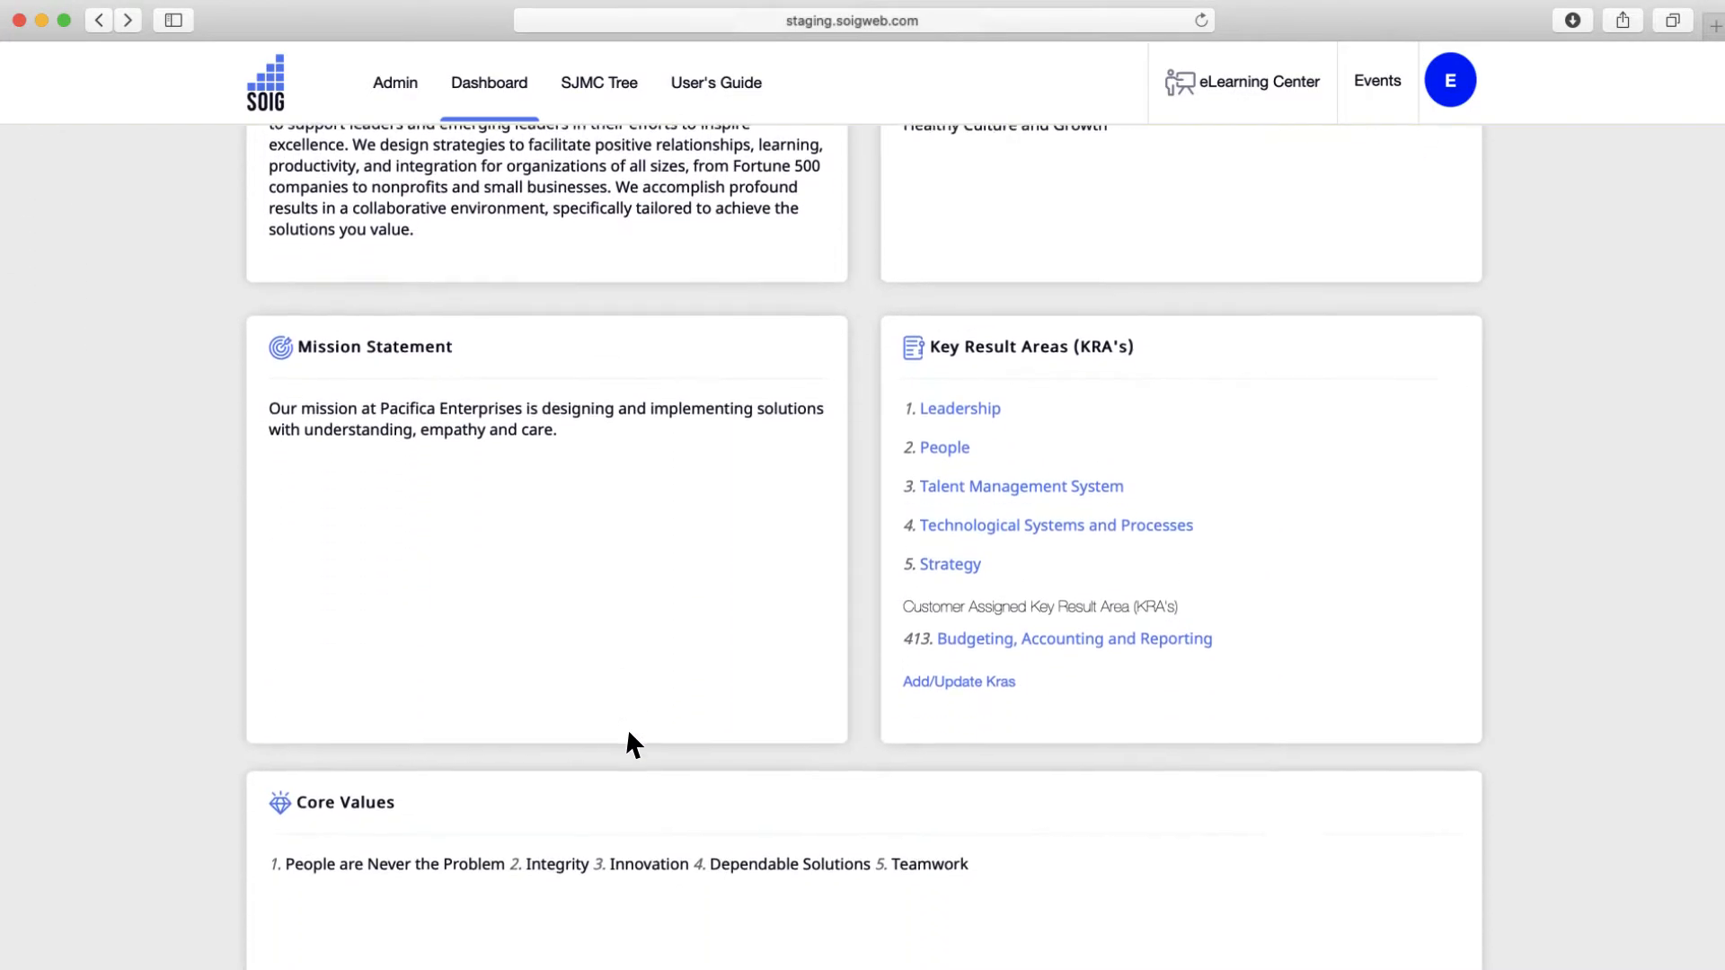
{"action": "scroll", "scroll_direction": "down", "scroll_amount": 3}
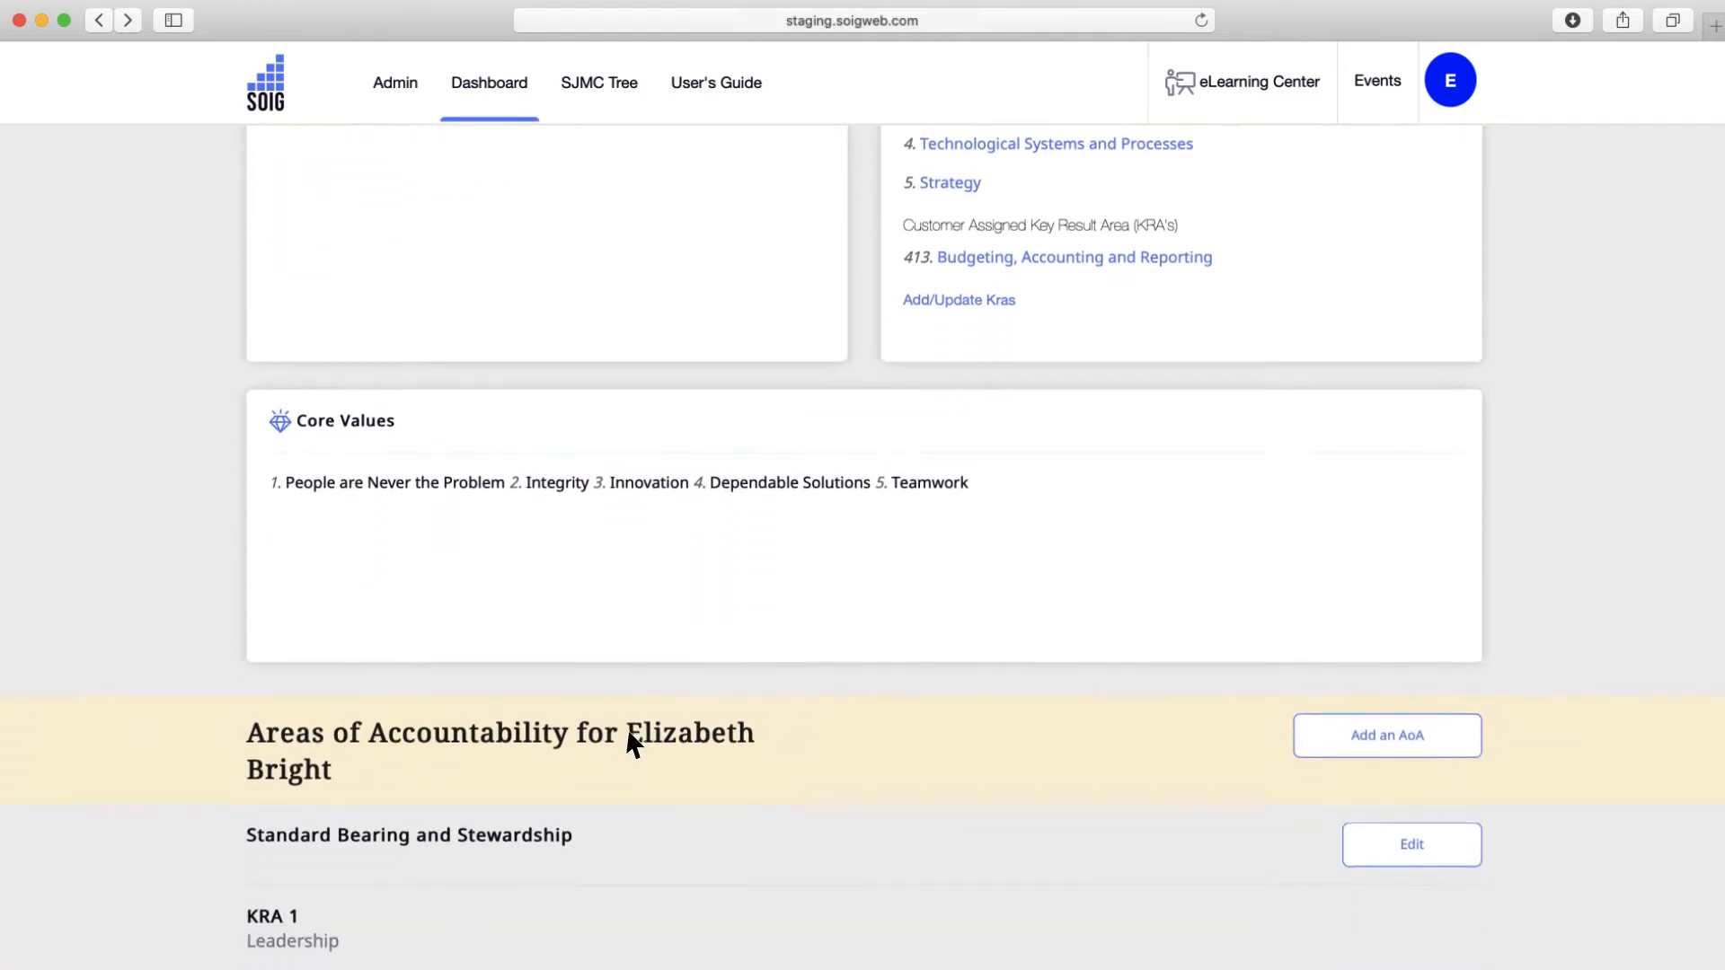
{"action": "scroll", "scroll_direction": "down", "scroll_amount": 3}
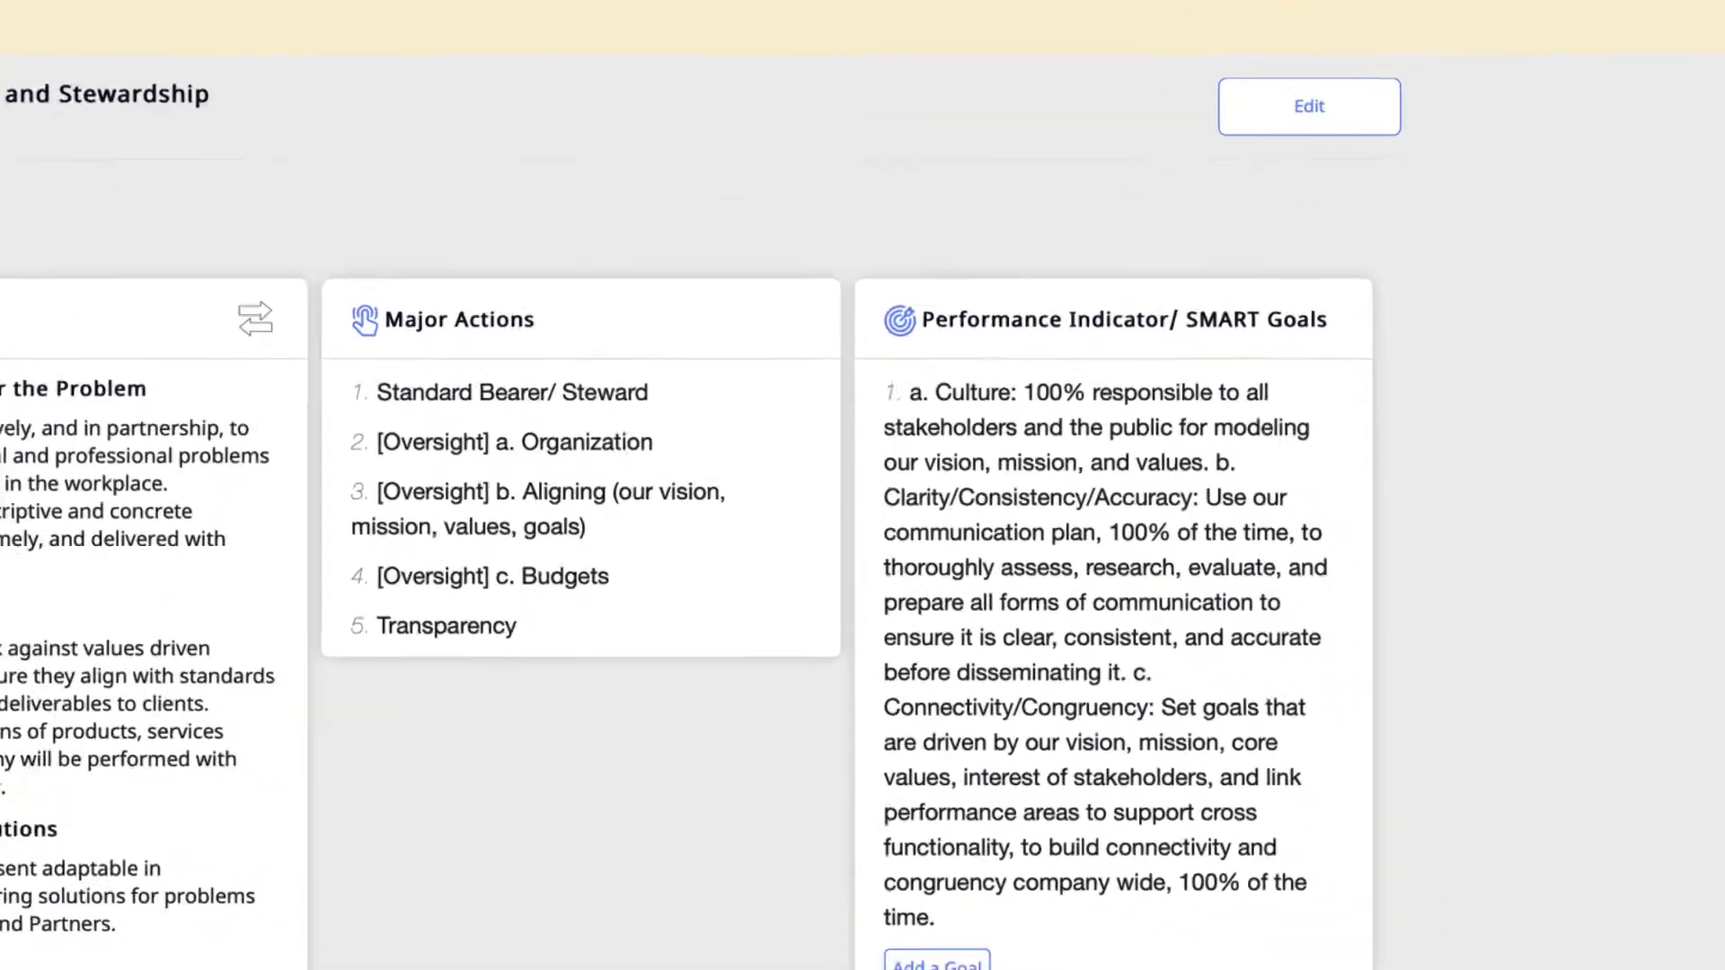
{"action": "scroll", "scroll_direction": "down", "scroll_amount": 3}
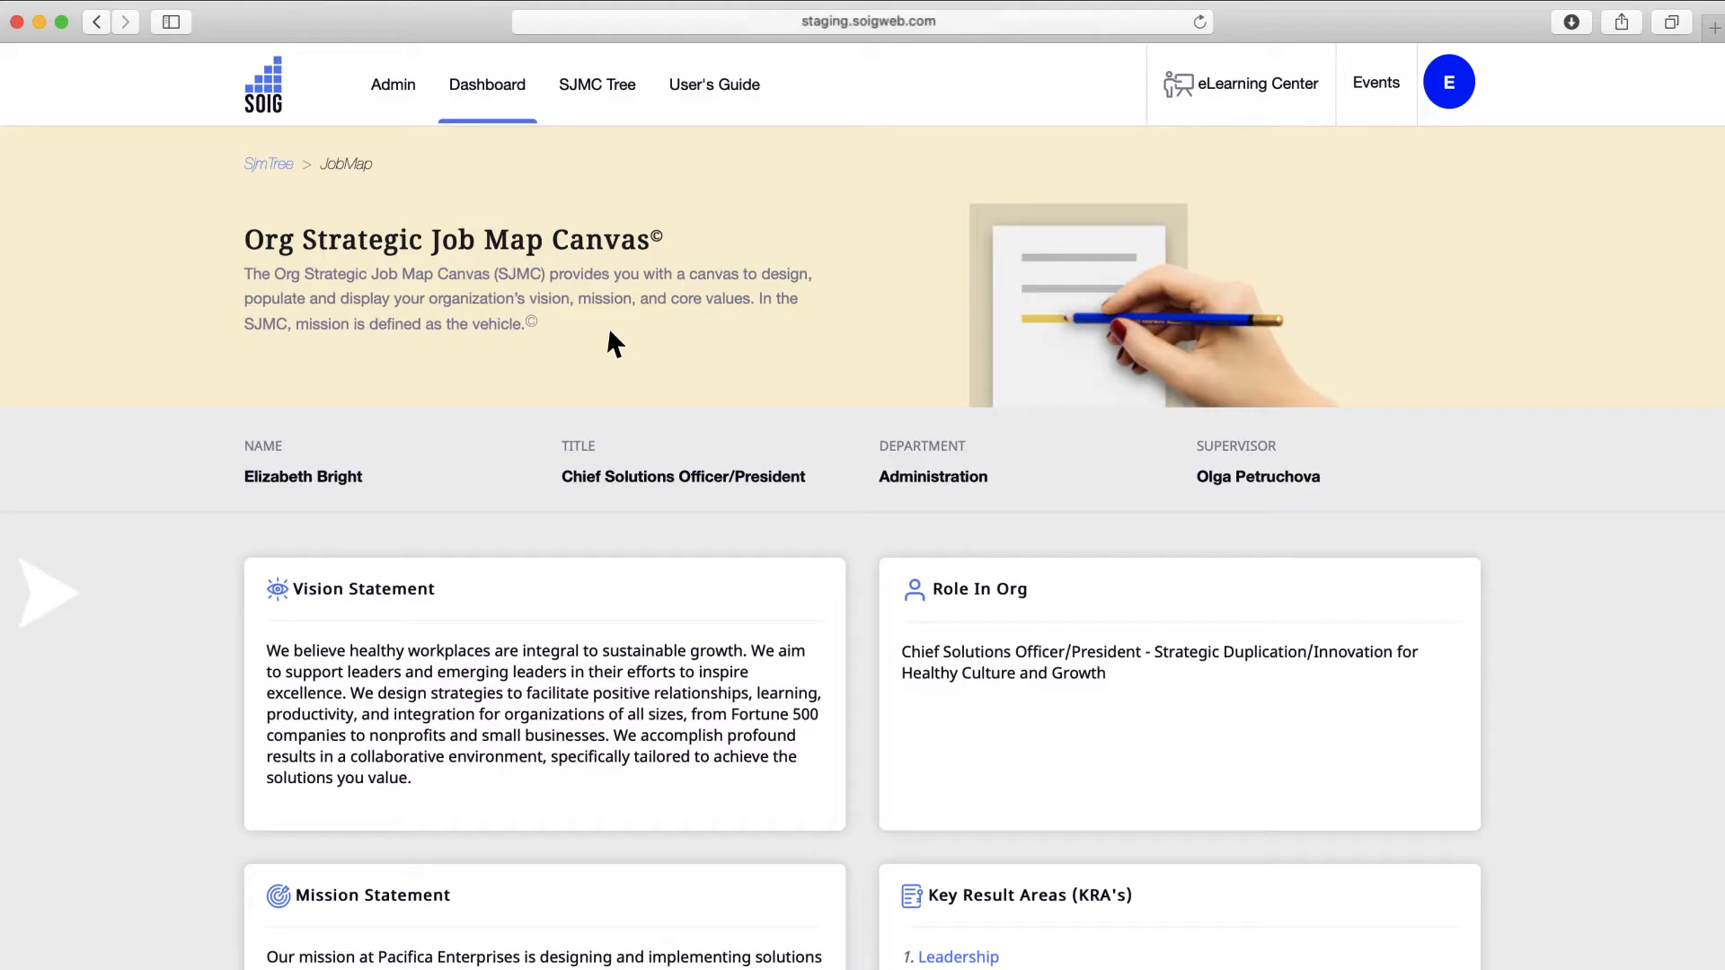
{"action": "scroll", "scroll_direction": "down", "scroll_amount": 3}
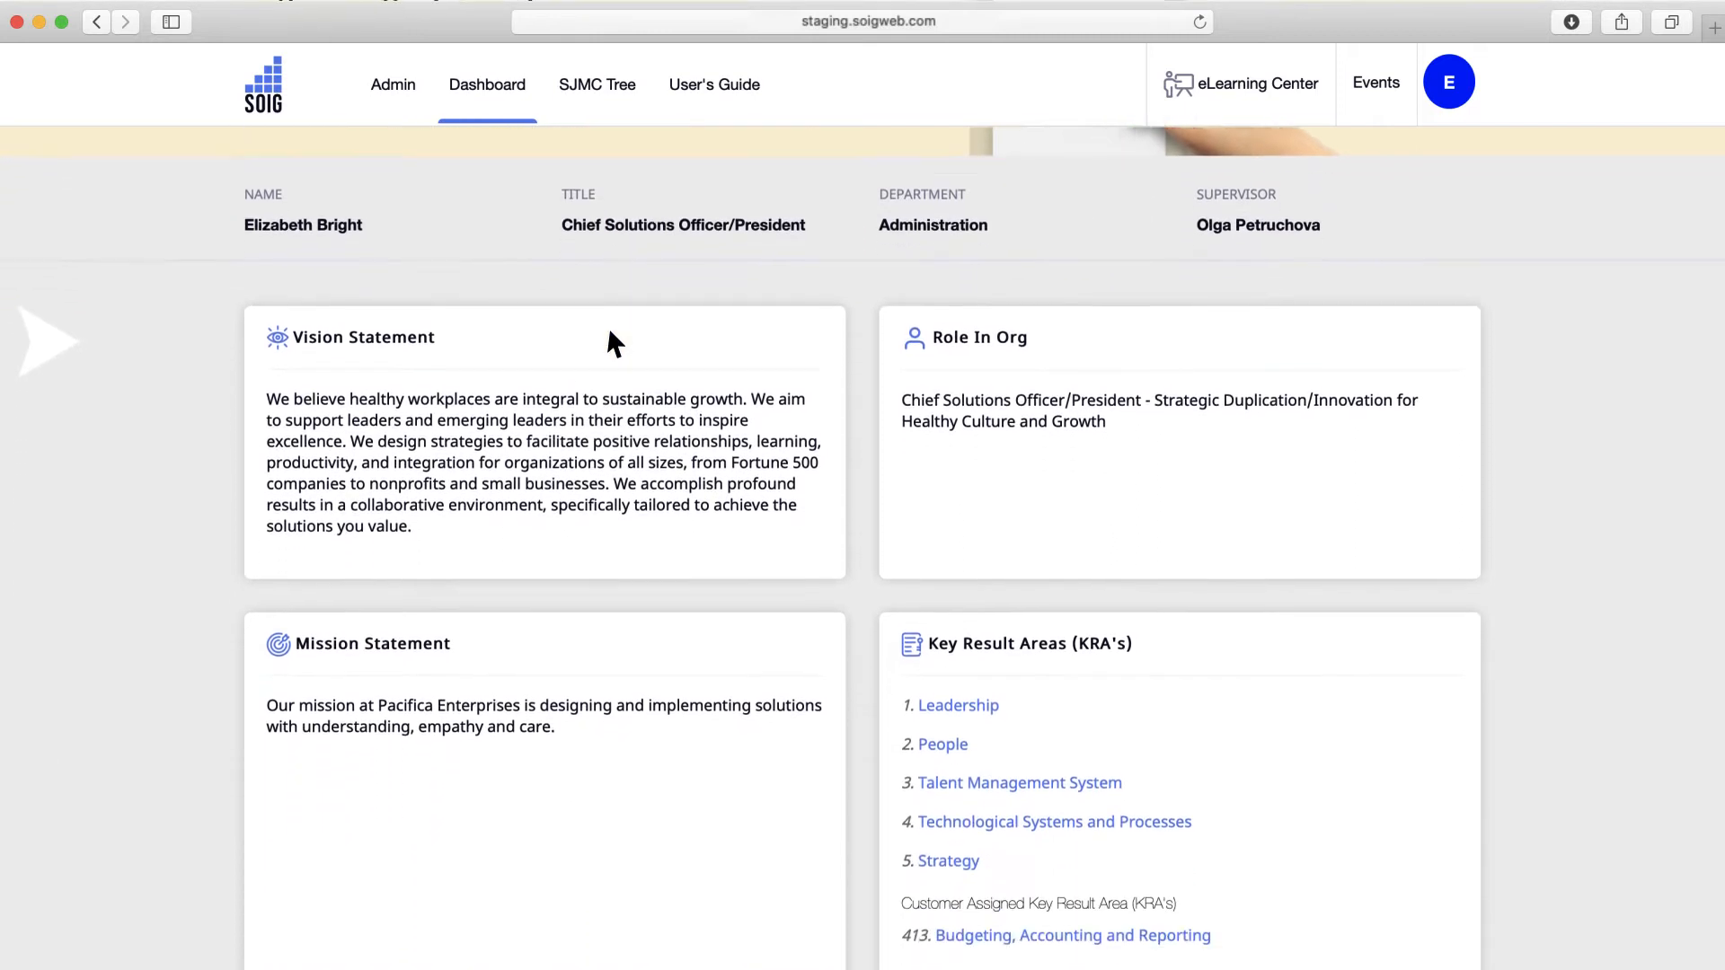
{"action": "scroll", "scroll_direction": "down", "scroll_amount": 3}
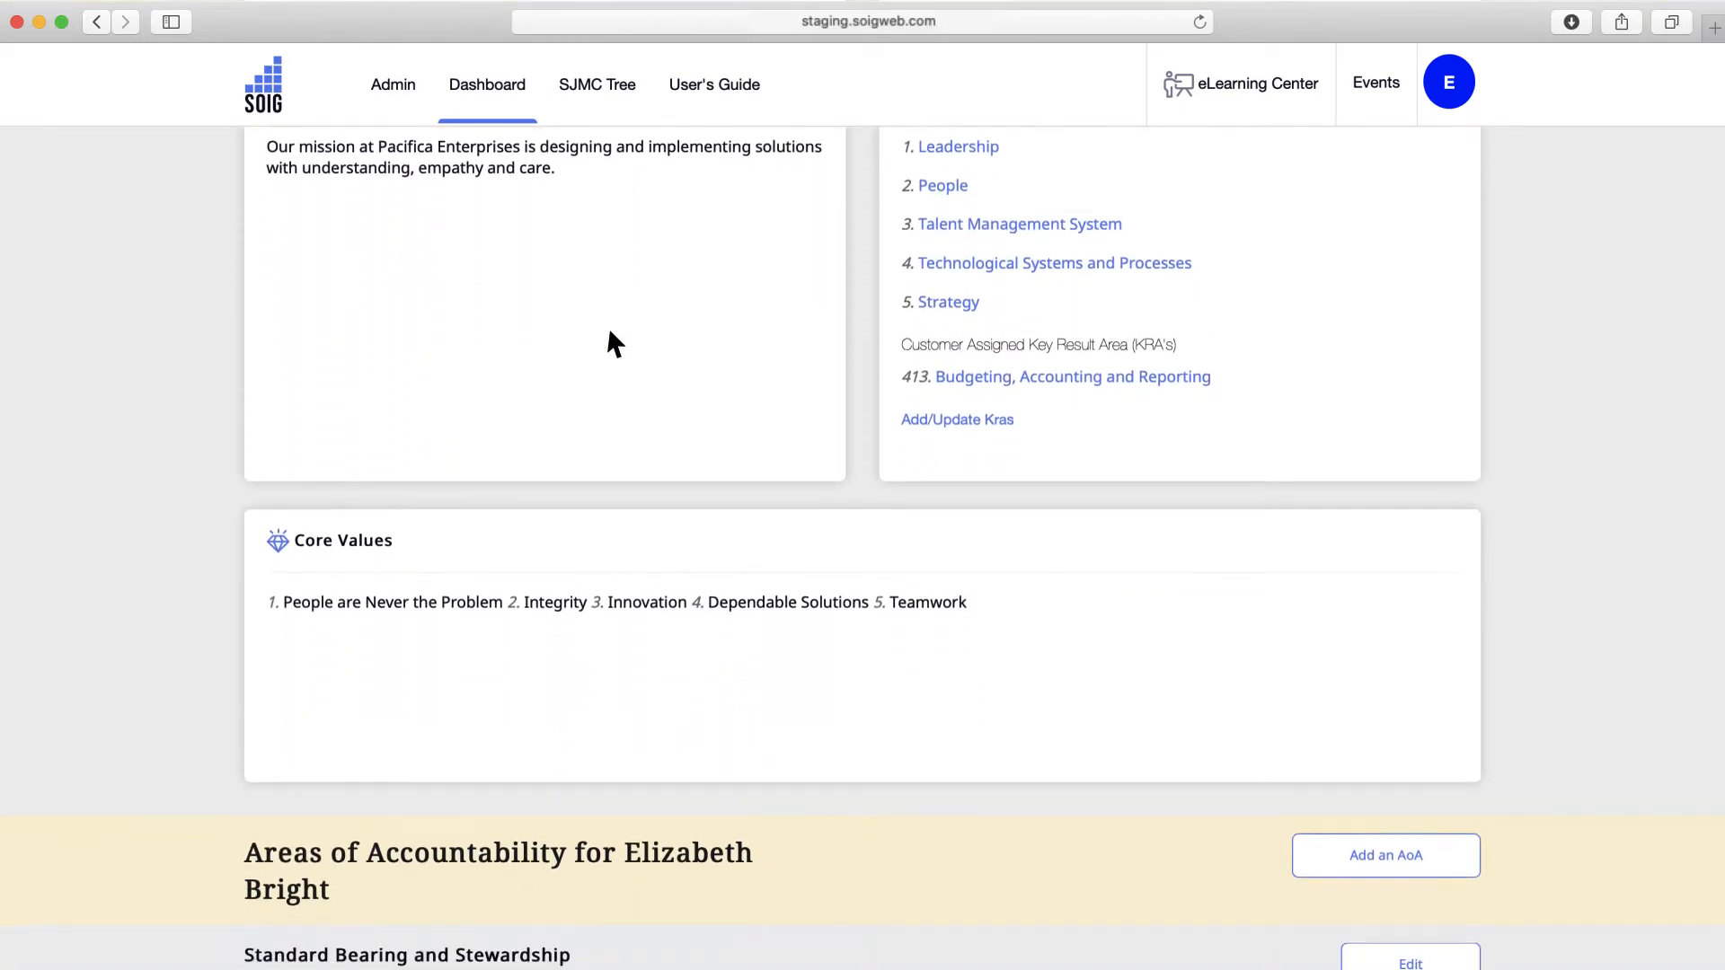
{"action": "scroll", "scroll_direction": "down", "scroll_amount": 3}
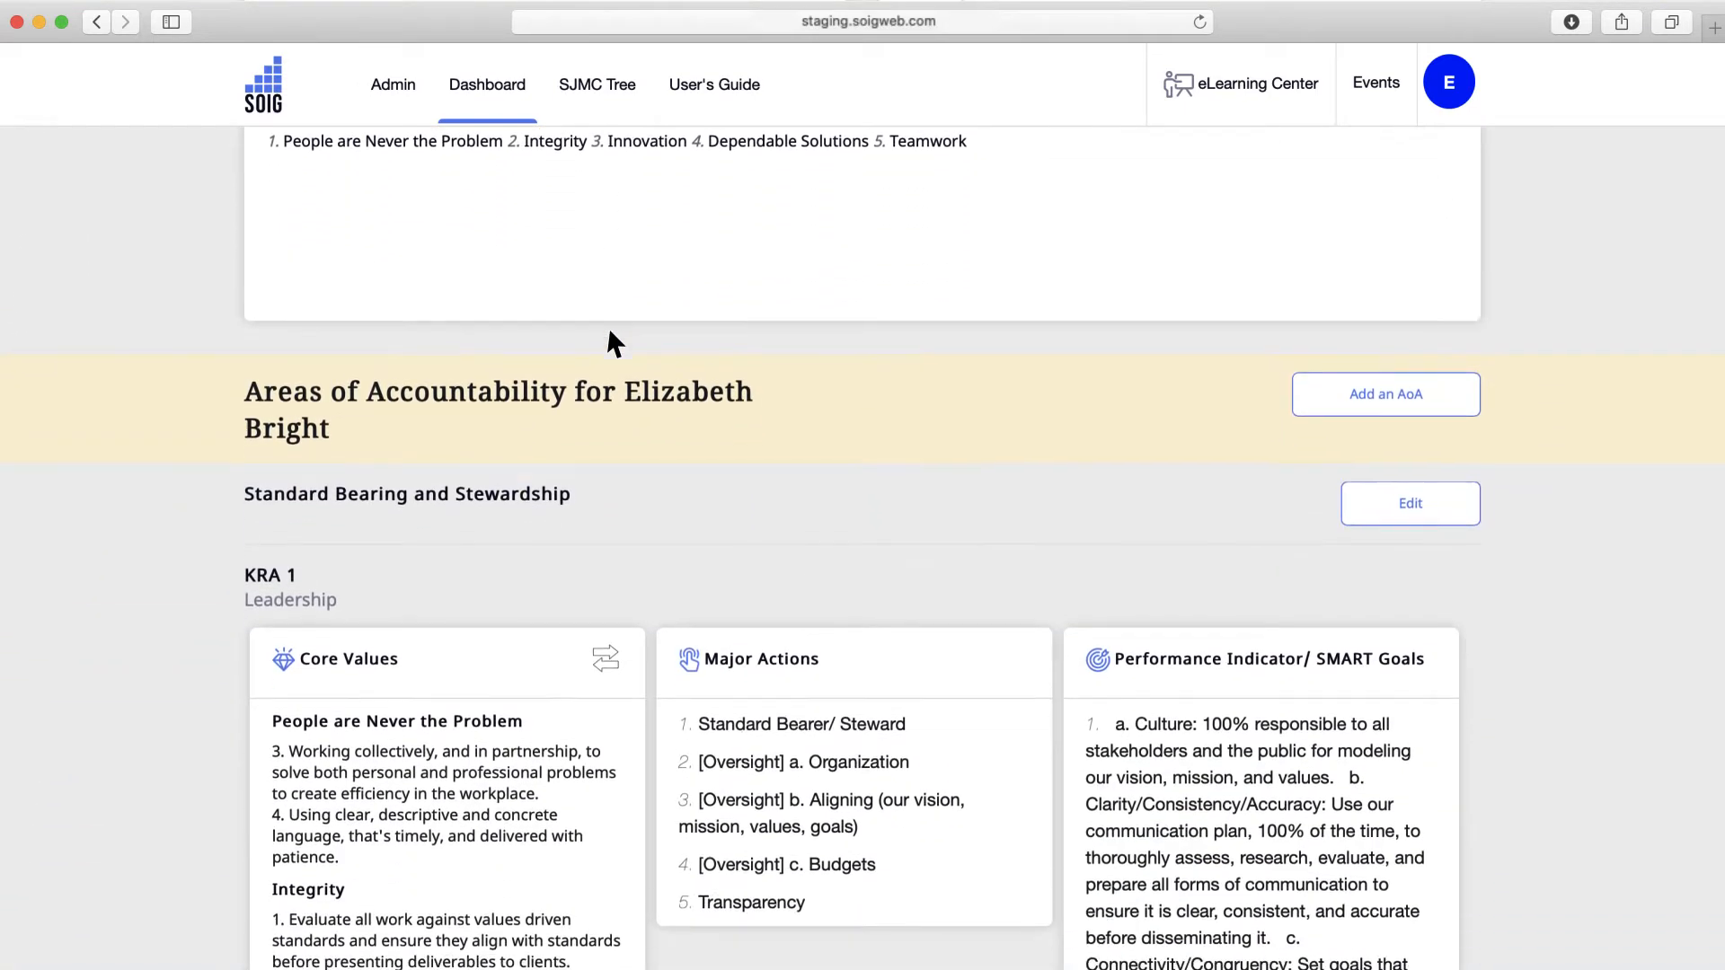
{"action": "scroll", "scroll_direction": "down", "scroll_amount": 3}
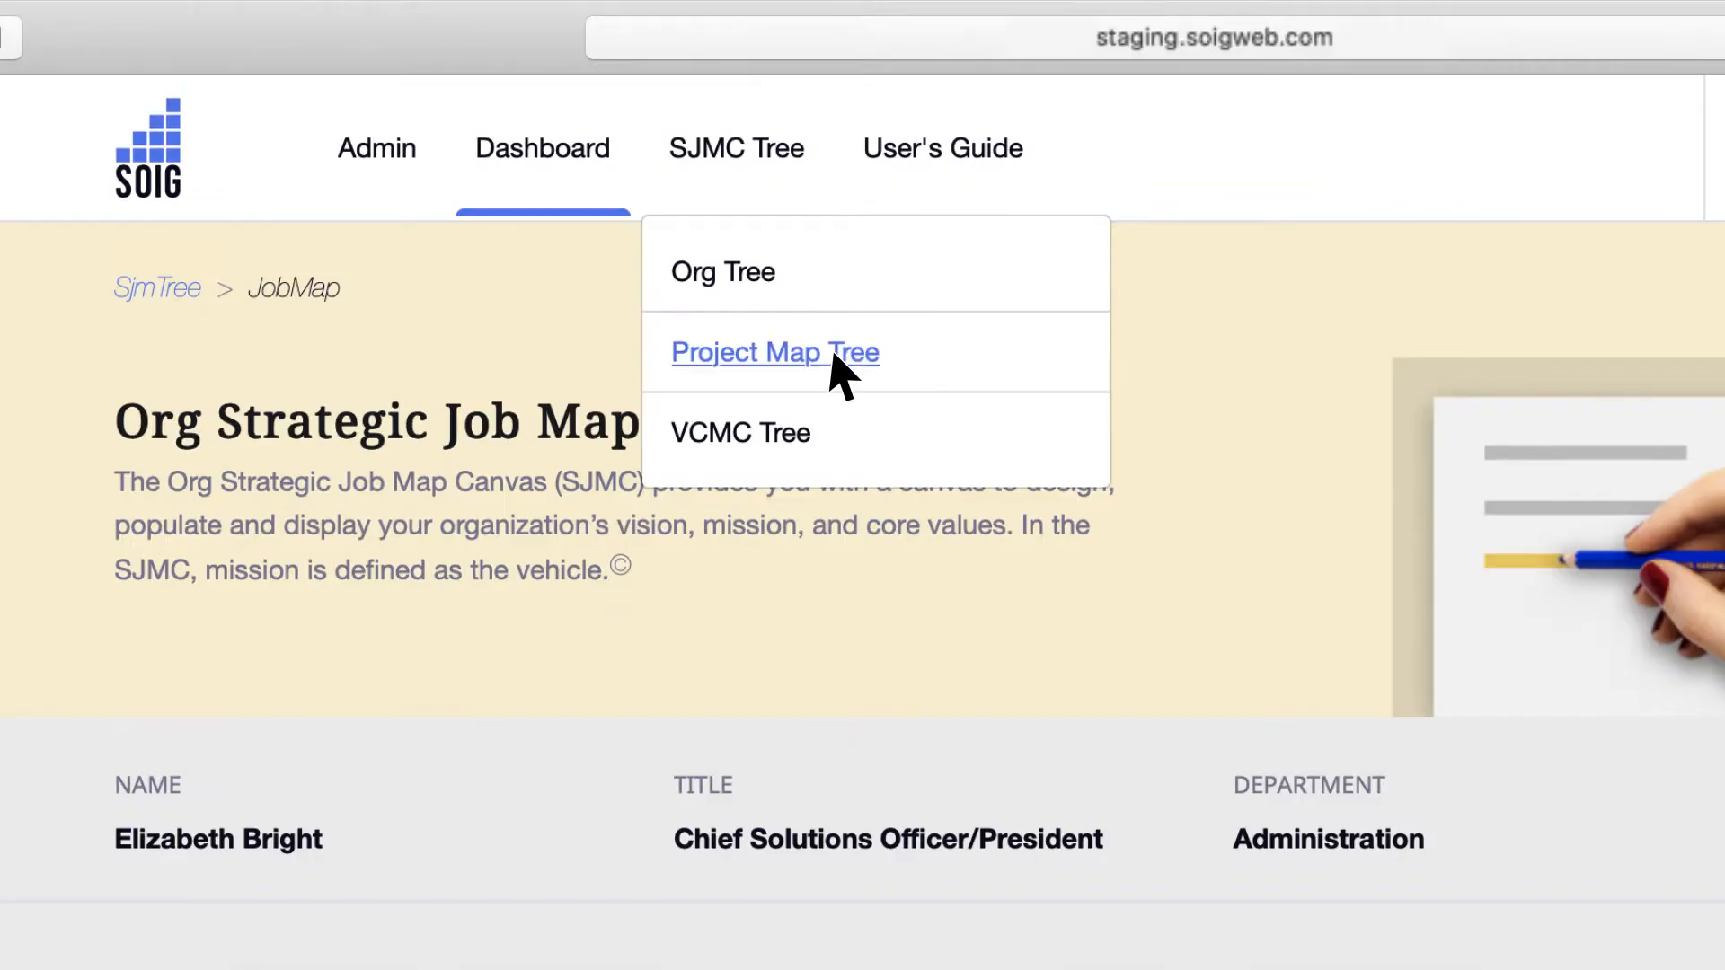
- View the Manager Project's job map canvas, then return to the Project Map Tree
{"action": "left_click", "coordinate": [775, 352]}
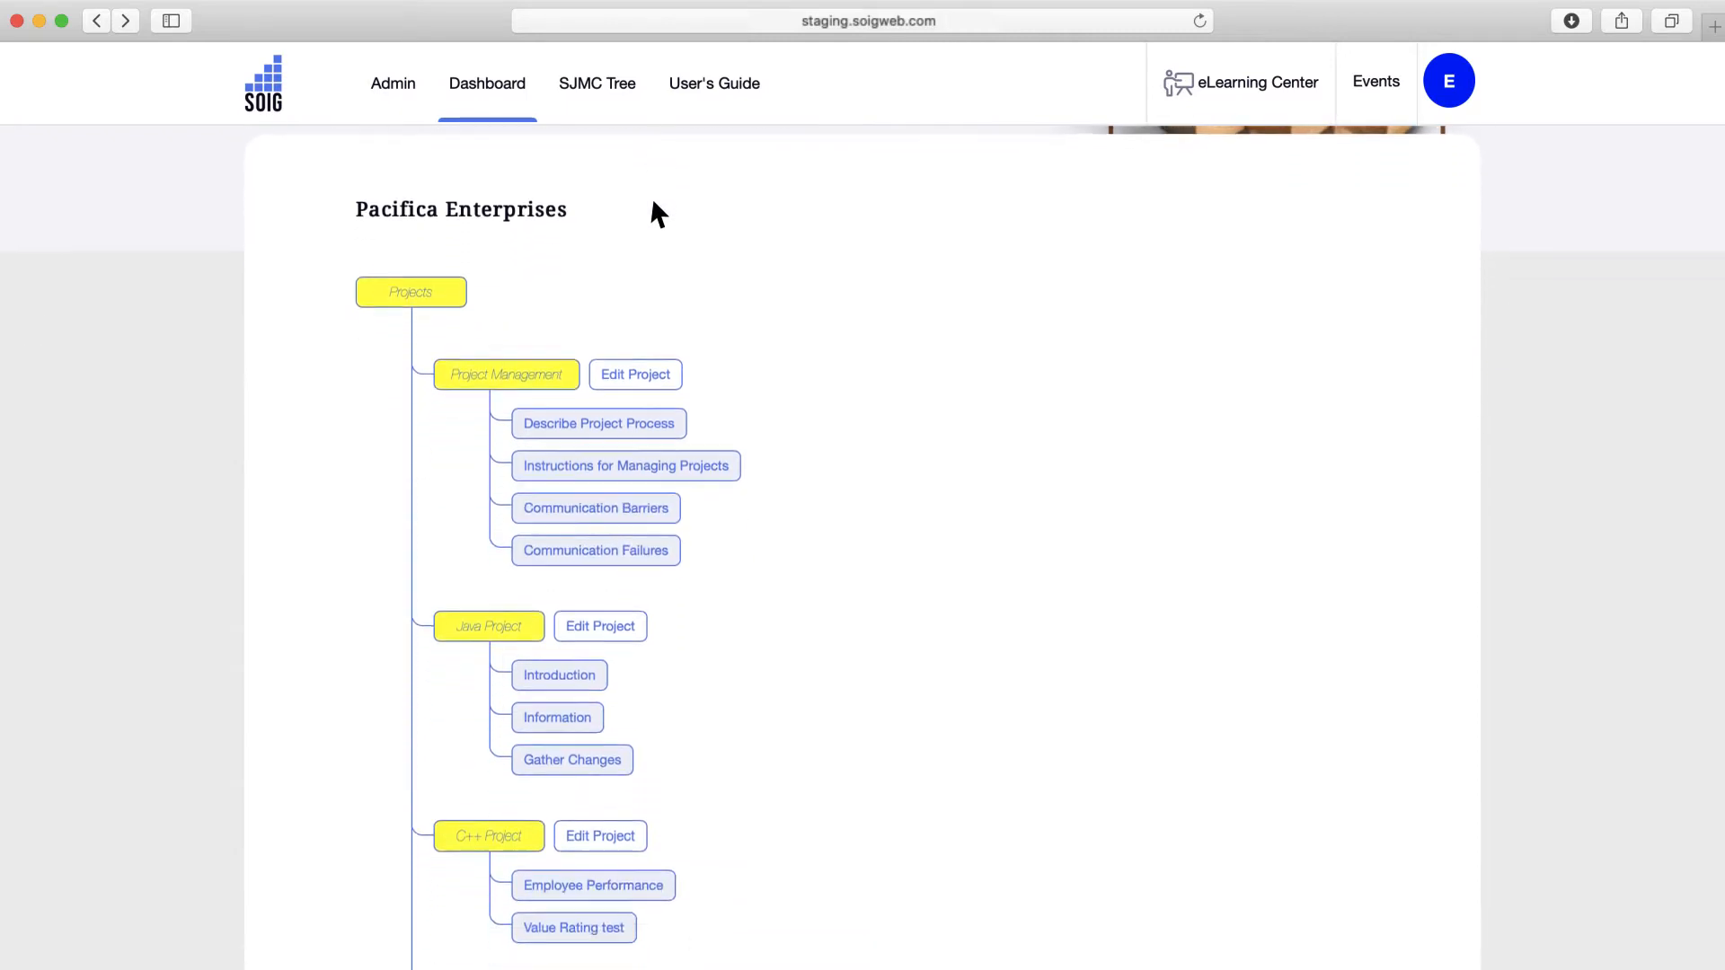
{"action": "scroll", "scroll_direction": "down", "scroll_amount": 3}
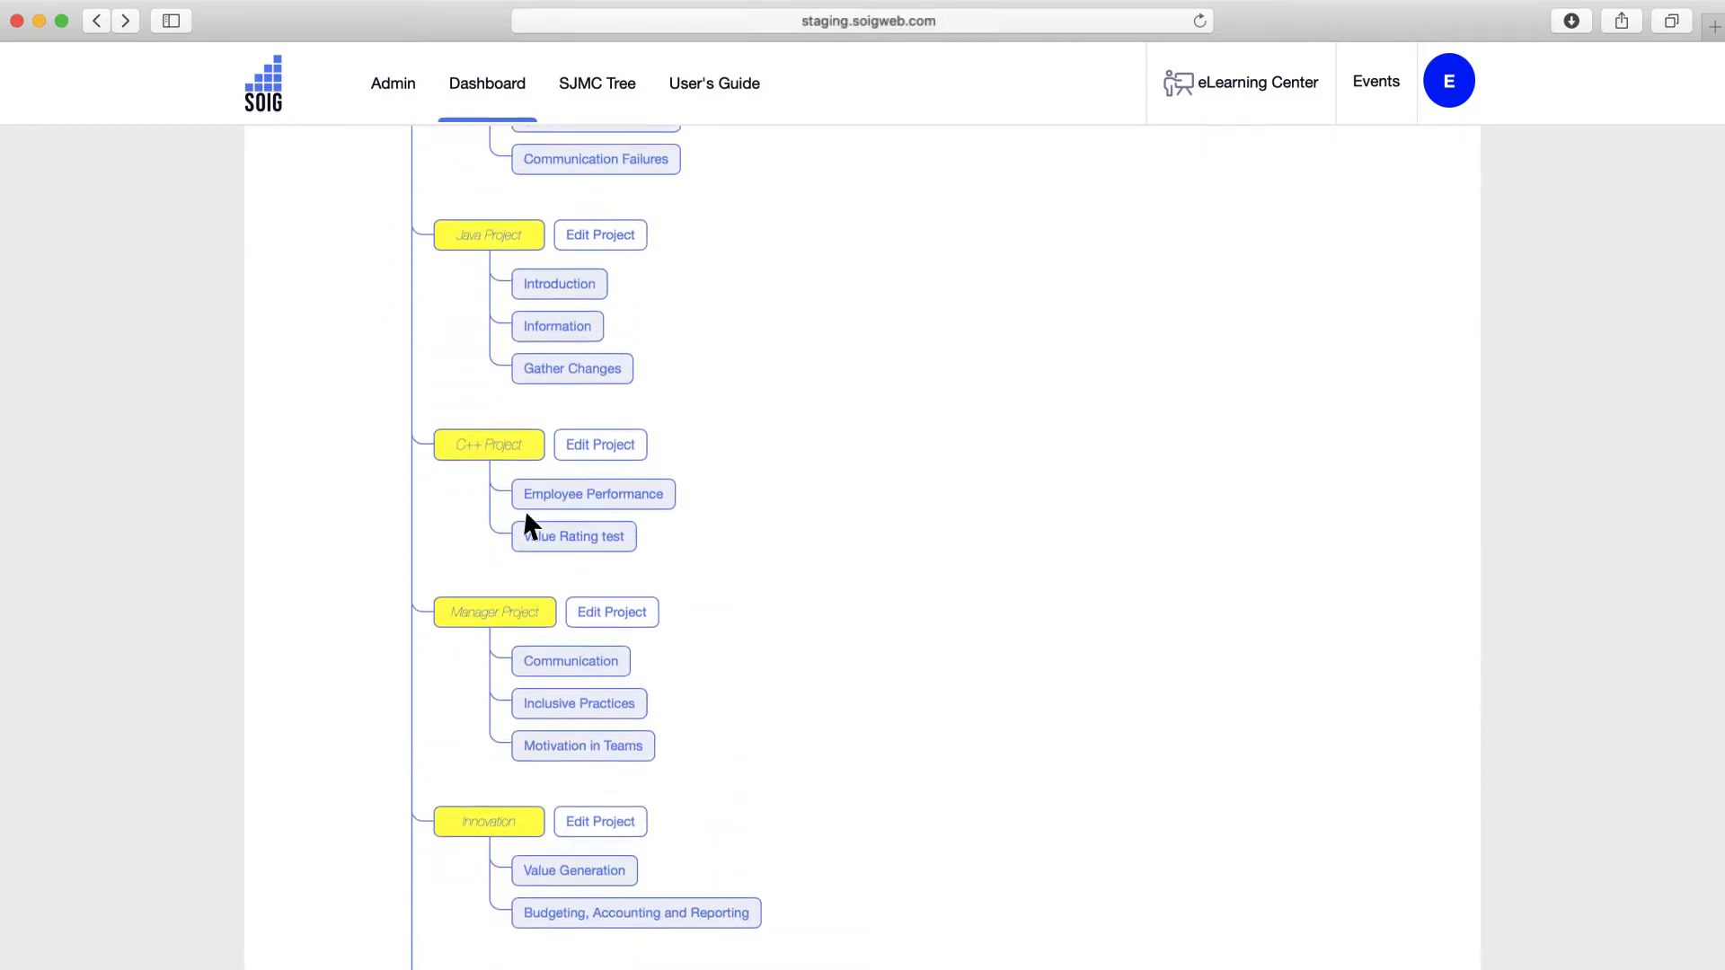
{"action": "left_click", "coordinate": [493, 612]}
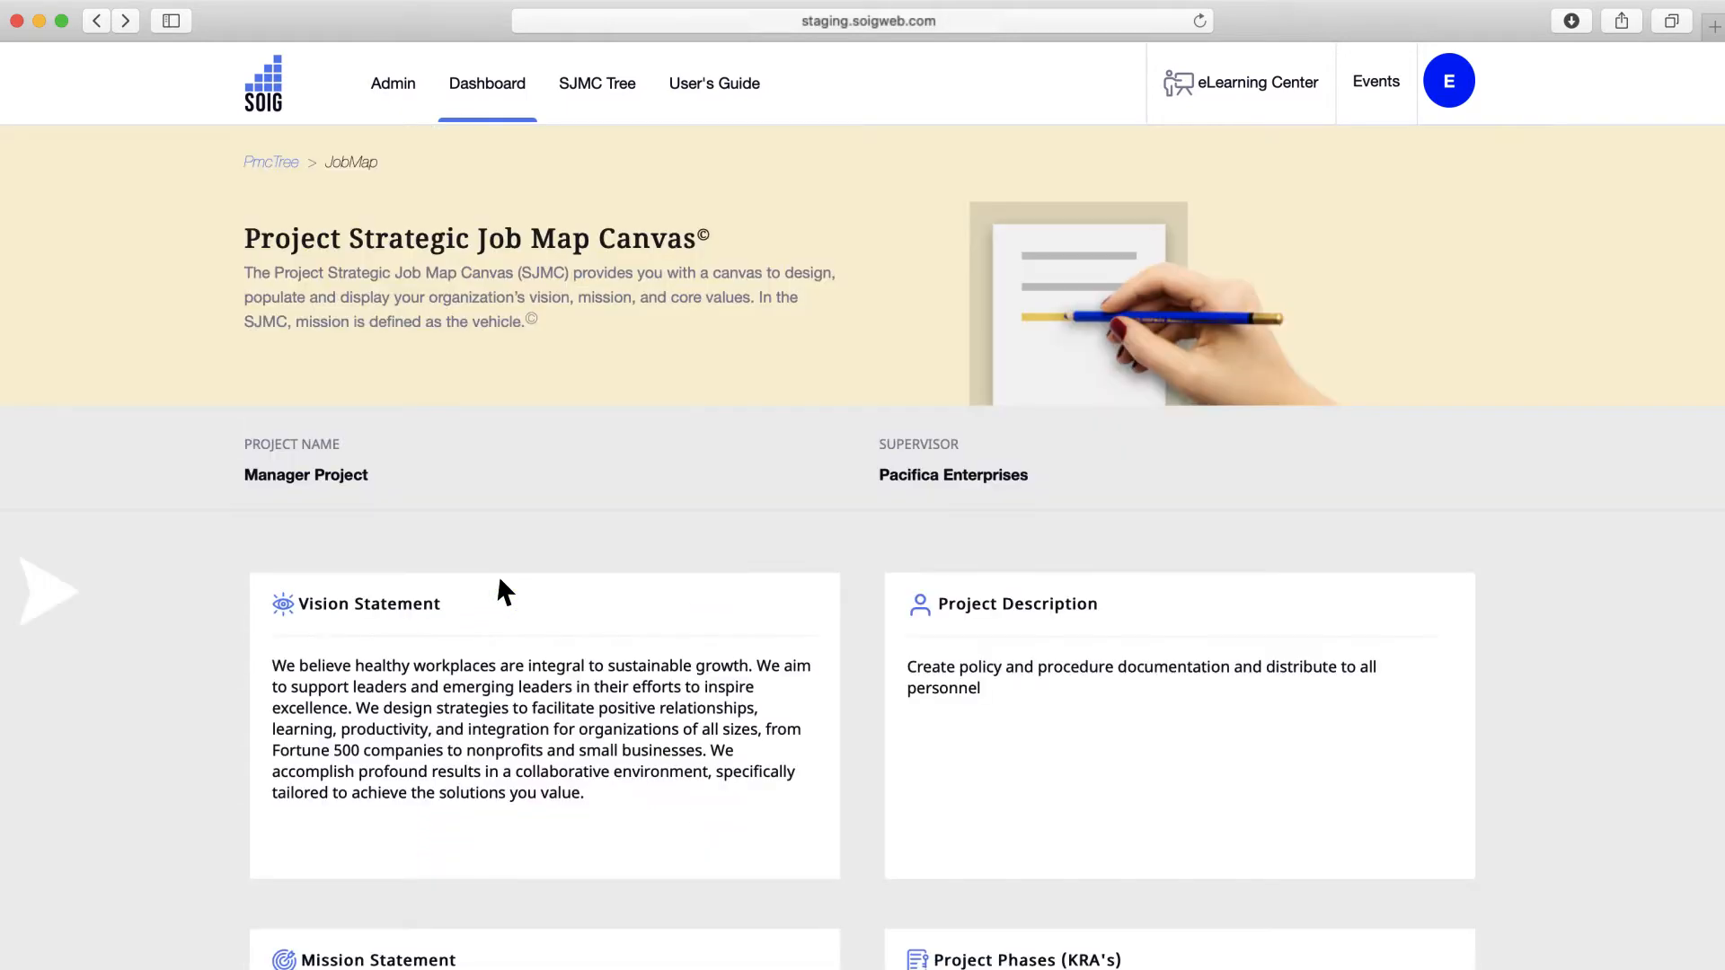
{"action": "left_click", "coordinate": [597, 83]}
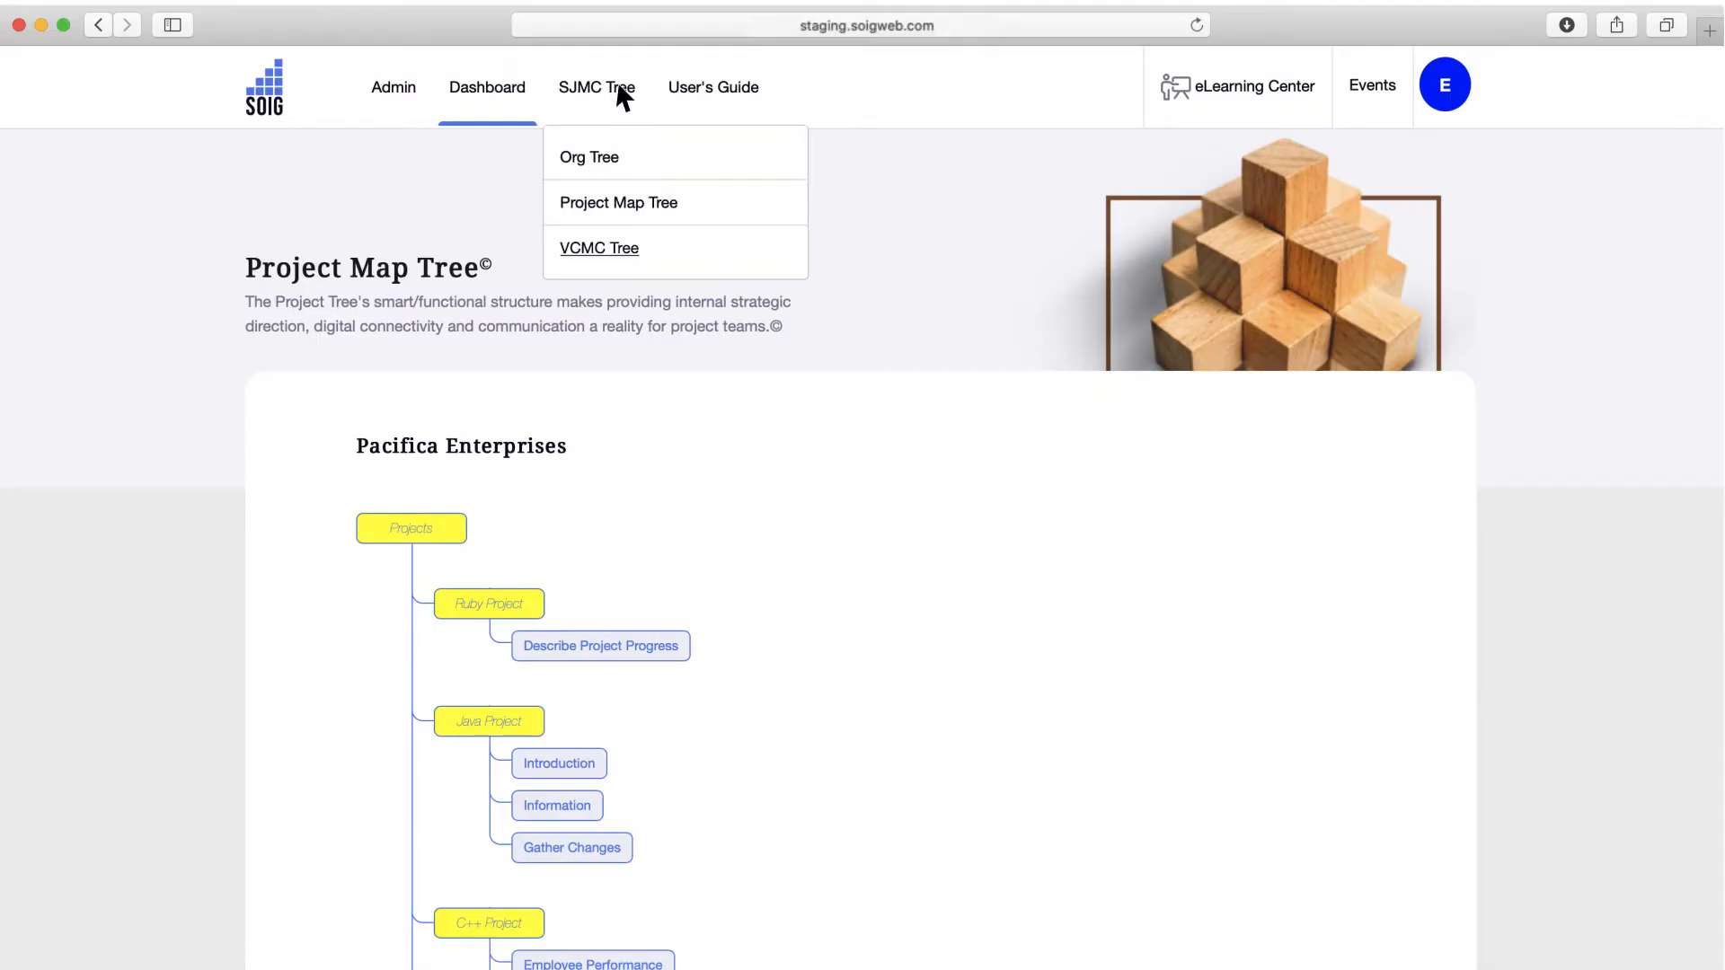
- From the VCMC Tree, open the third customer's first contributor's Org Strategic Job Map Canvas
{"action": "left_click", "coordinate": [599, 249]}
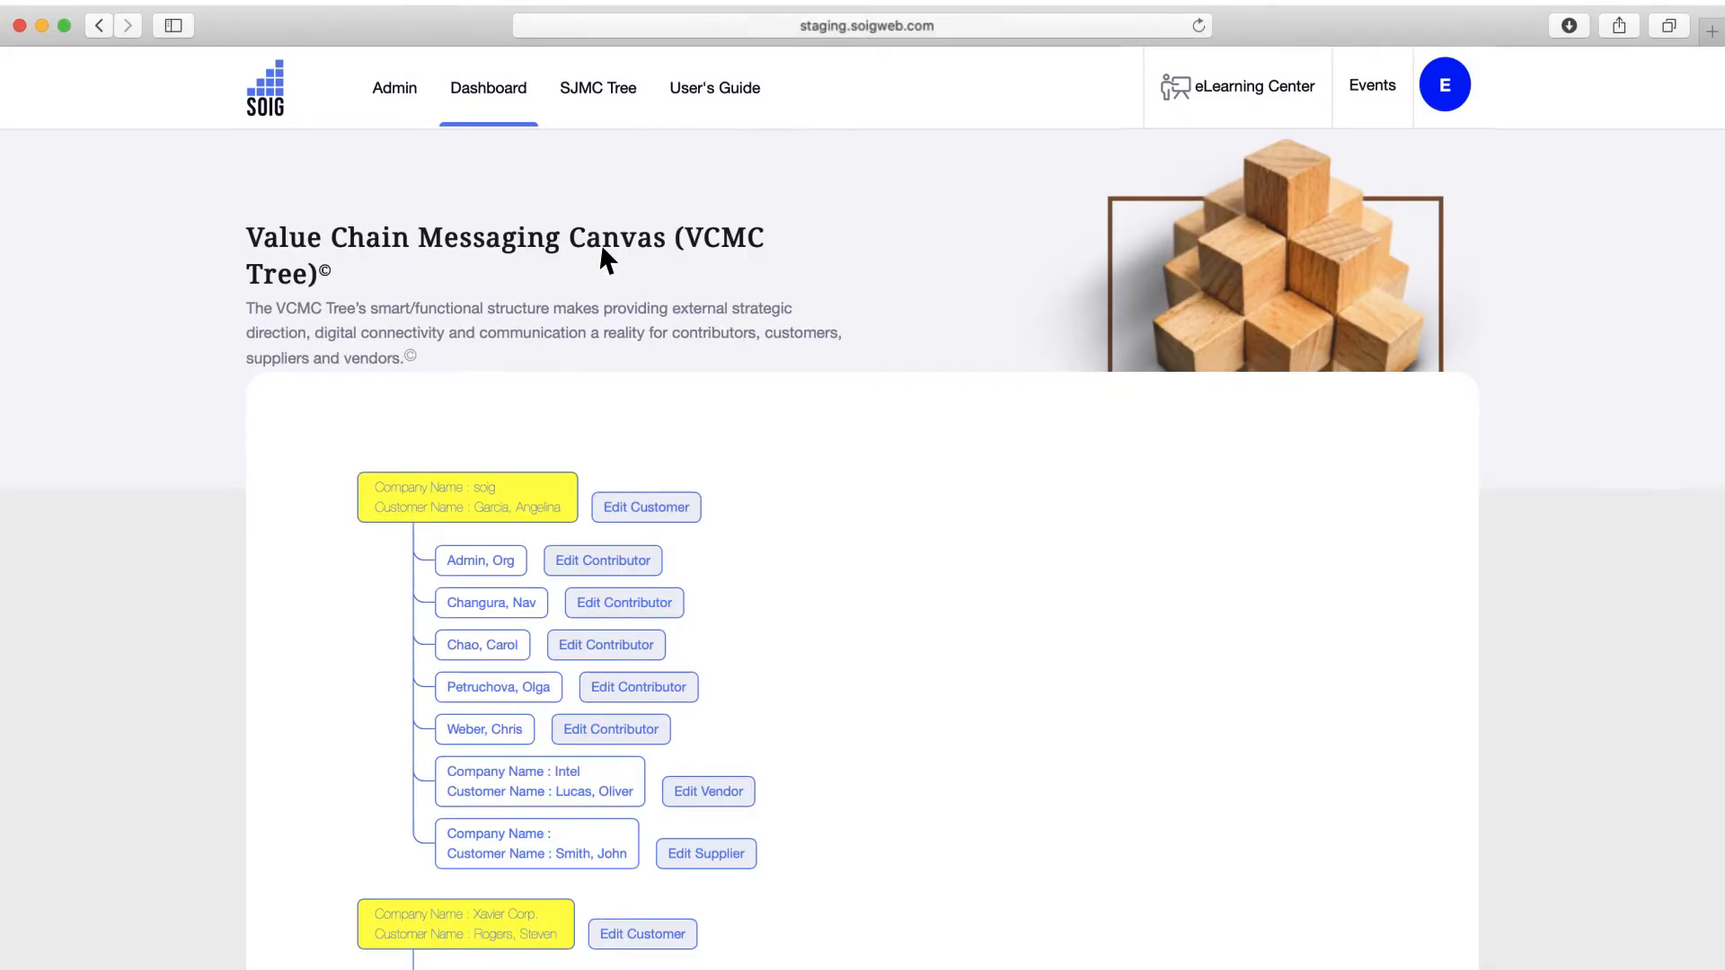
{"action": "scroll", "scroll_direction": "down", "scroll_amount": 3}
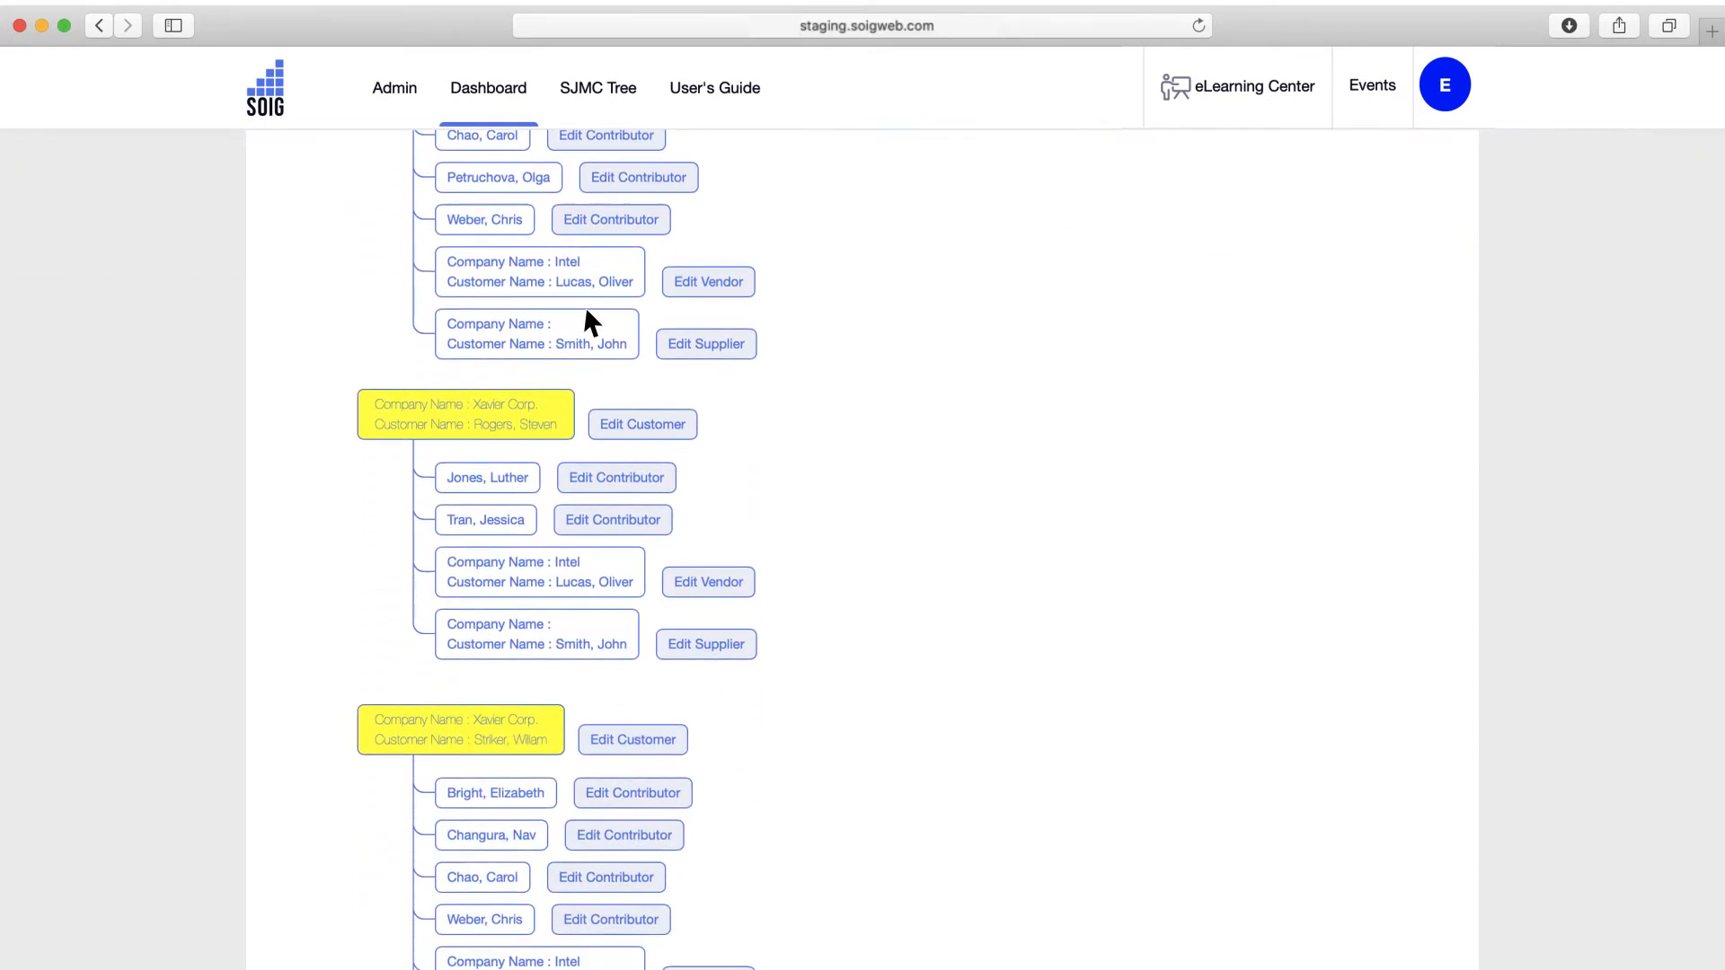
{"action": "scroll", "scroll_direction": "down", "scroll_amount": 3}
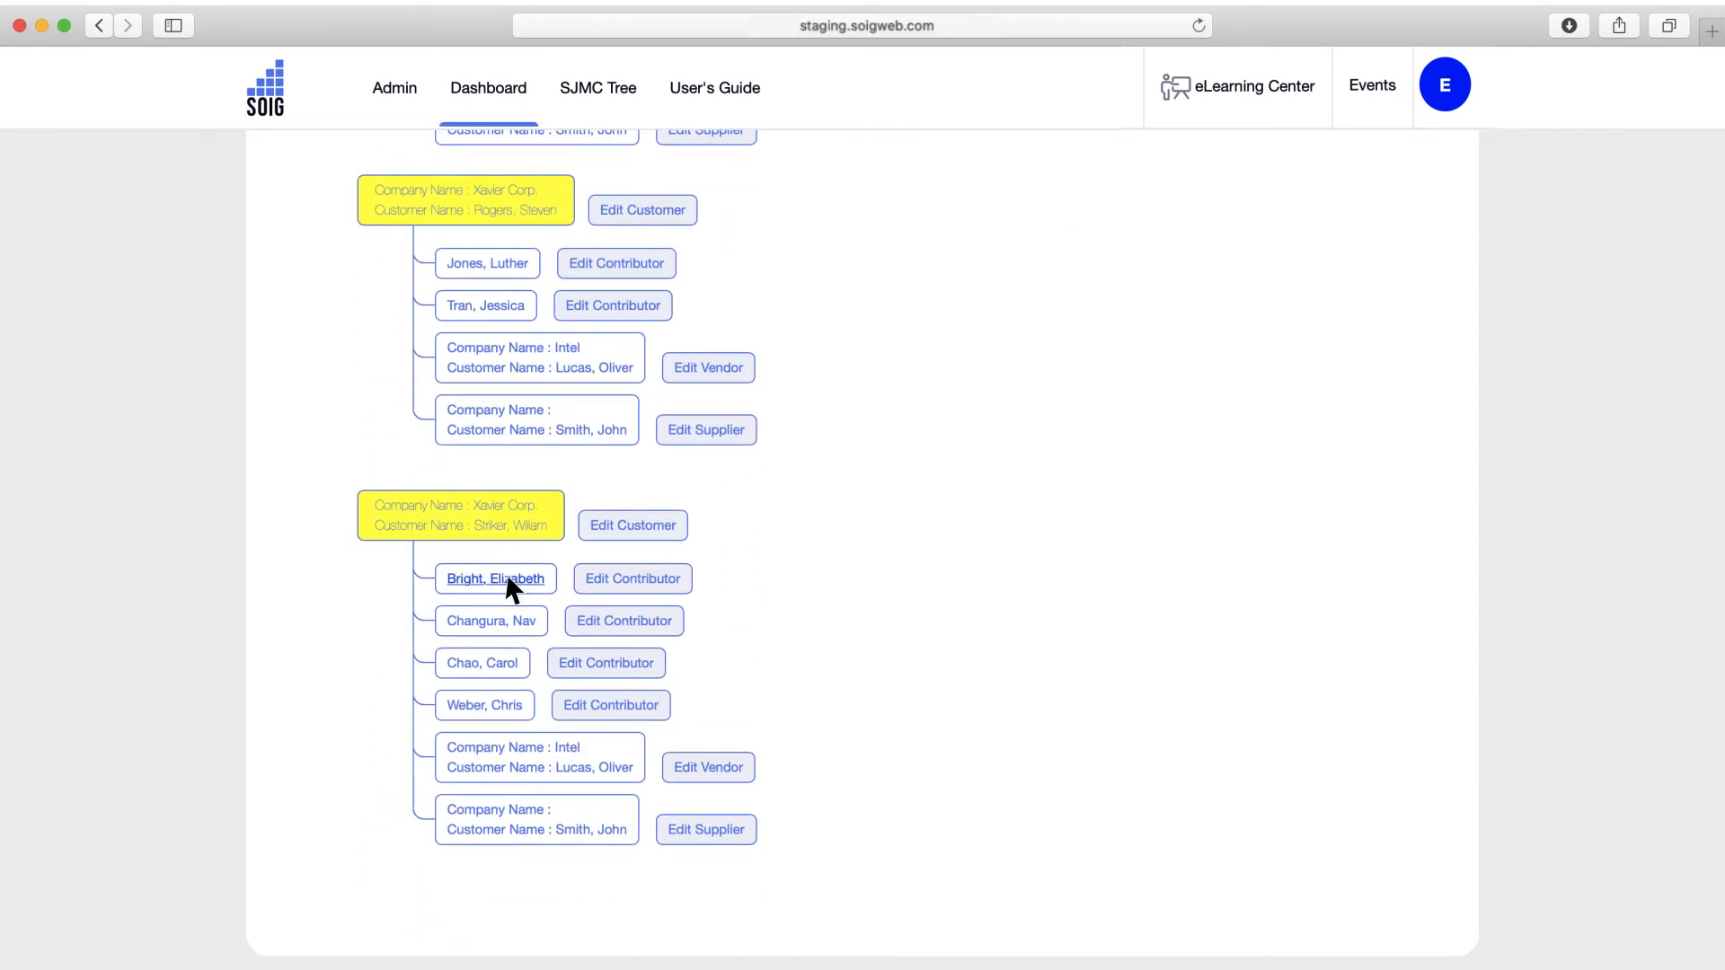
{"action": "left_click", "coordinate": [495, 578]}
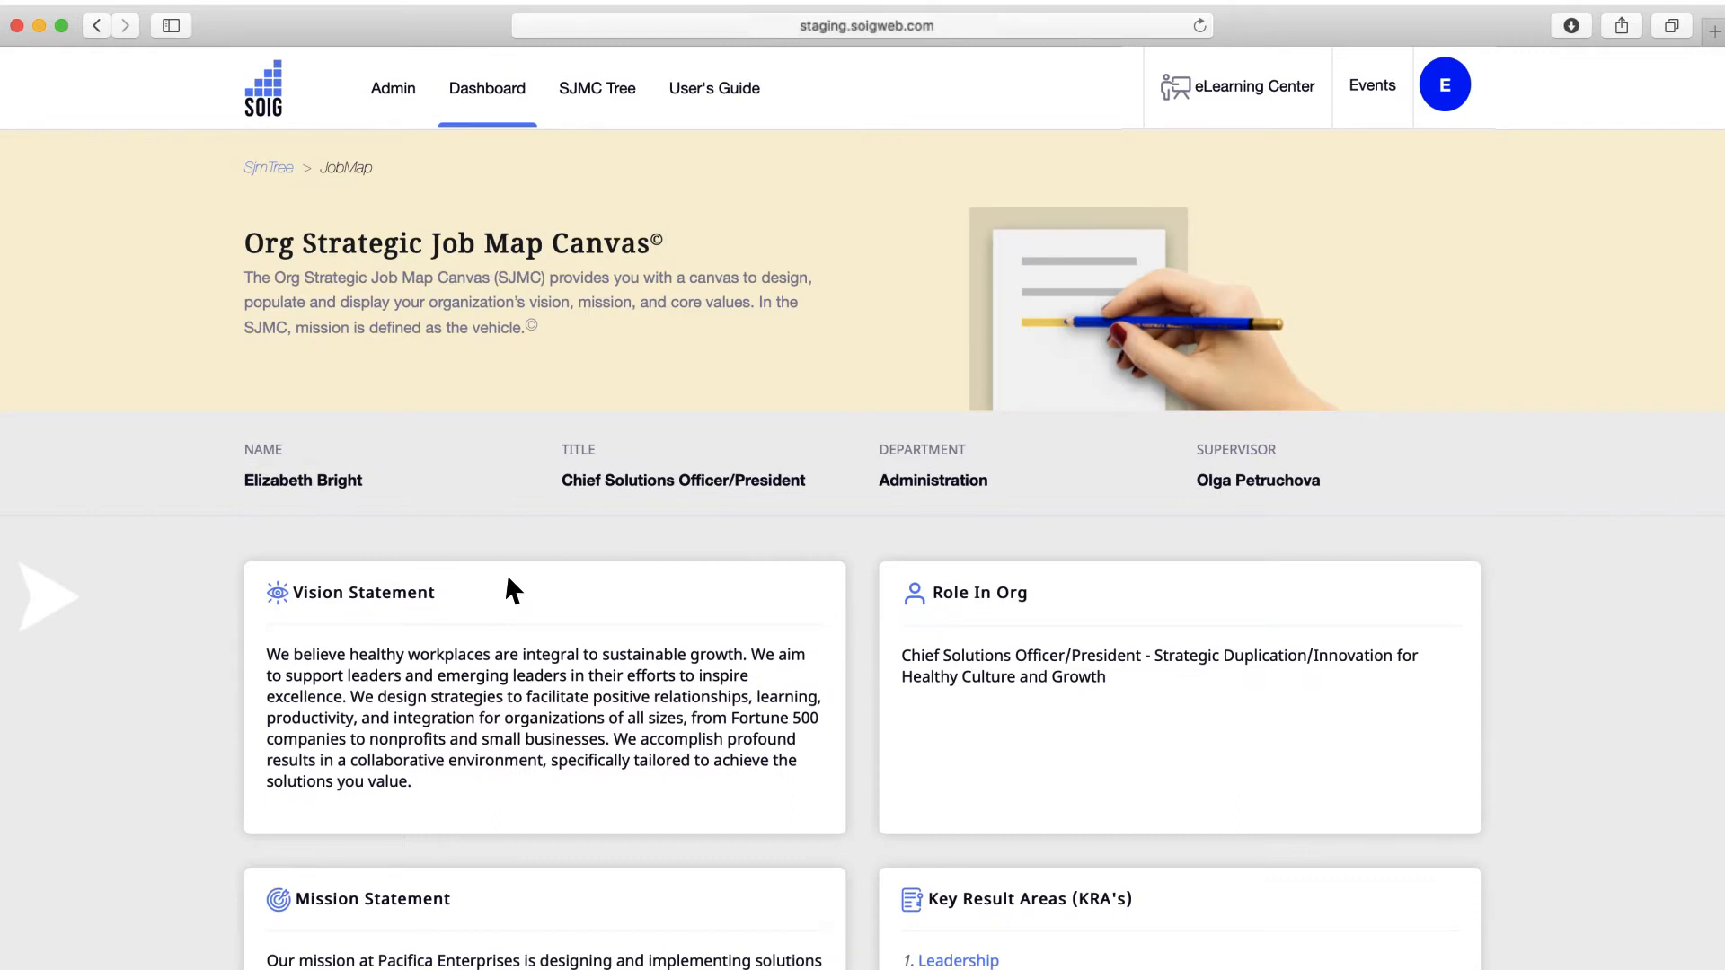
{"action": "mouse_move", "coordinate": [738, 540]}
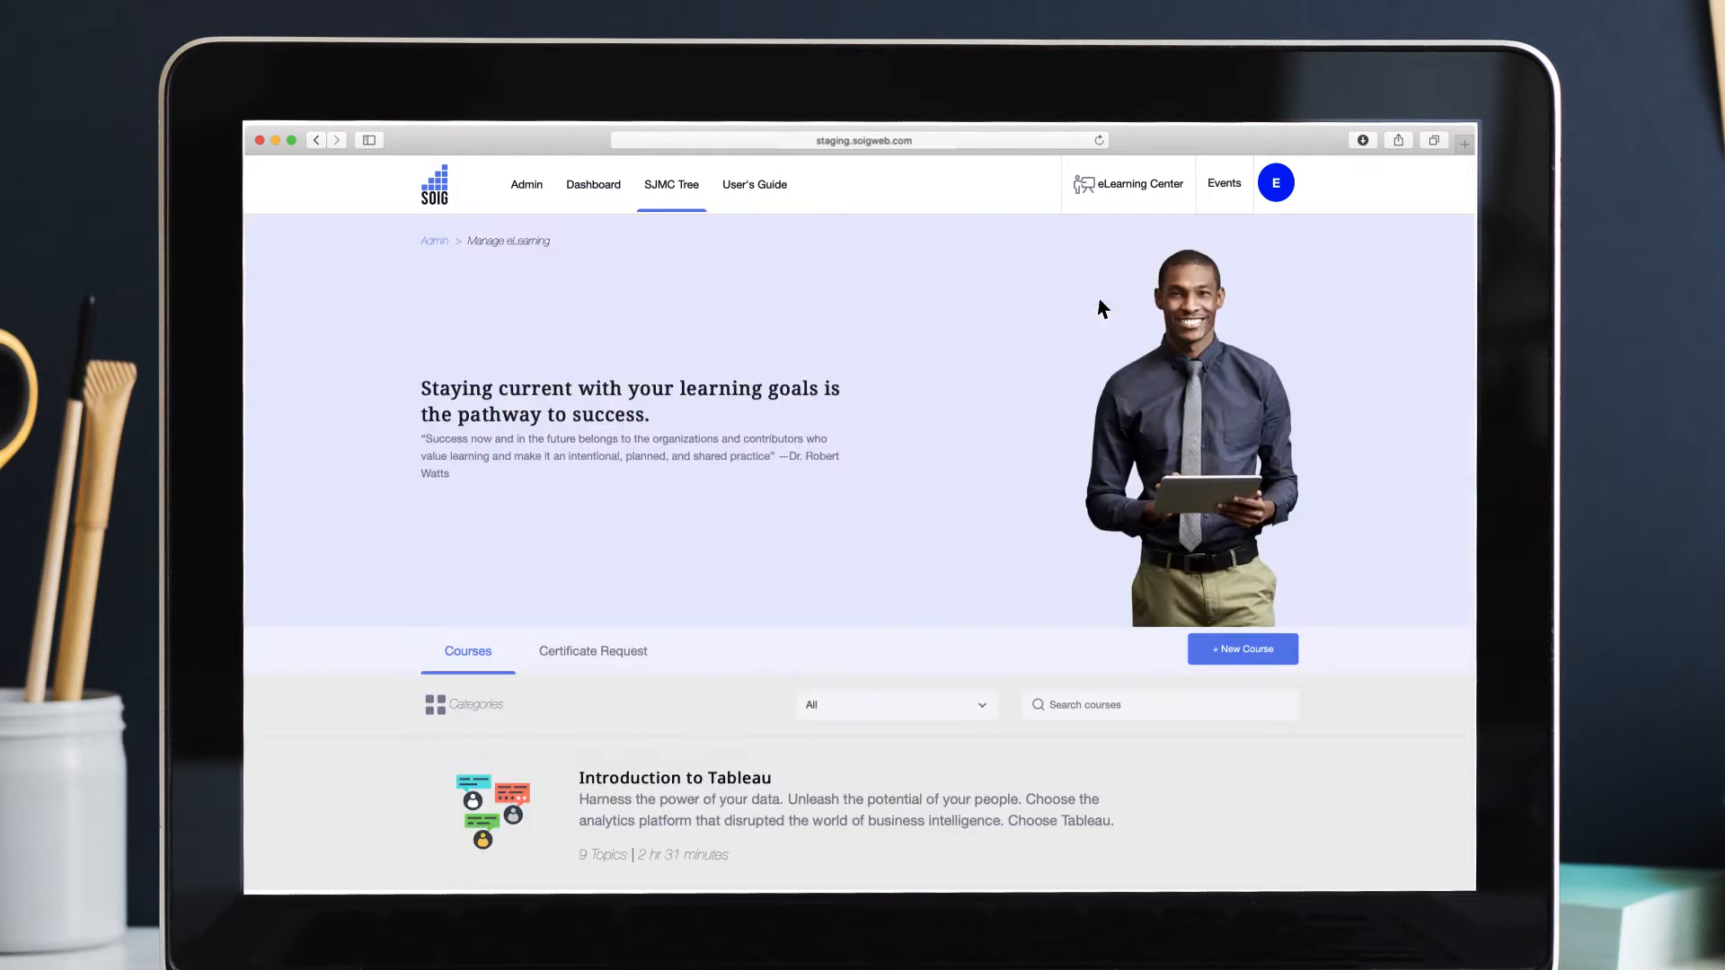
- Browse the eLearning Courses list, then return to the Admin home page
{"action": "scroll", "scroll_direction": "down", "scroll_amount": 3}
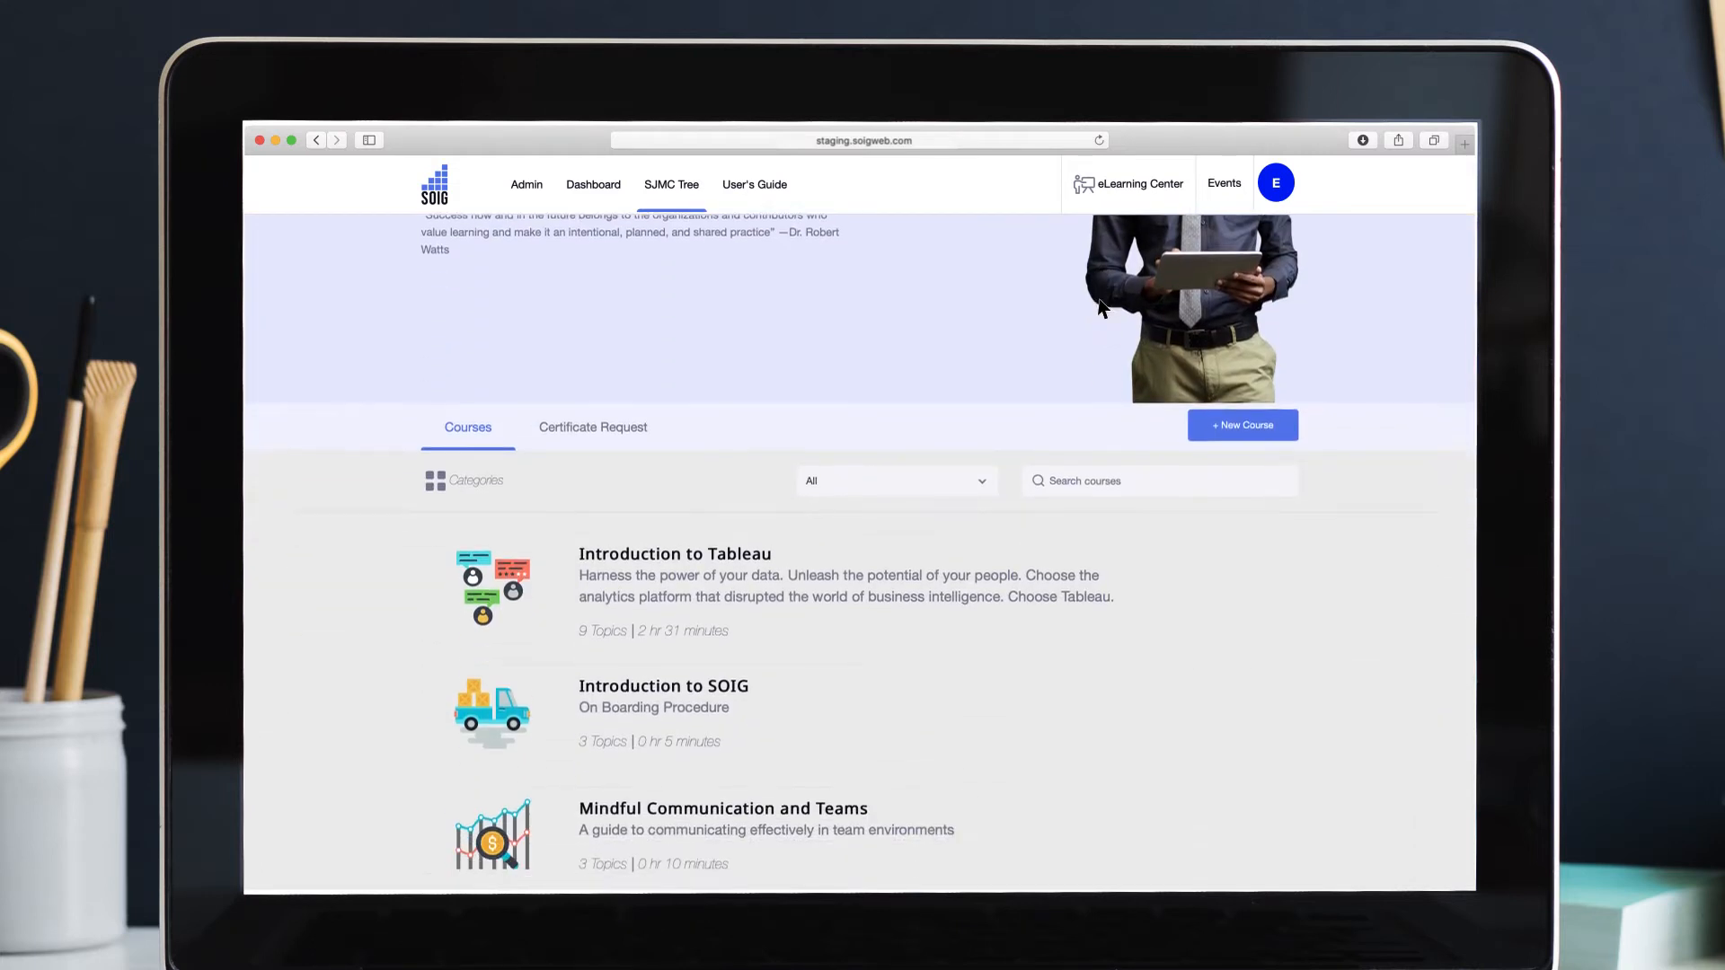
{"action": "scroll", "scroll_direction": "down", "scroll_amount": 3}
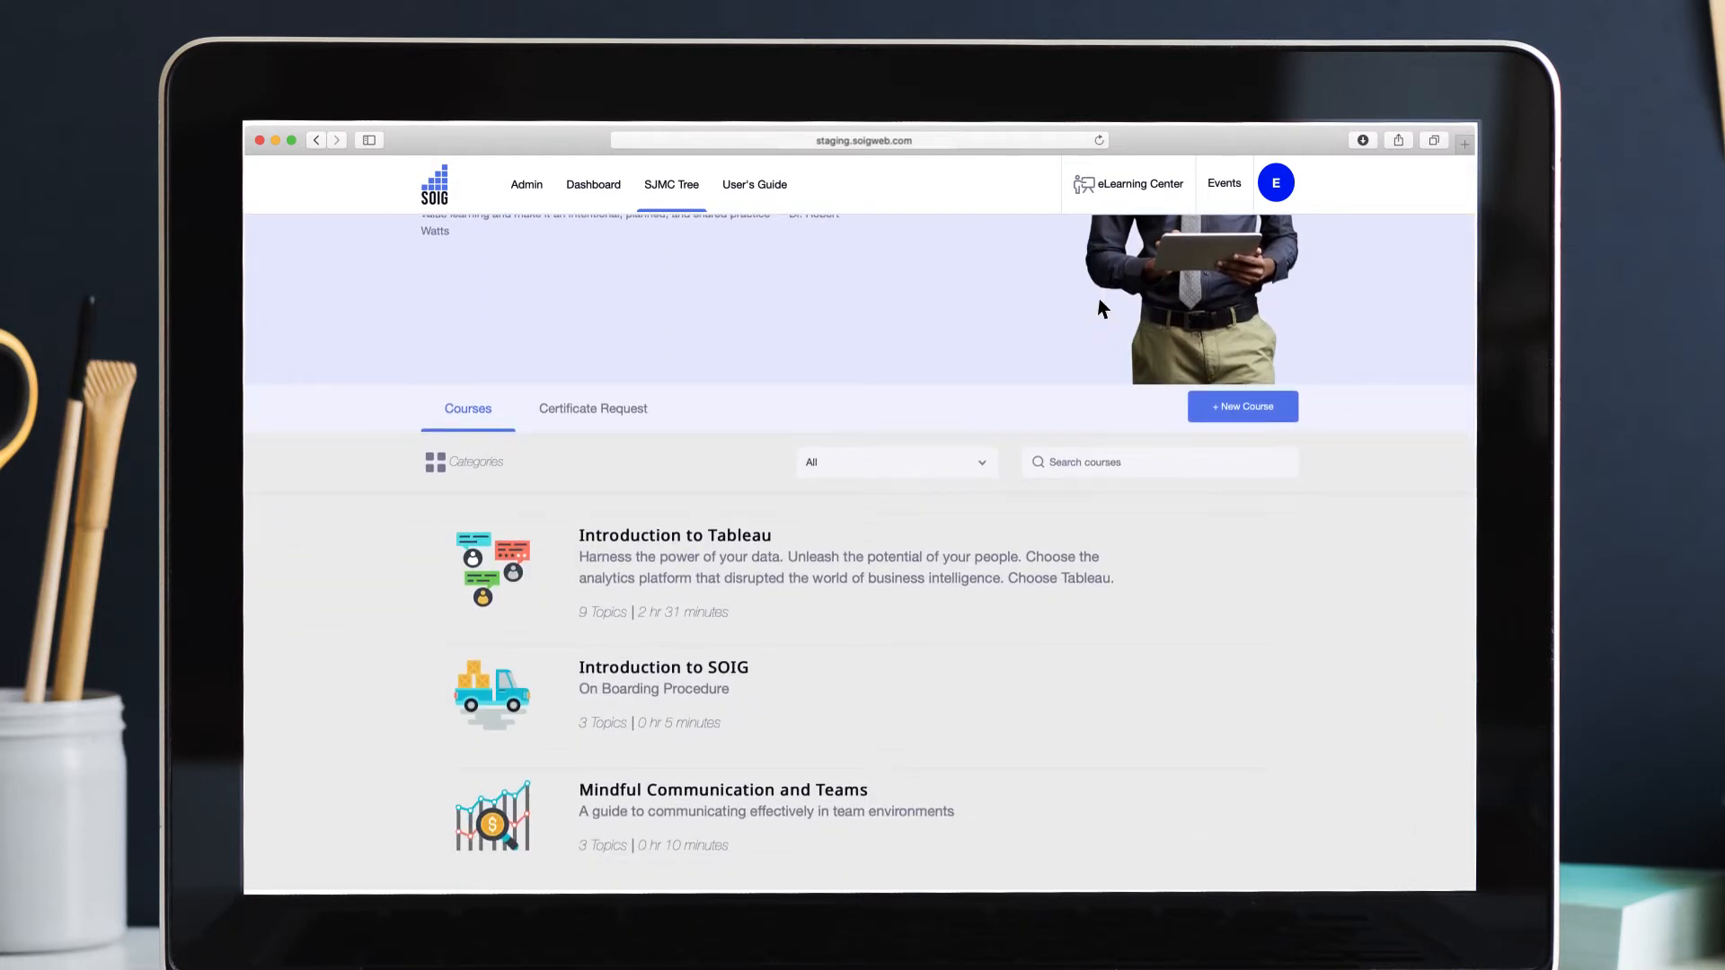
{"action": "left_click", "coordinate": [527, 184]}
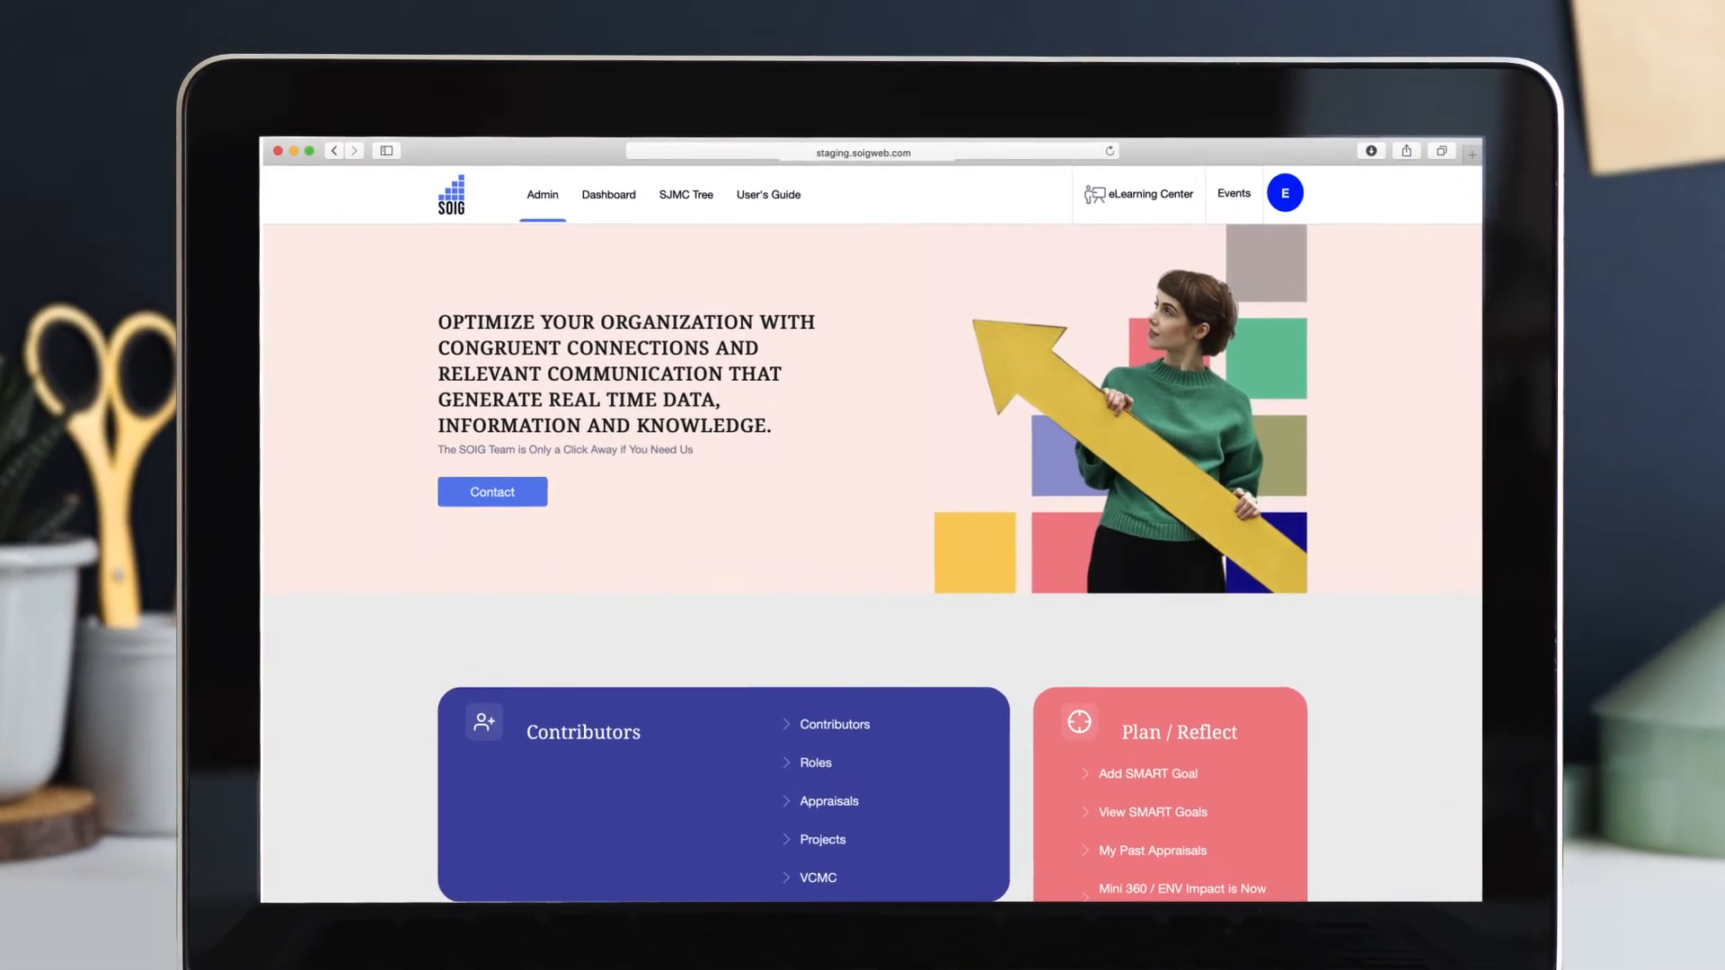
{"action": "scroll", "scroll_direction": "down", "scroll_amount": 3}
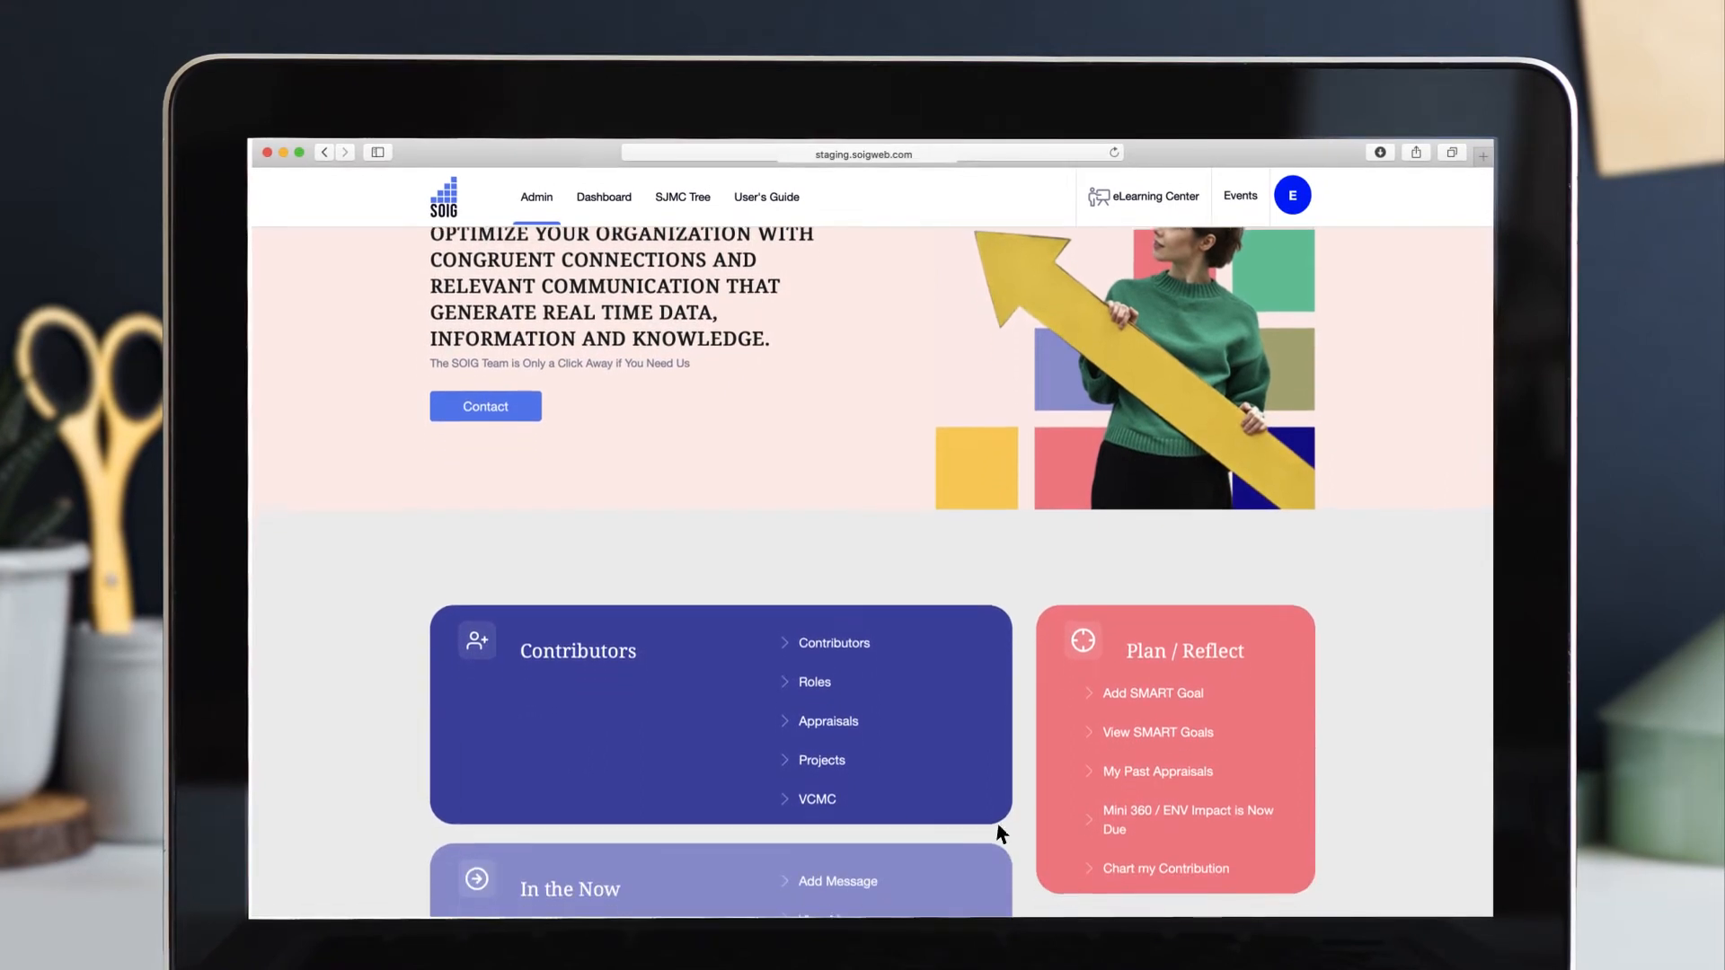
{"action": "left_click", "coordinate": [1158, 771]}
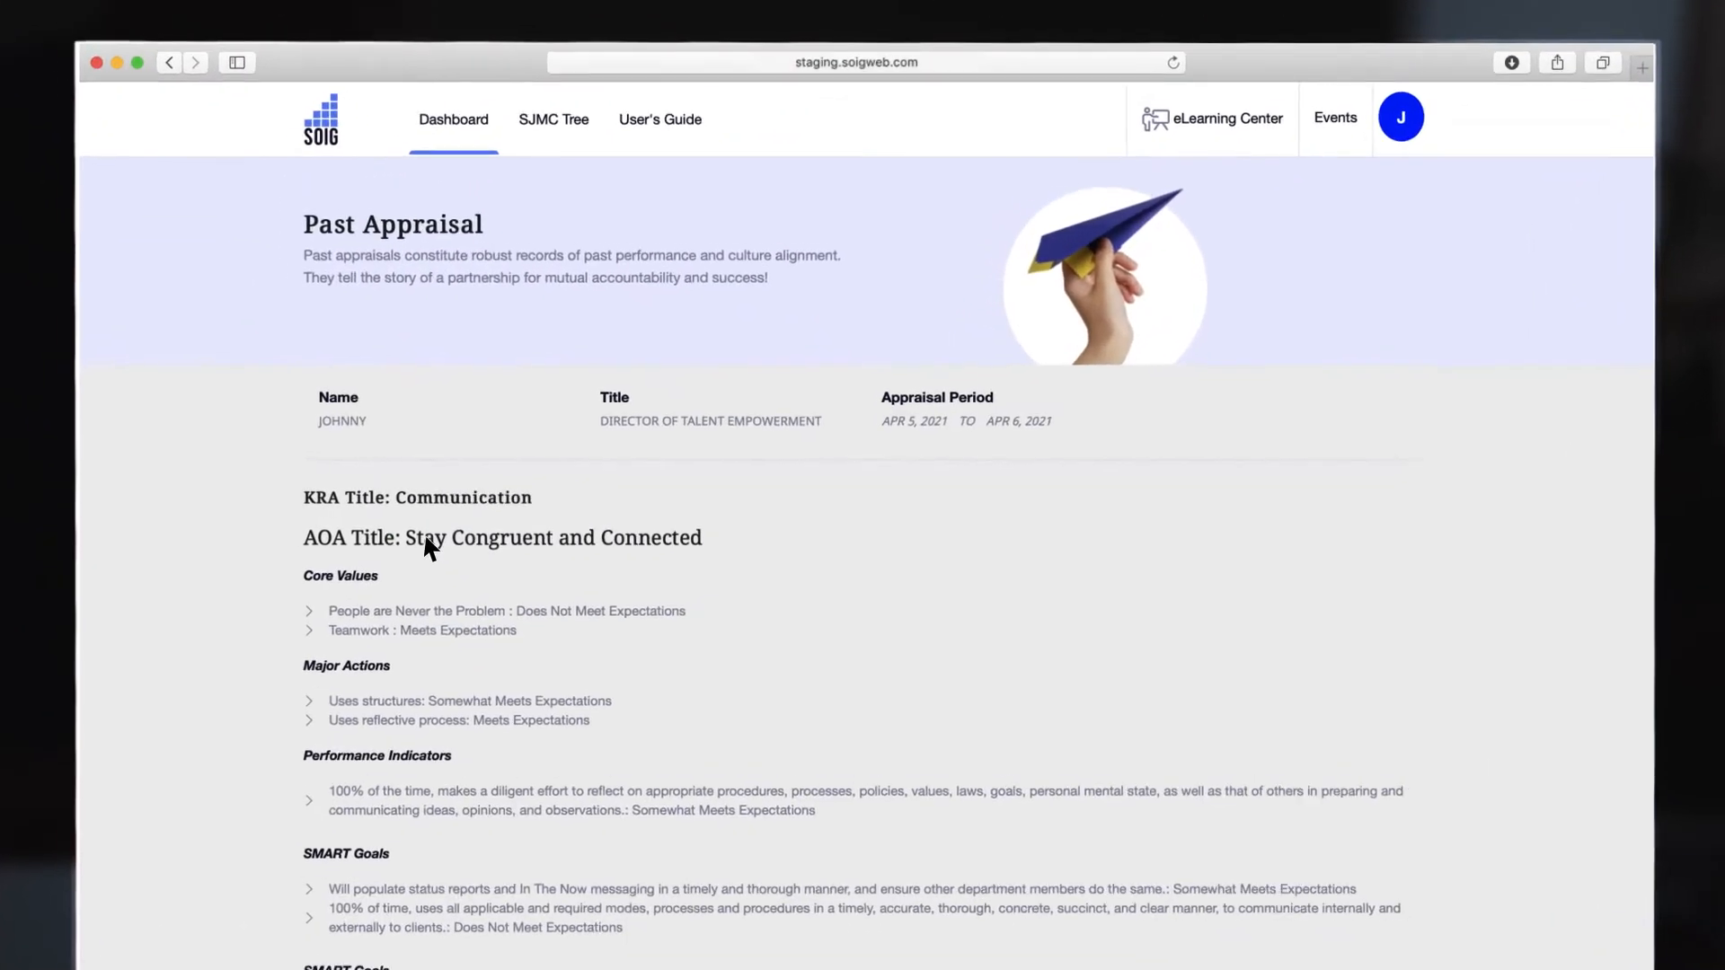
{"action": "scroll", "scroll_direction": "down", "scroll_amount": 3}
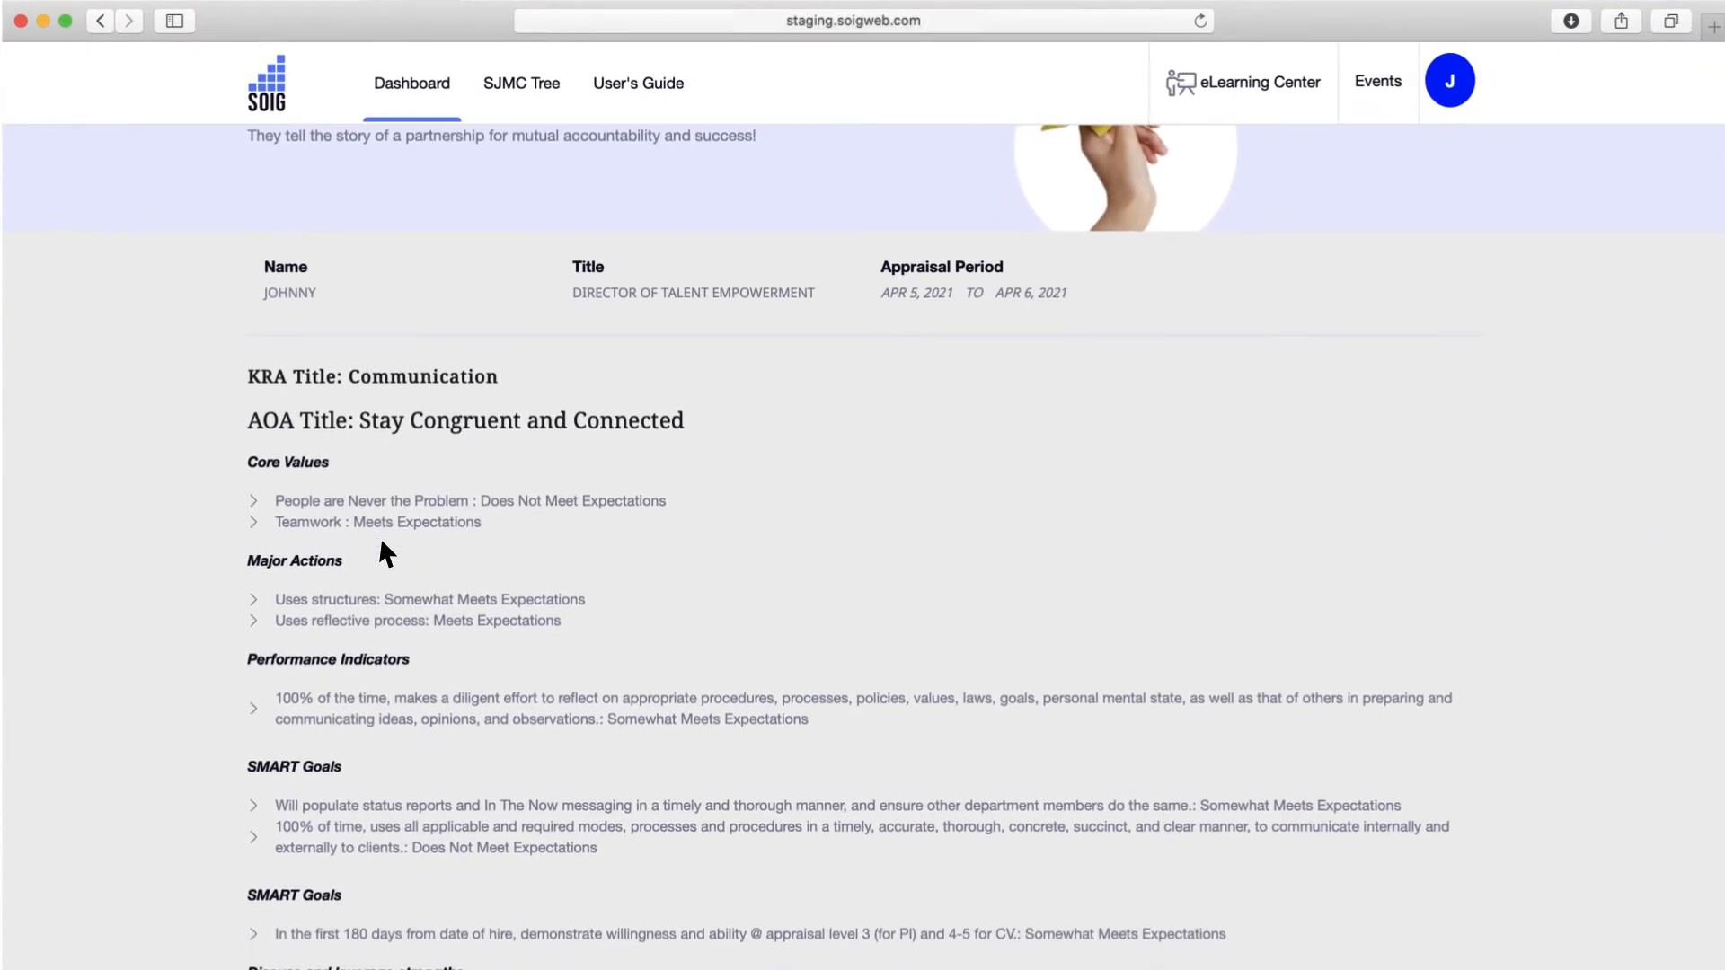
{"action": "scroll", "scroll_direction": "down", "scroll_amount": 3}
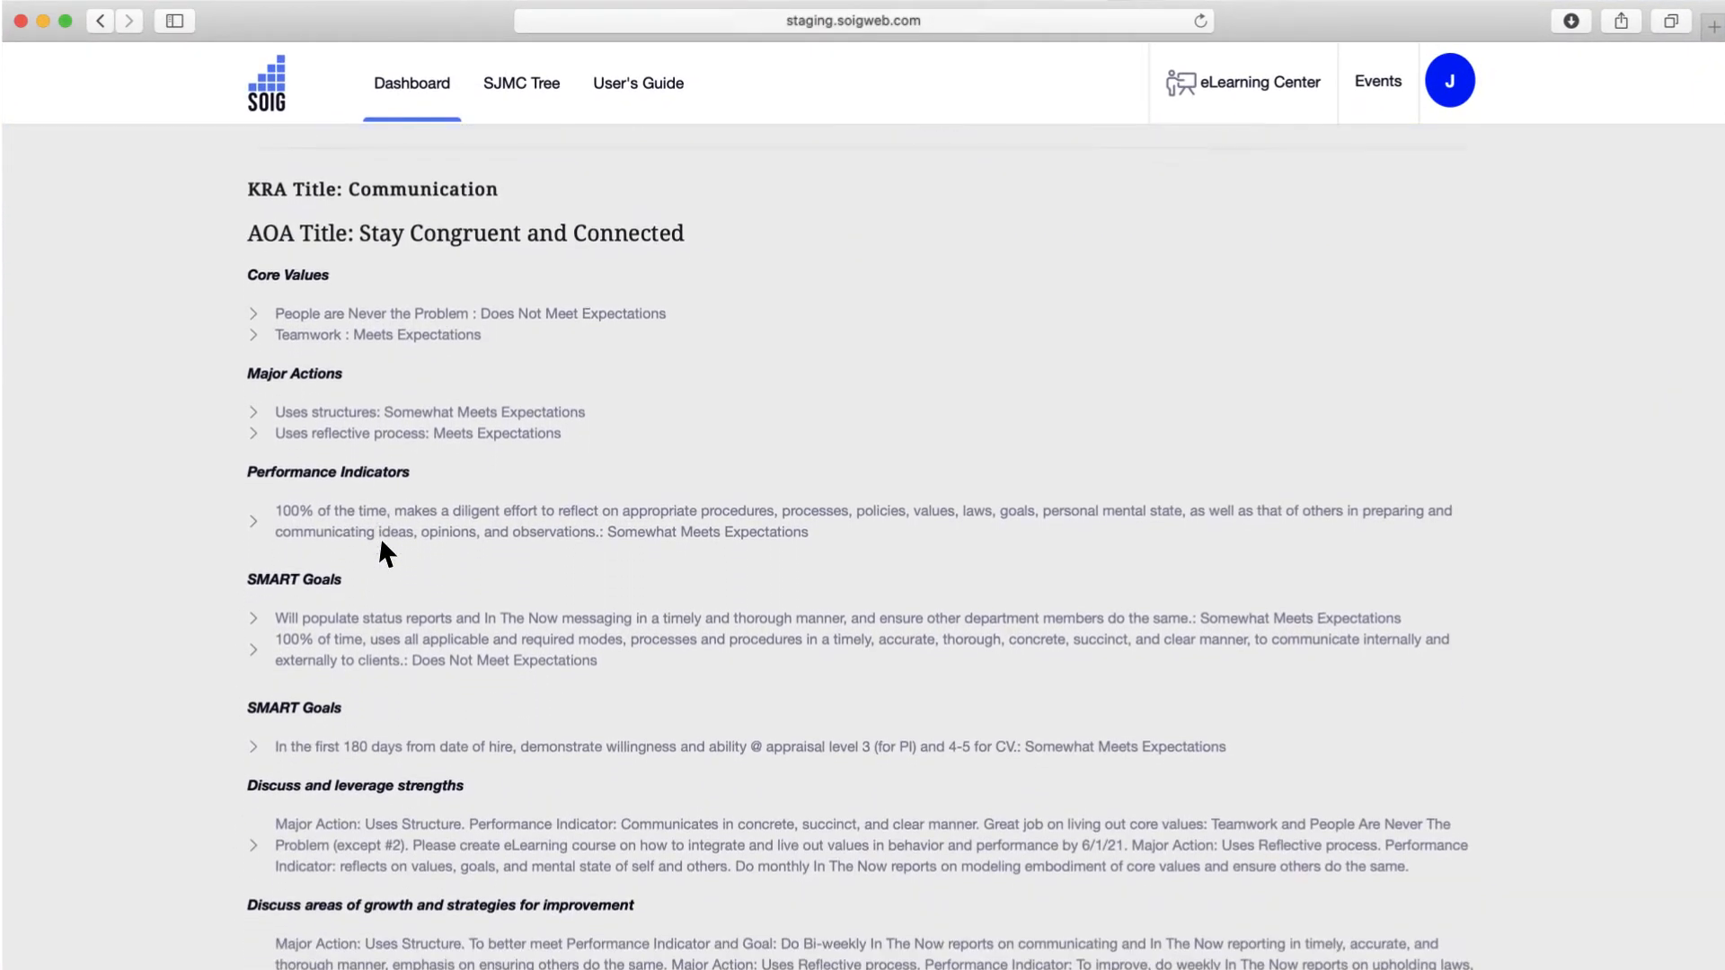
{"action": "scroll", "scroll_direction": "down", "scroll_amount": 3}
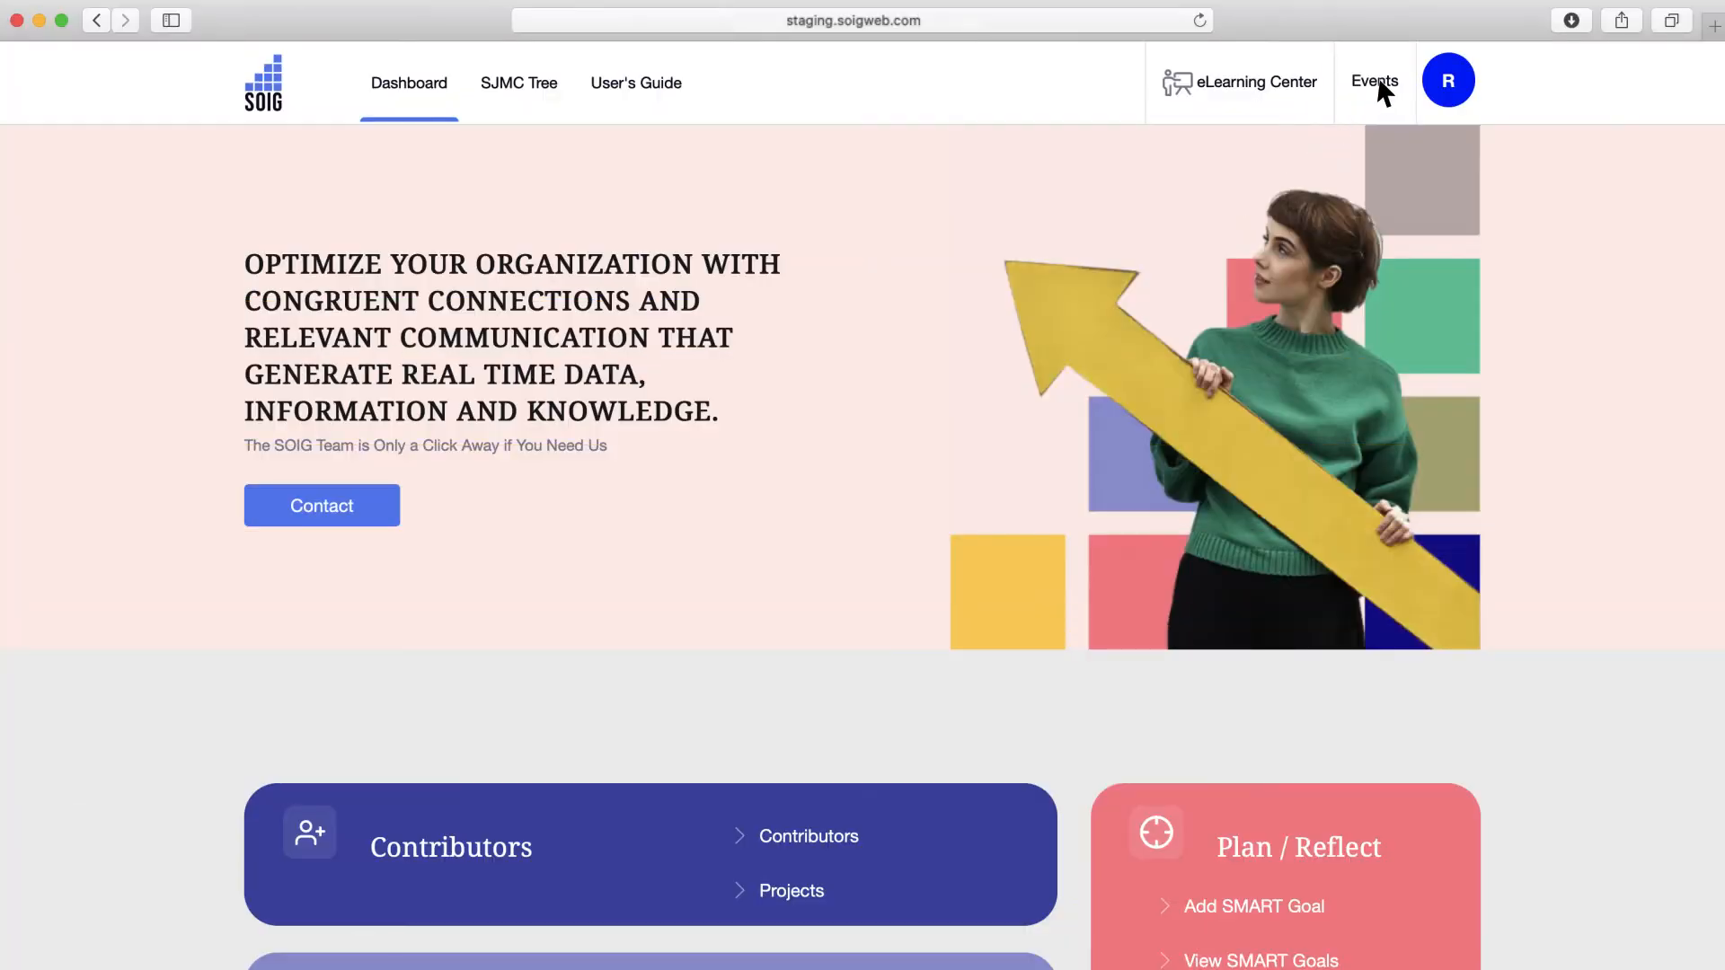
- Open the due Mini 360 Feedback form from Events and begin describing support needed
{"action": "left_click", "coordinate": [1374, 81]}
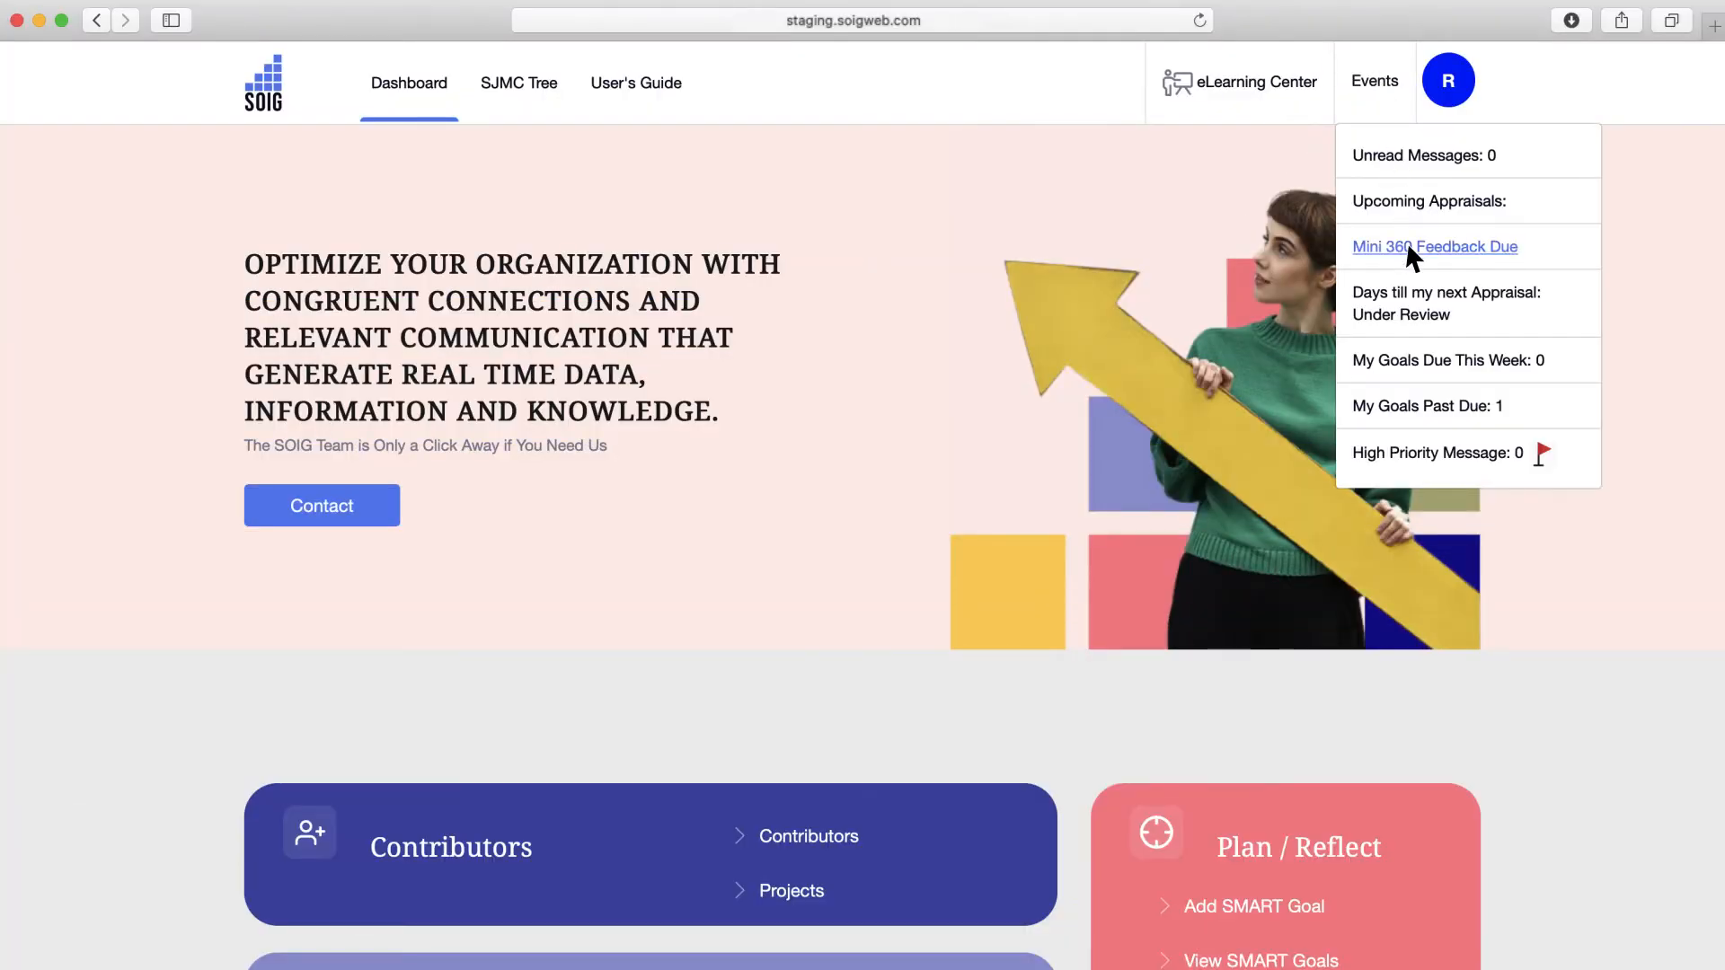
{"action": "left_click", "coordinate": [1435, 246]}
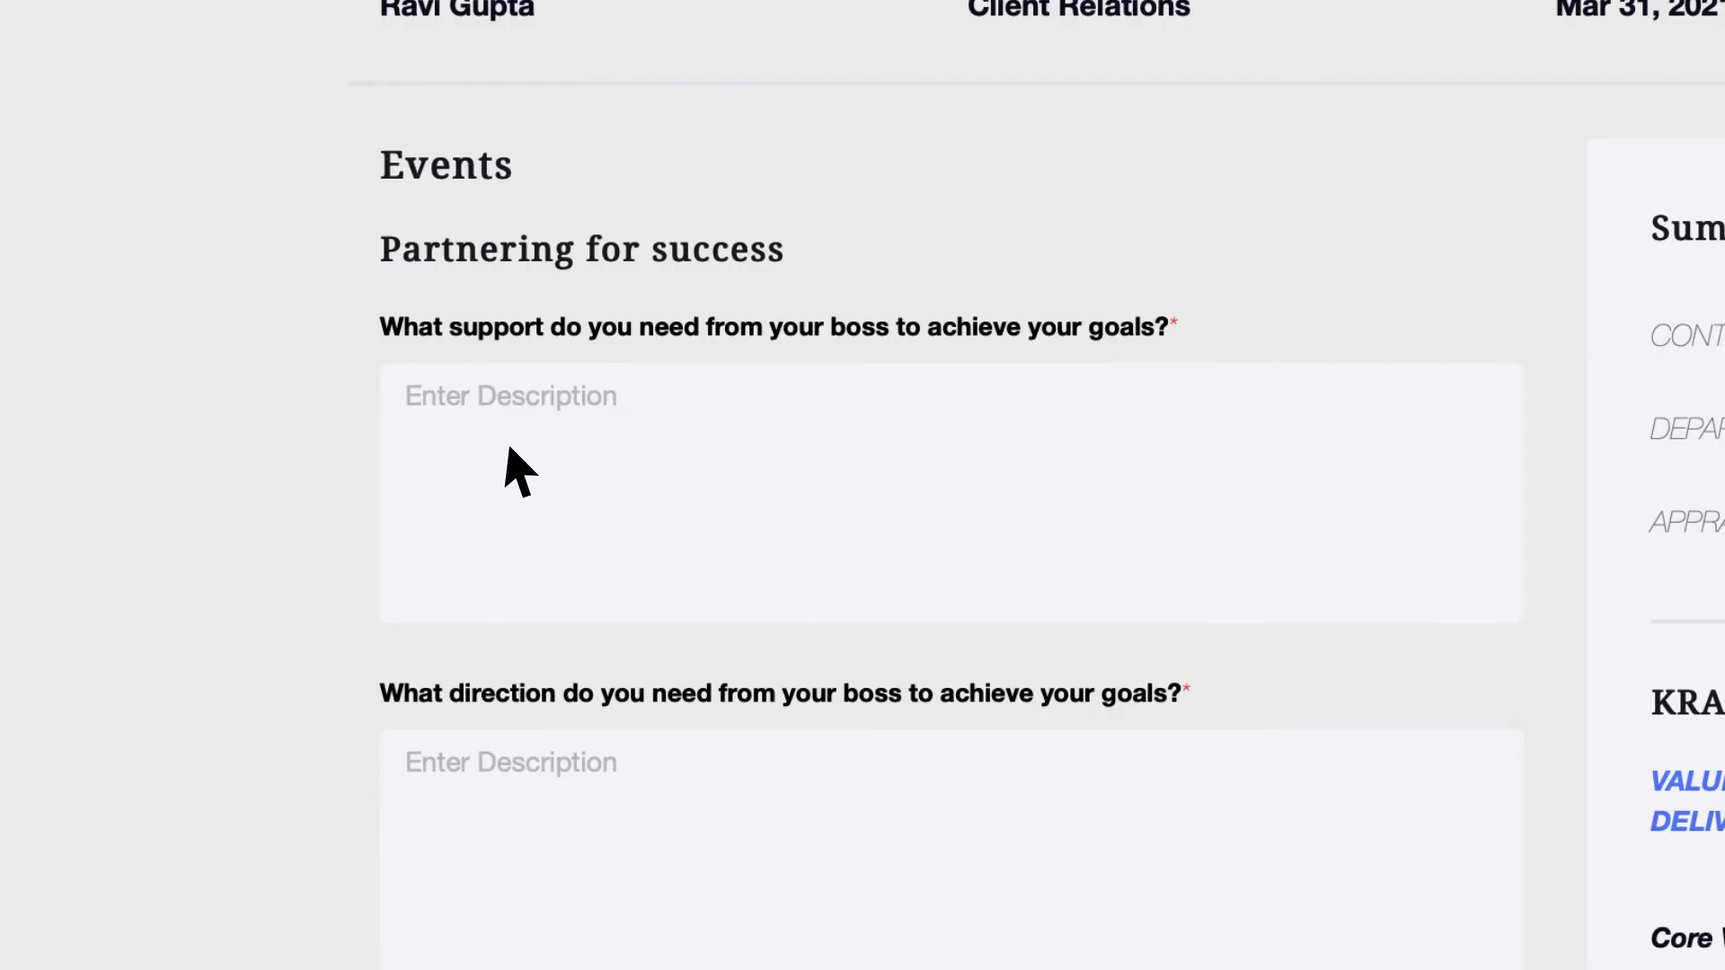
{"action": "type", "text": "I could use addition"}
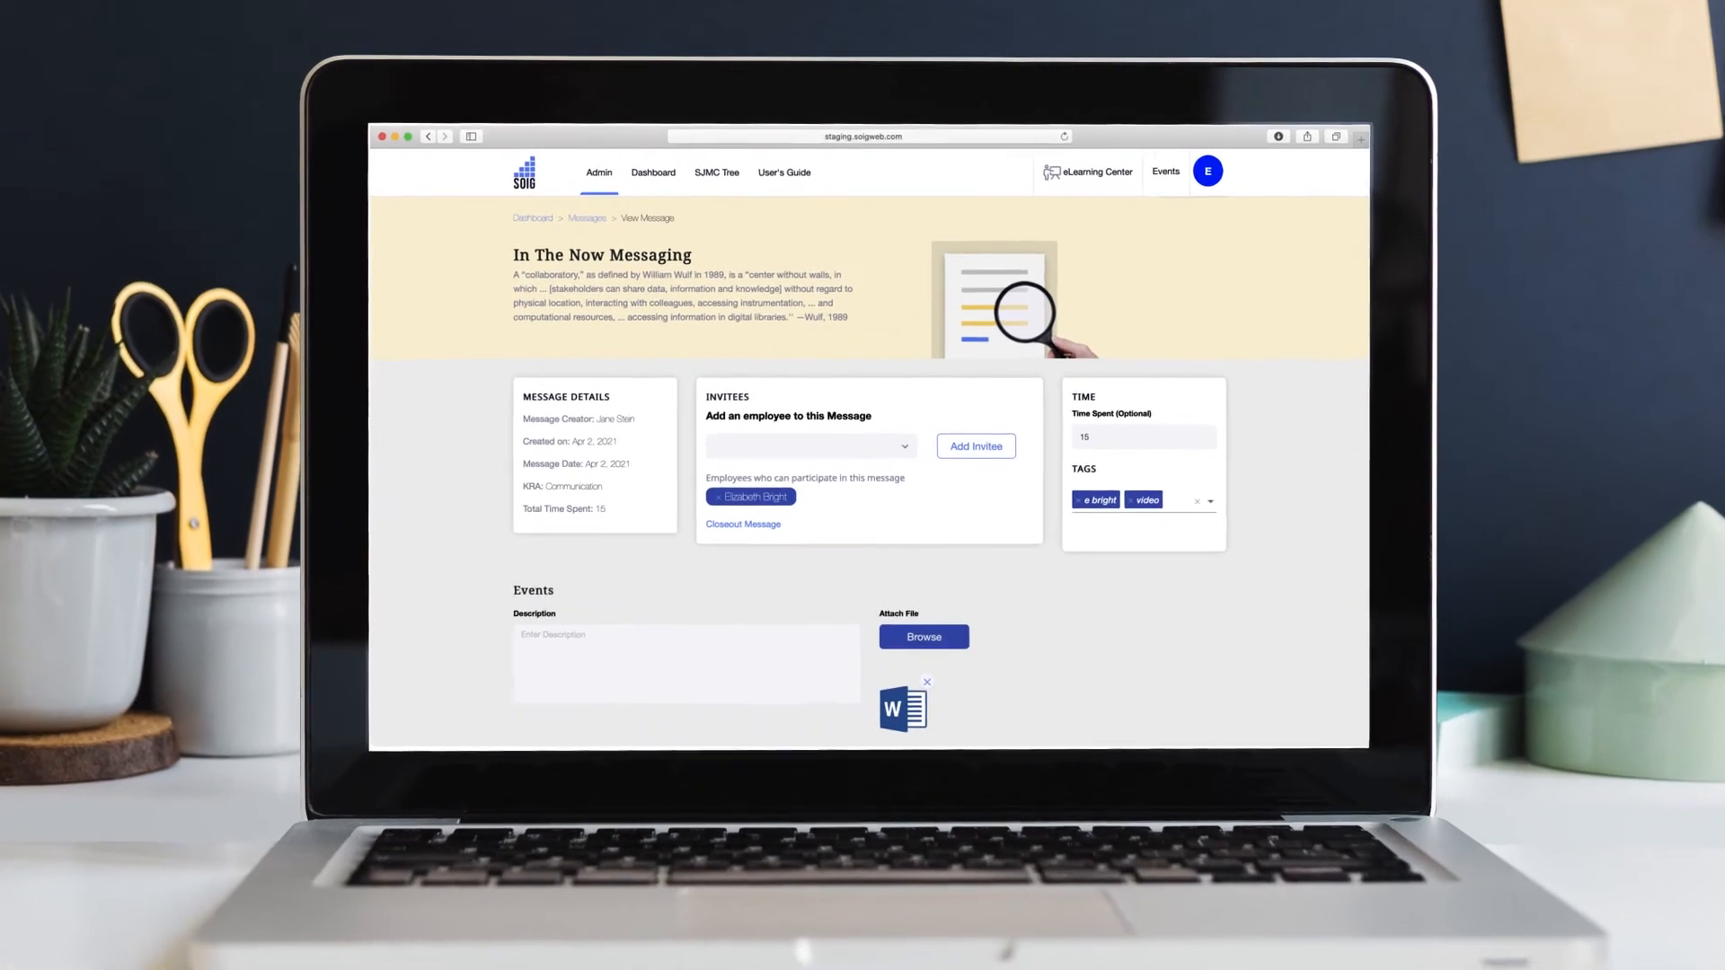
- Enter 'BAMM Convention Booth Review' as the message event description
{"action": "scroll", "scroll_direction": "down", "scroll_amount": 3}
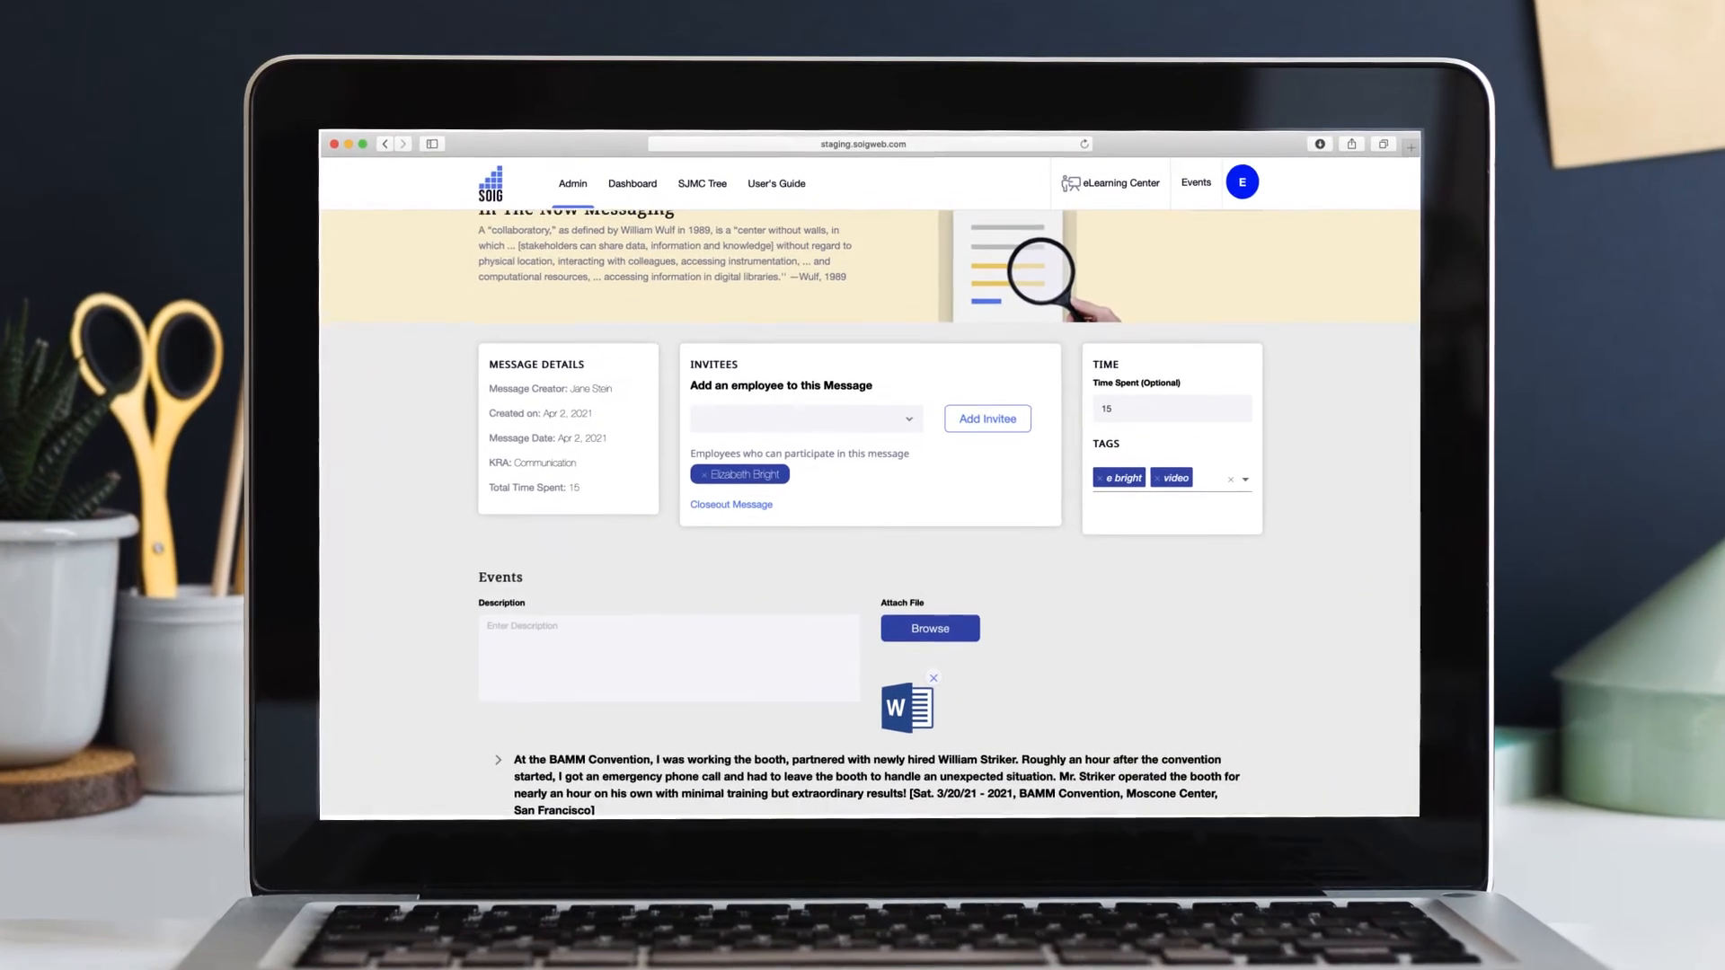
{"action": "scroll", "scroll_direction": "down", "scroll_amount": 3}
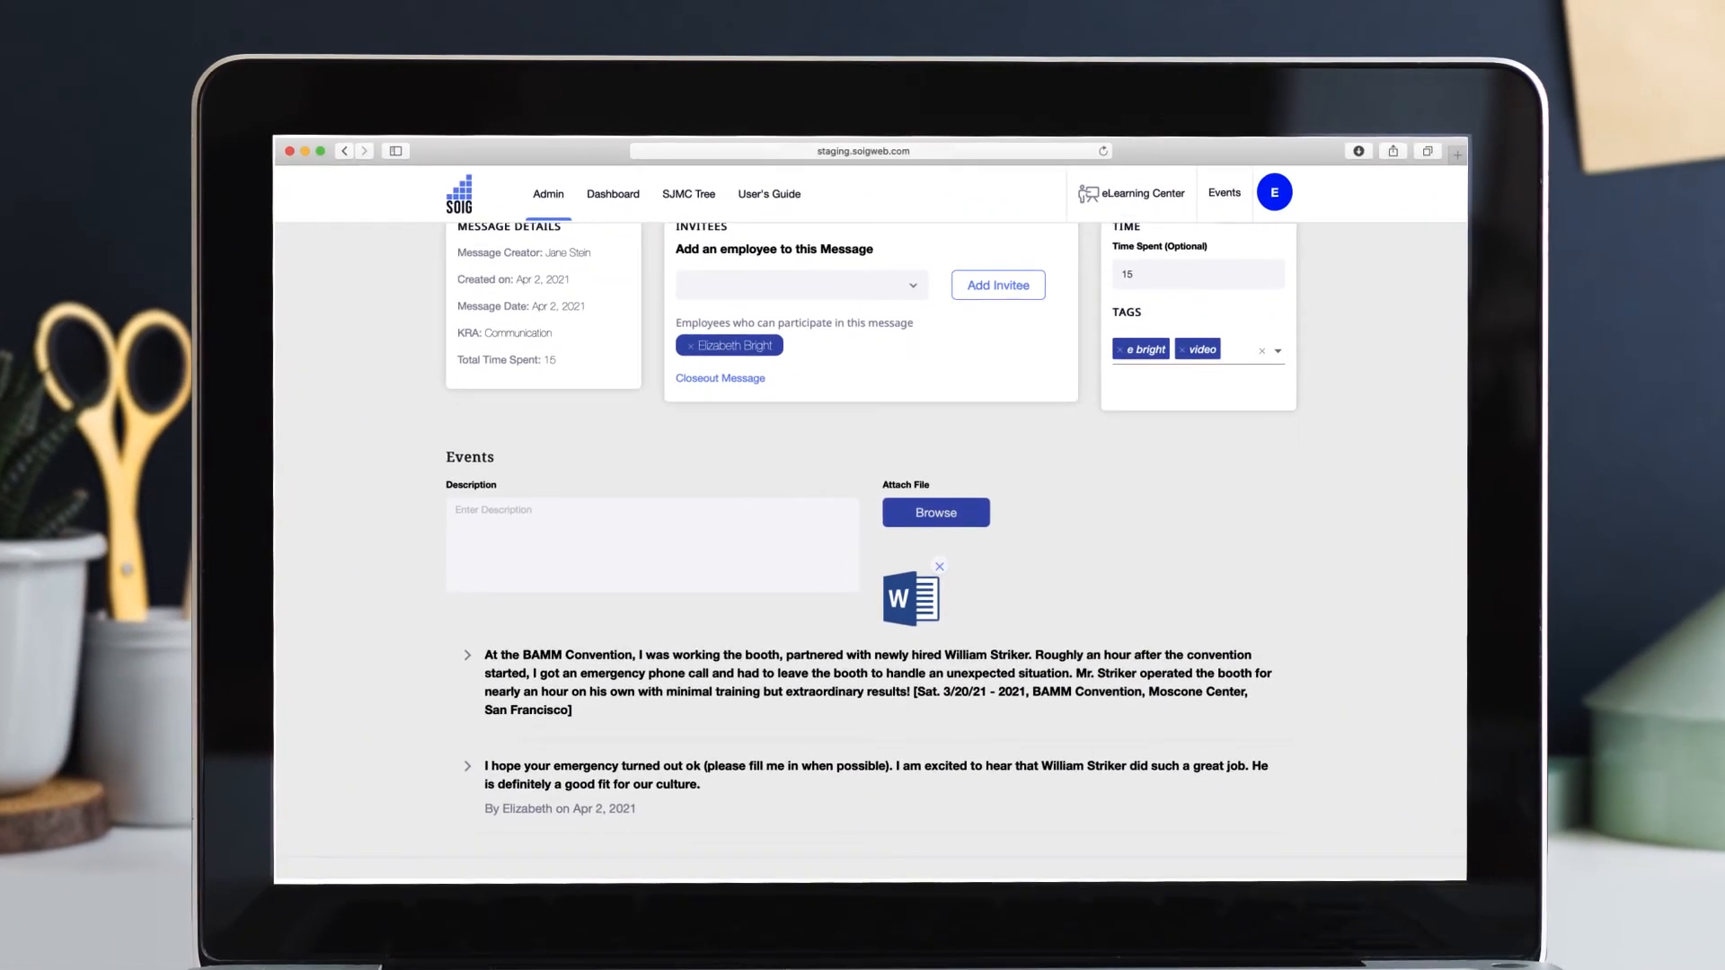
{"action": "scroll", "scroll_direction": "down", "scroll_amount": 3}
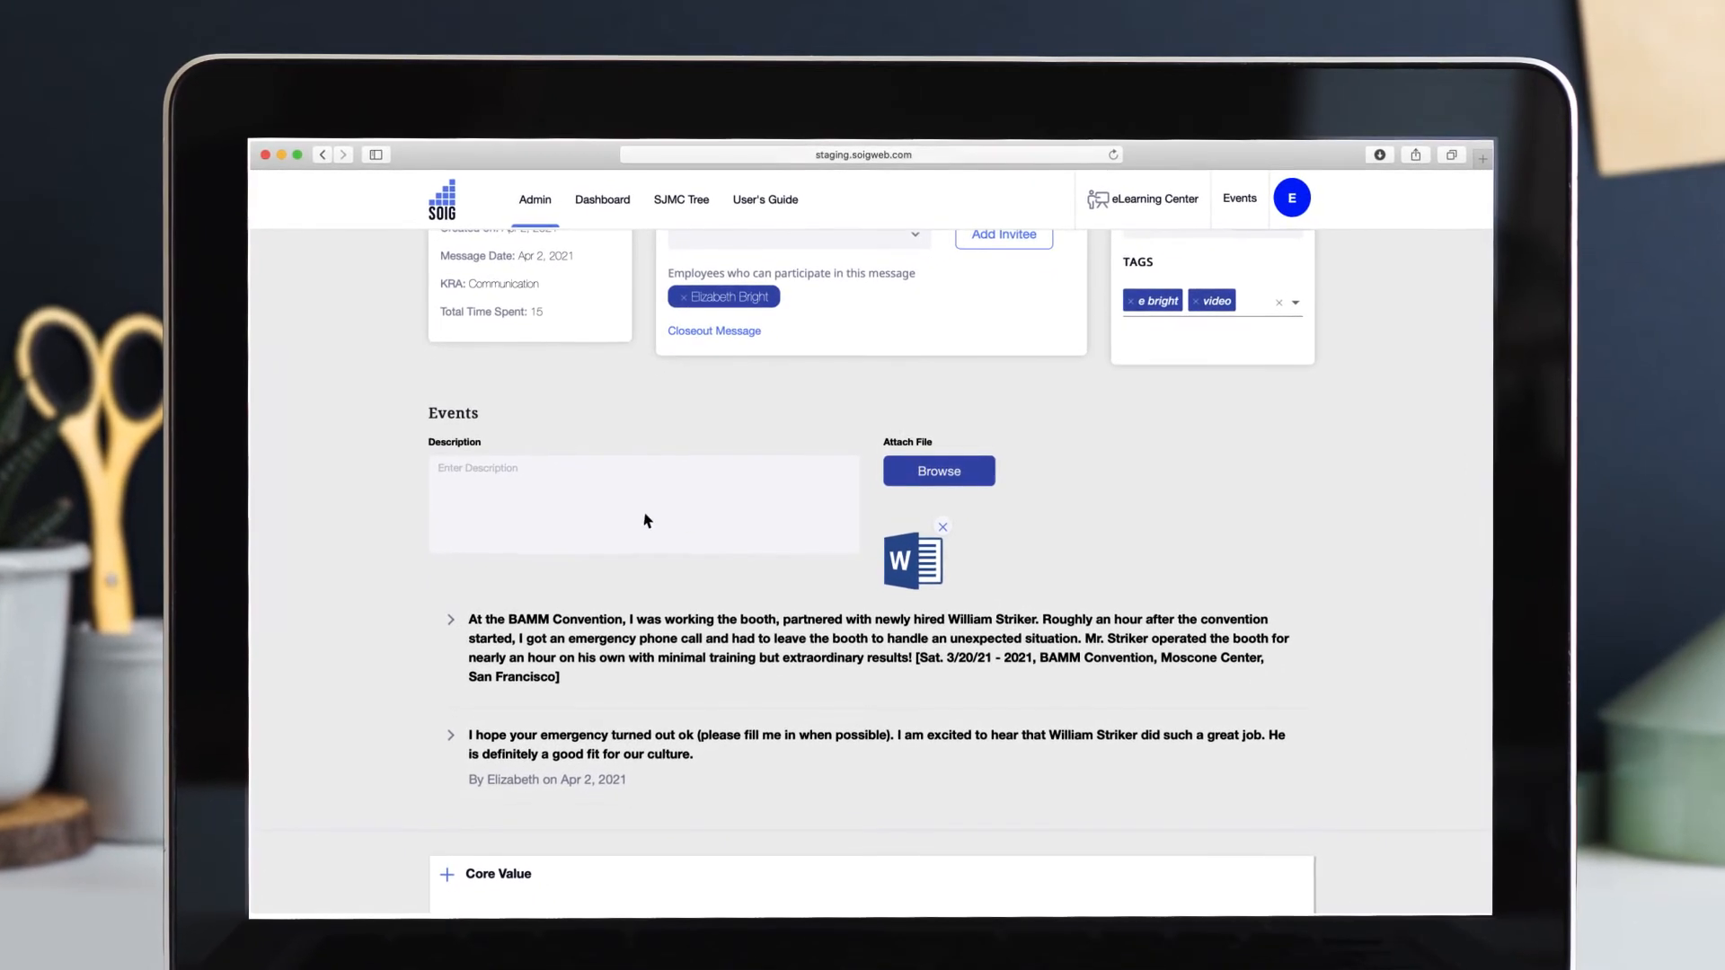
{"action": "type", "text": "BAMM Convention Booth Review"}
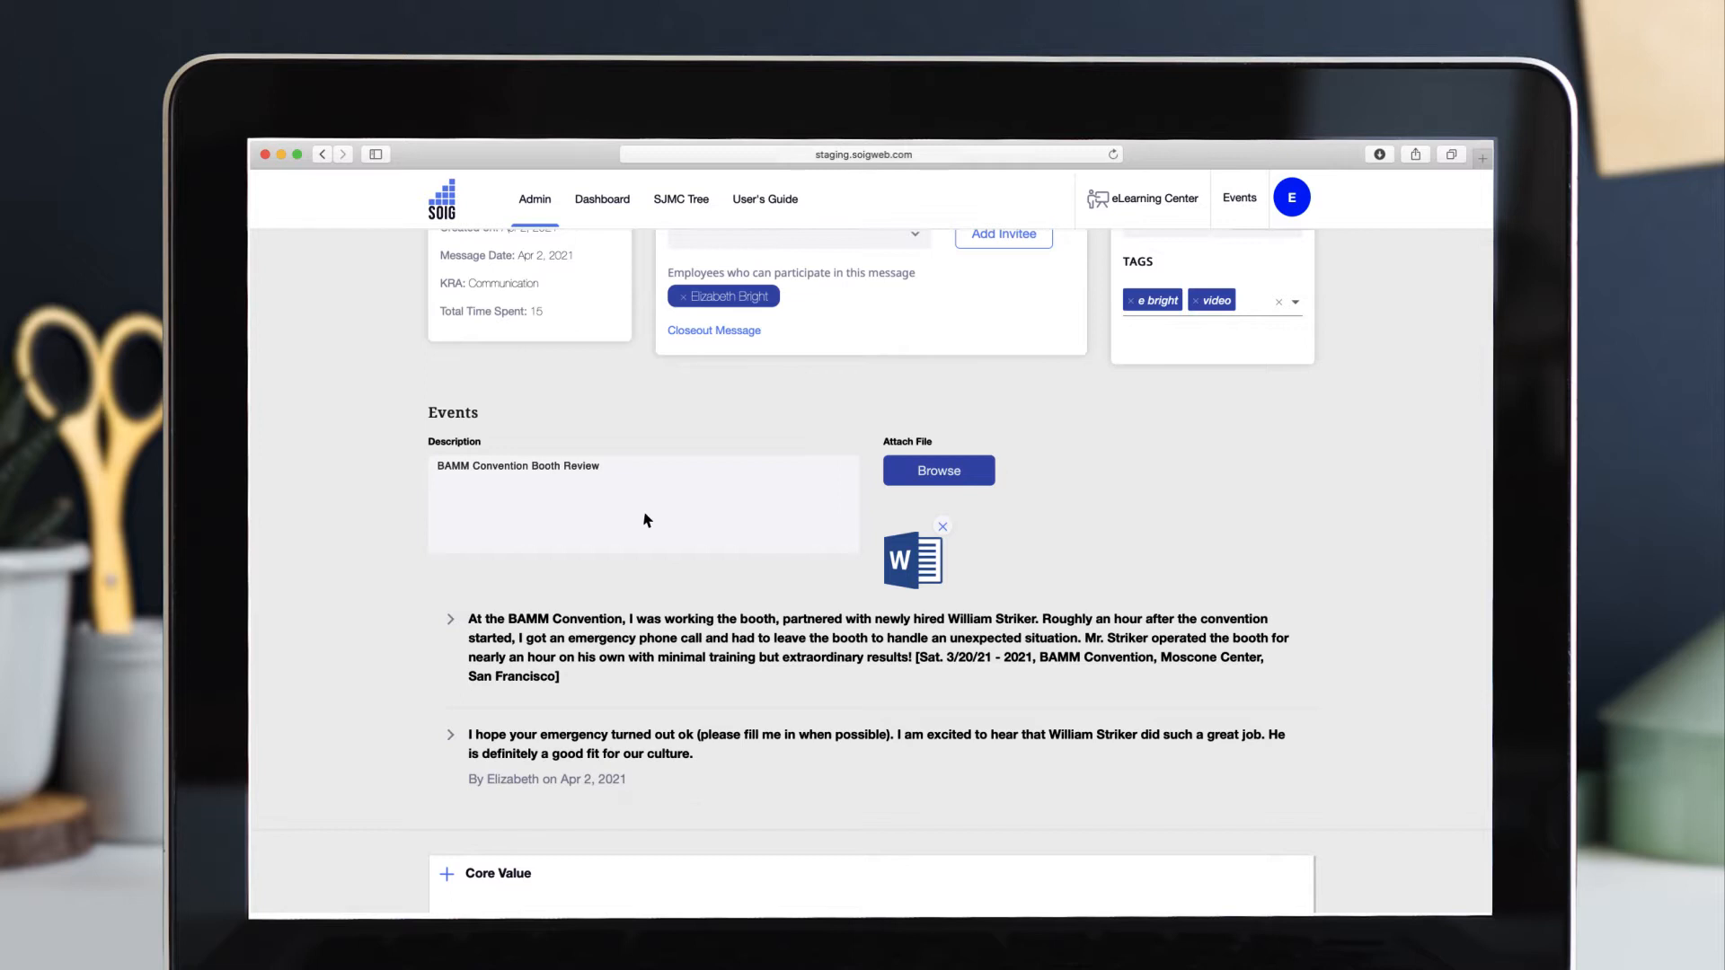
- Start a Core Value comment, then enable V2Verify Login to show the QR code
{"action": "scroll", "scroll_direction": "down", "scroll_amount": 3}
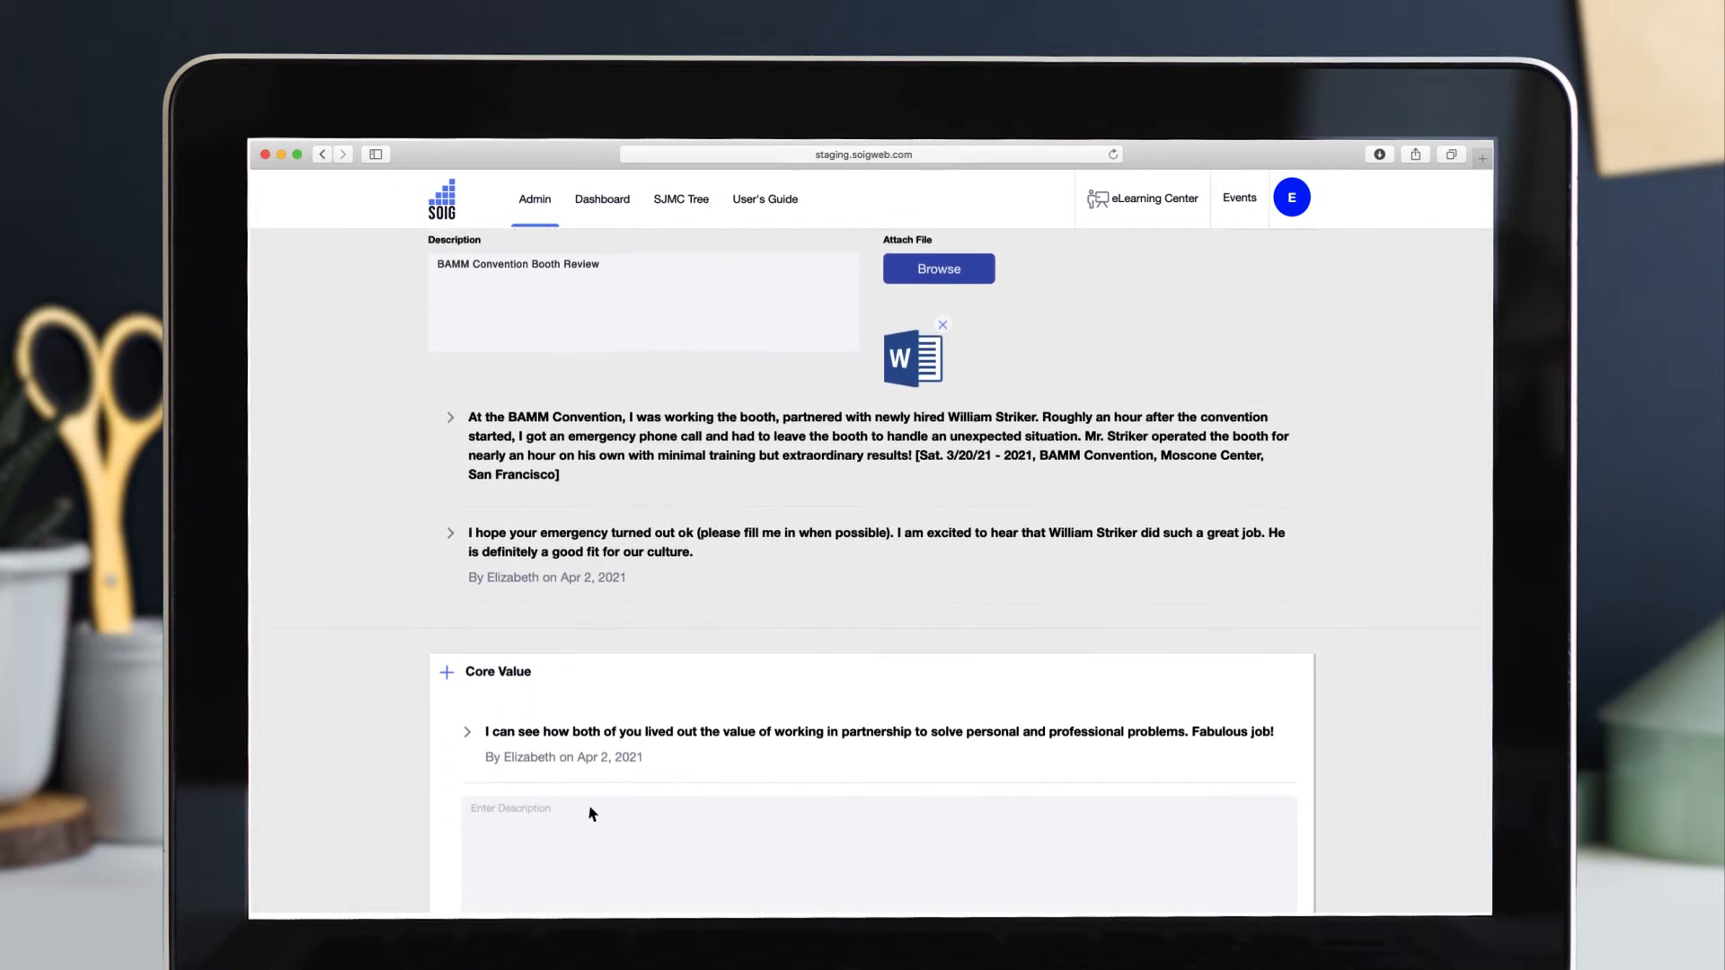
{"action": "type", "text": "During th"}
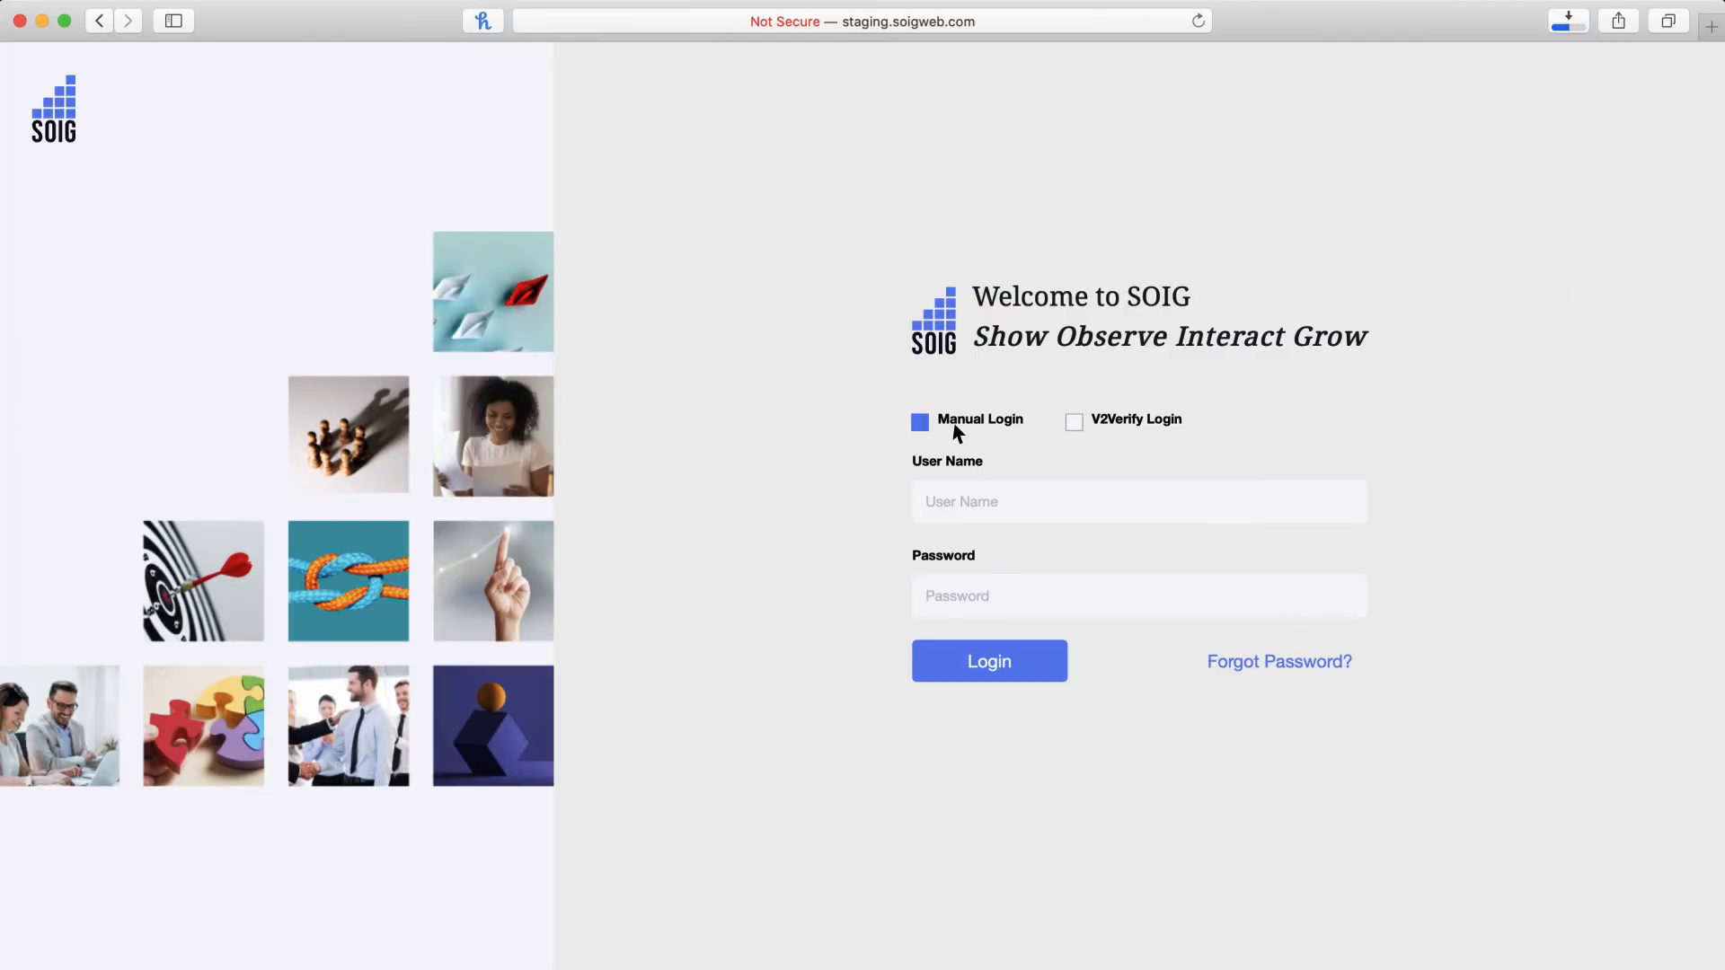
{"action": "left_click", "coordinate": [1074, 421]}
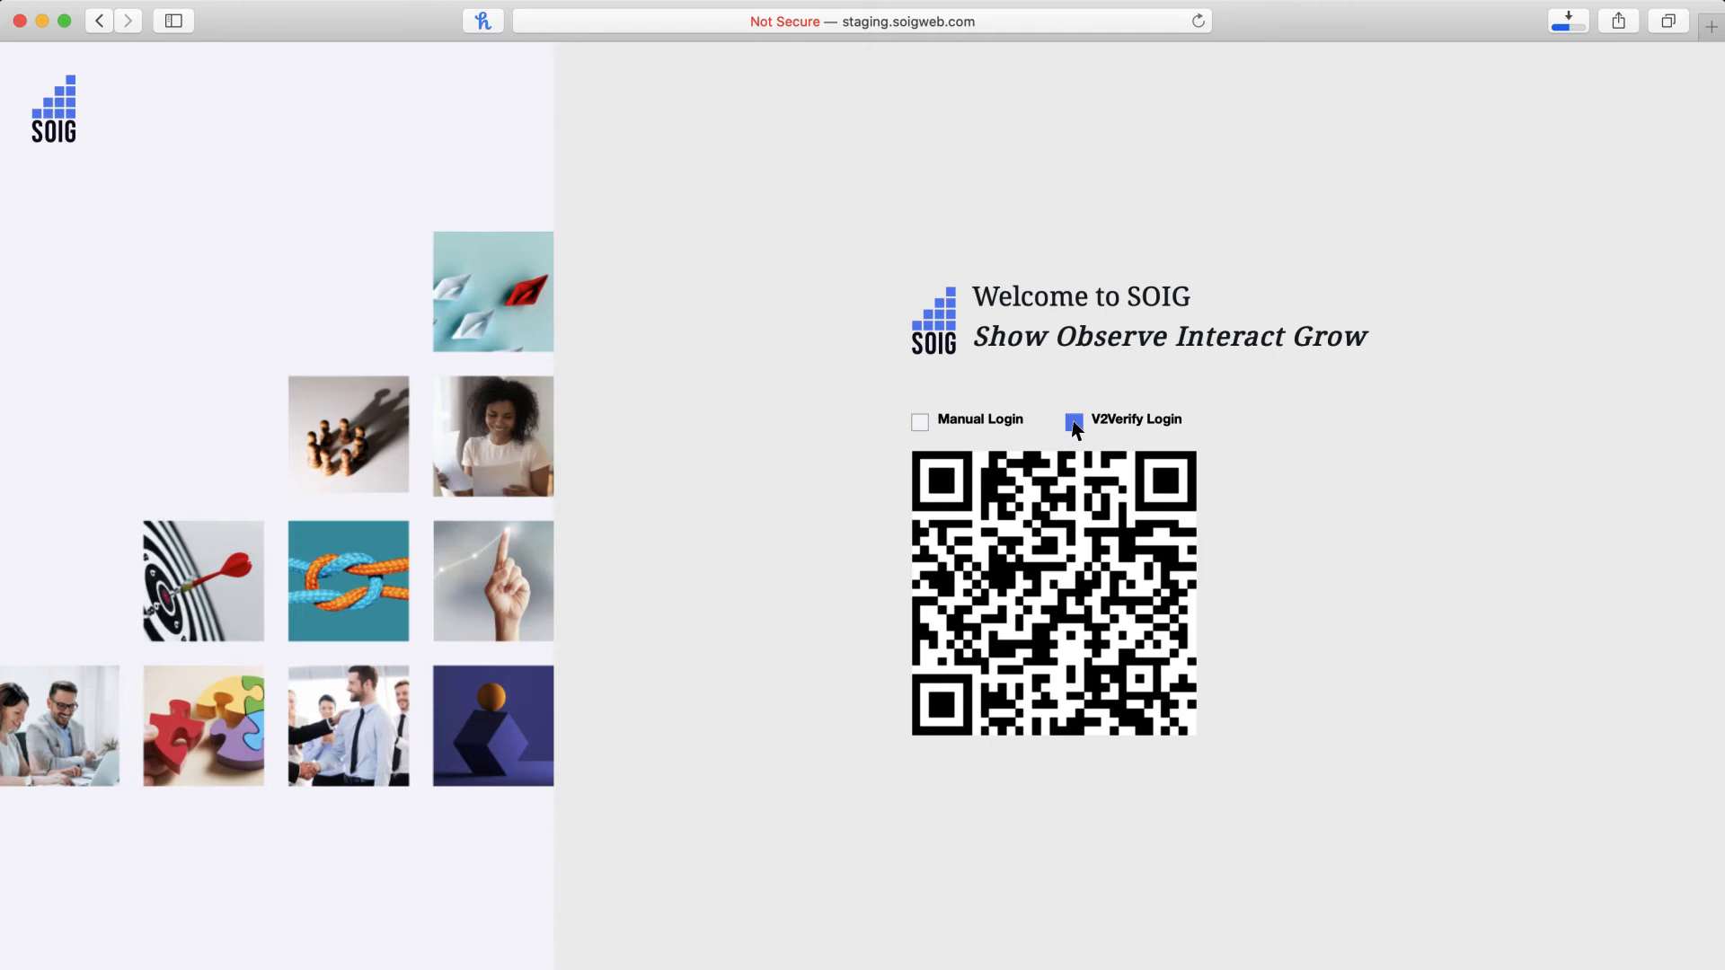